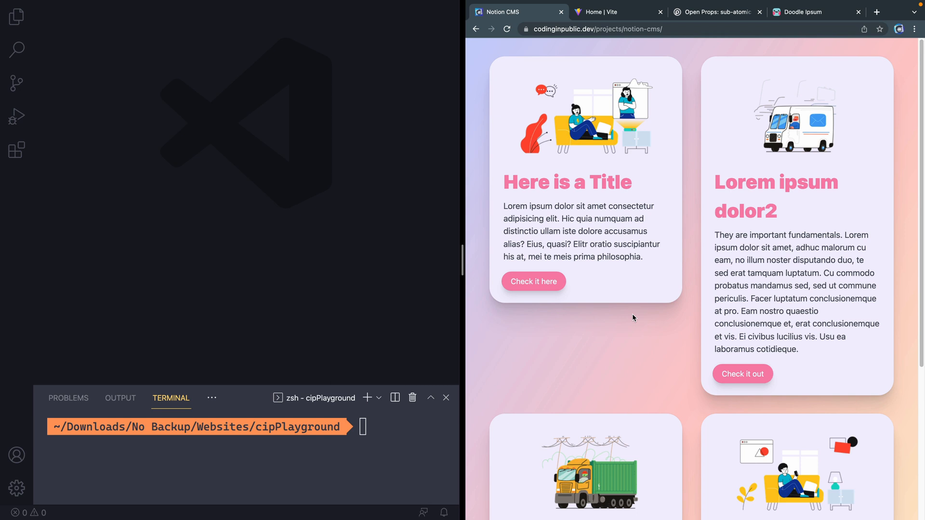
mouse_move(825, 296)
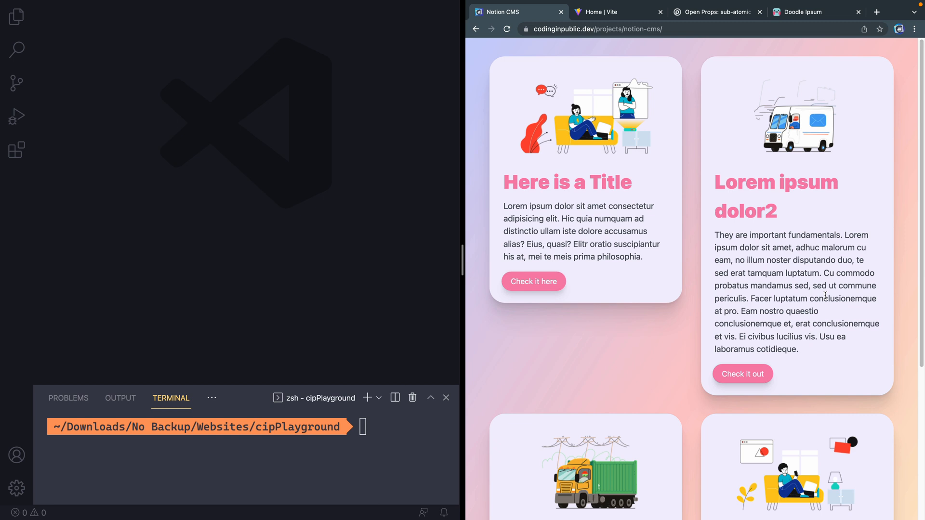
mouse_move(638, 239)
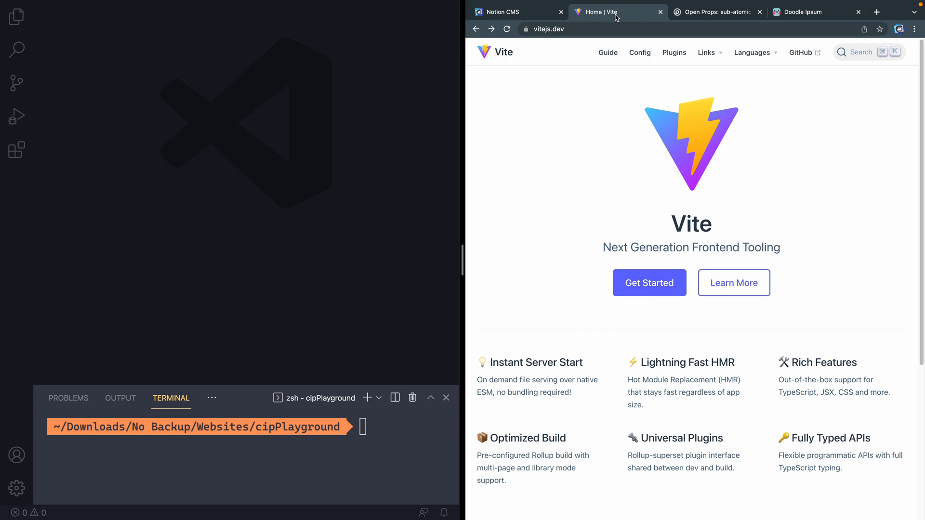
mouse_move(623, 34)
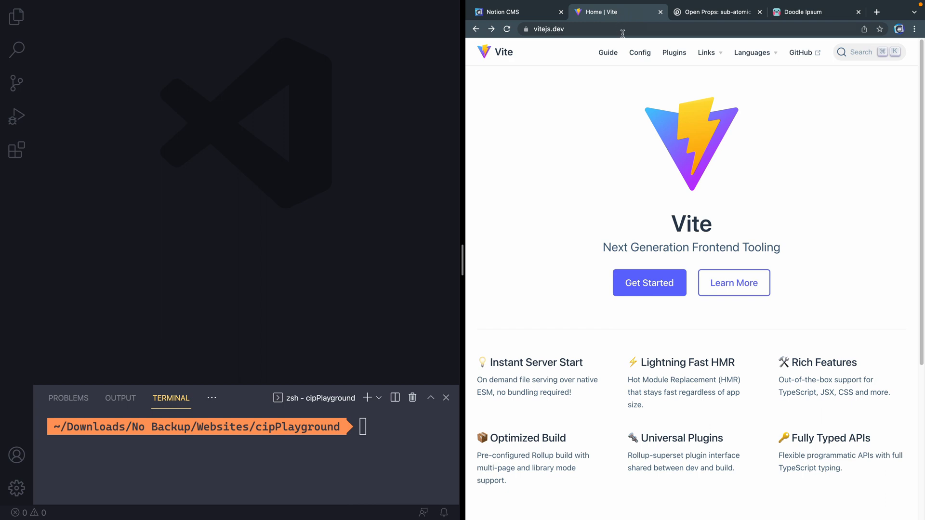
mouse_move(649, 283)
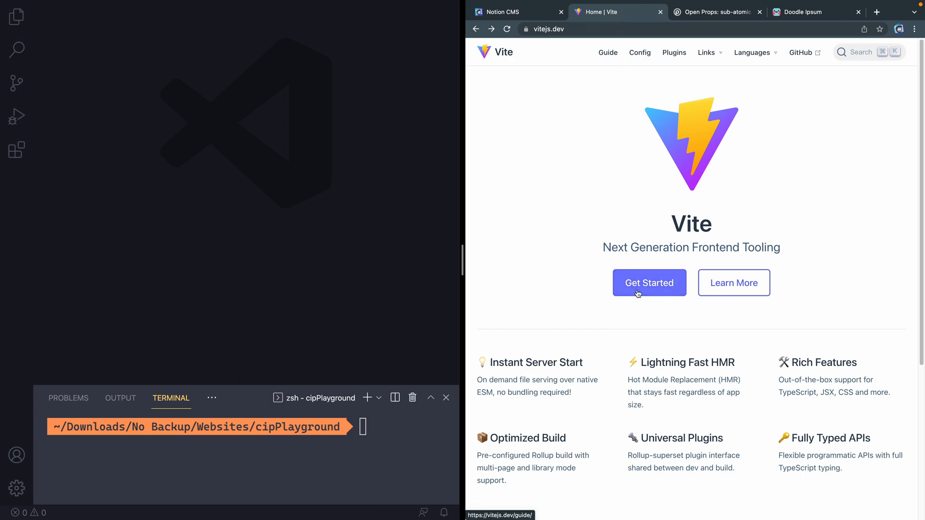
Open Vite's Getting Started guide and scroll to 'Scaffolding Your First Vite Project'.
left_click(649, 282)
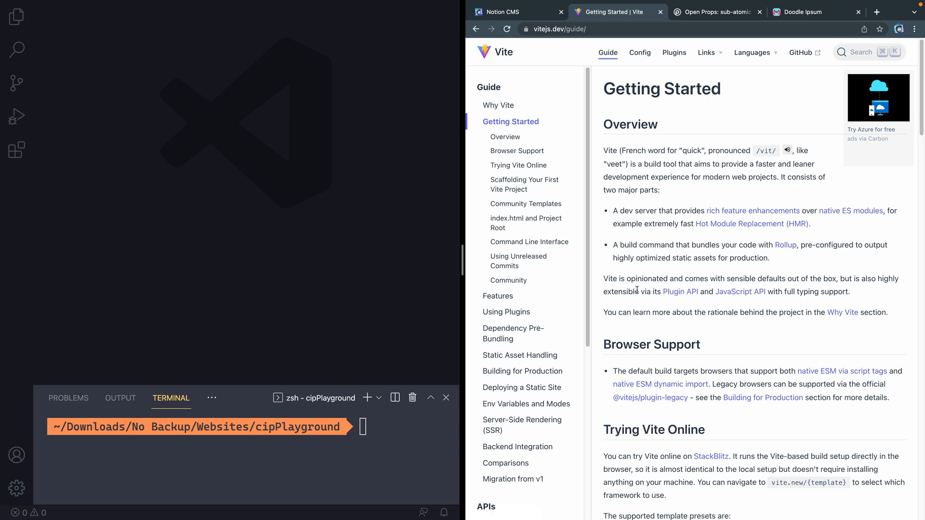
left_click(505, 137)
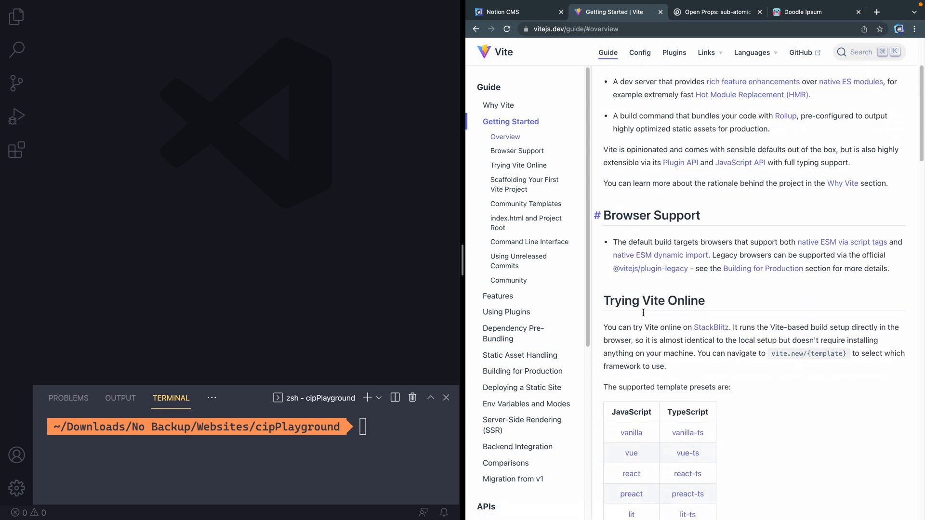
scroll("down", 3)
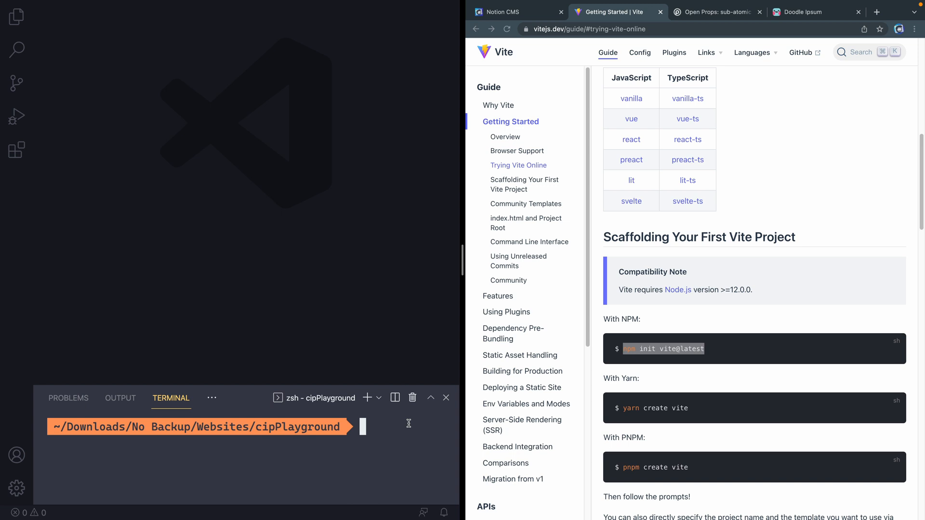
Run npm init vite@latest to scaffold a vanilla project named notion-cms.
type("npm init vite@latest")
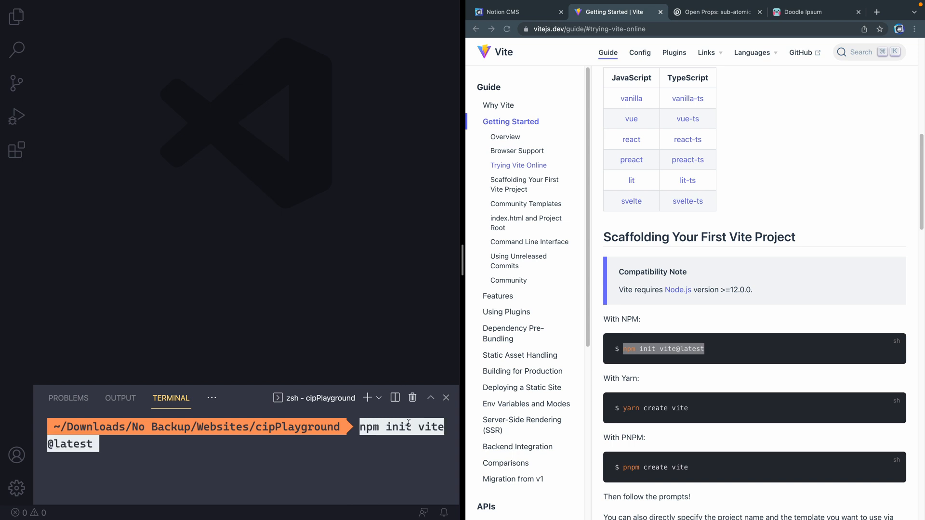
key("Enter")
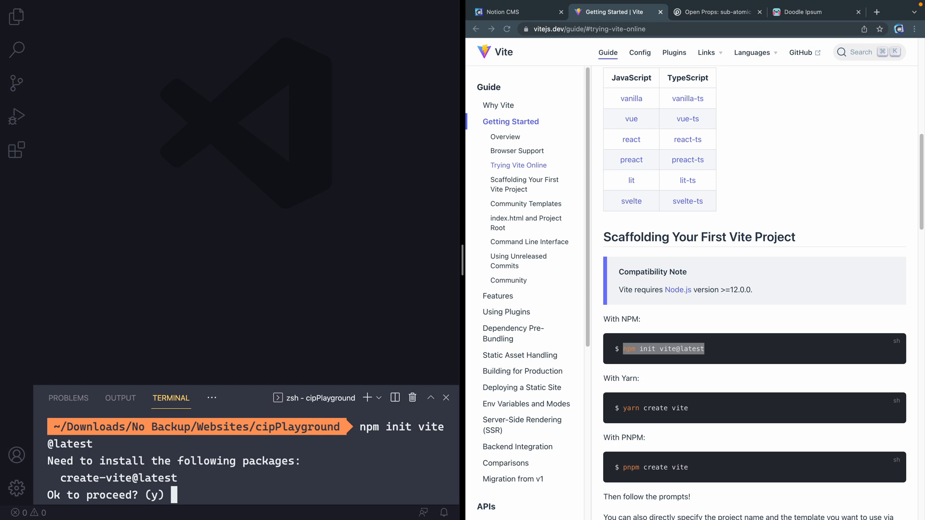
type("y")
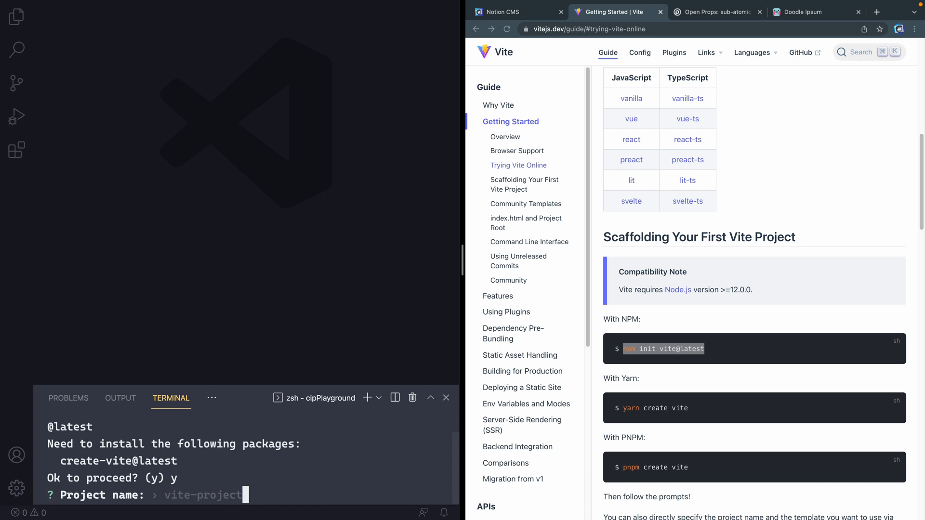
type("notion-cms")
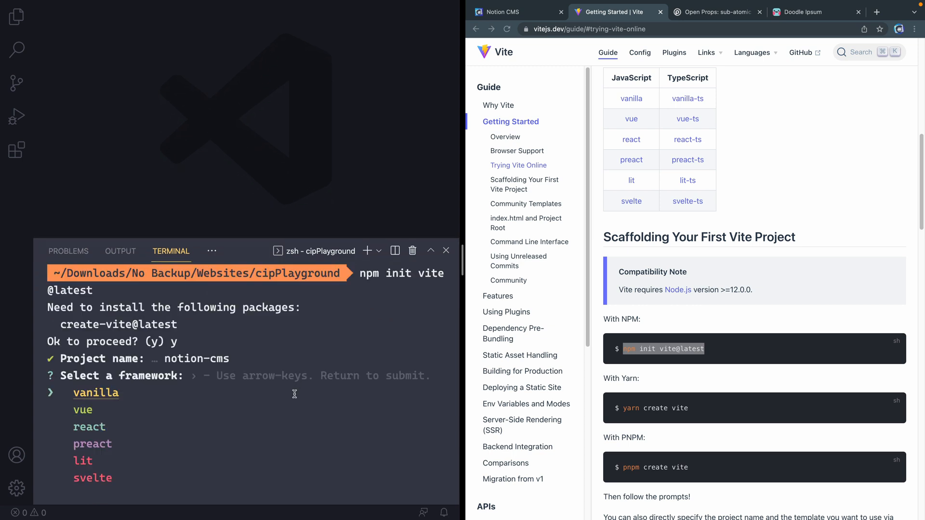
key("Return")
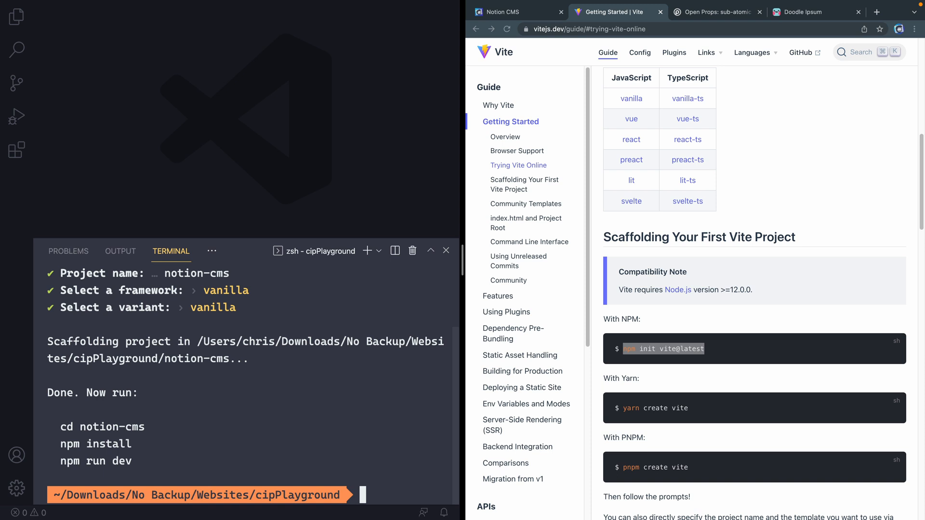
Enter notion-cms, install packages with npm i and start the dev server with npm run dev.
type("cd notion-cms")
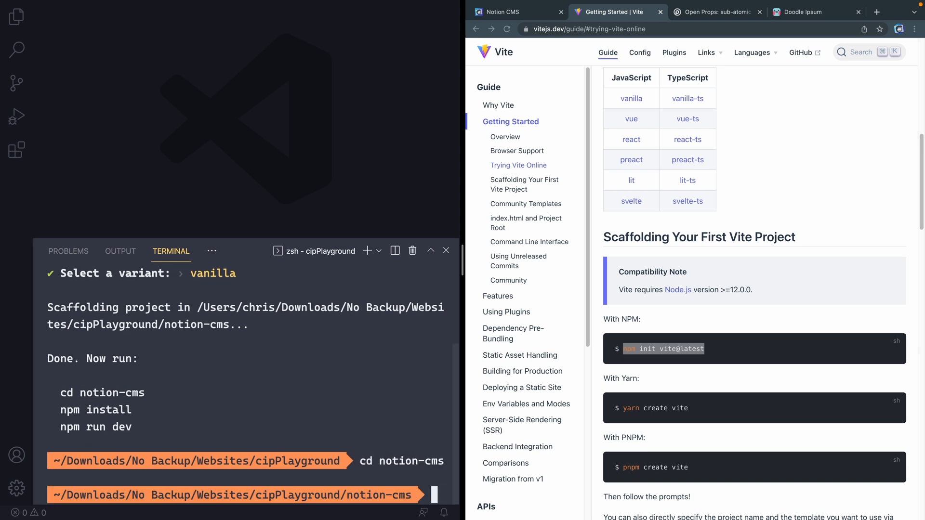
type("npm i")
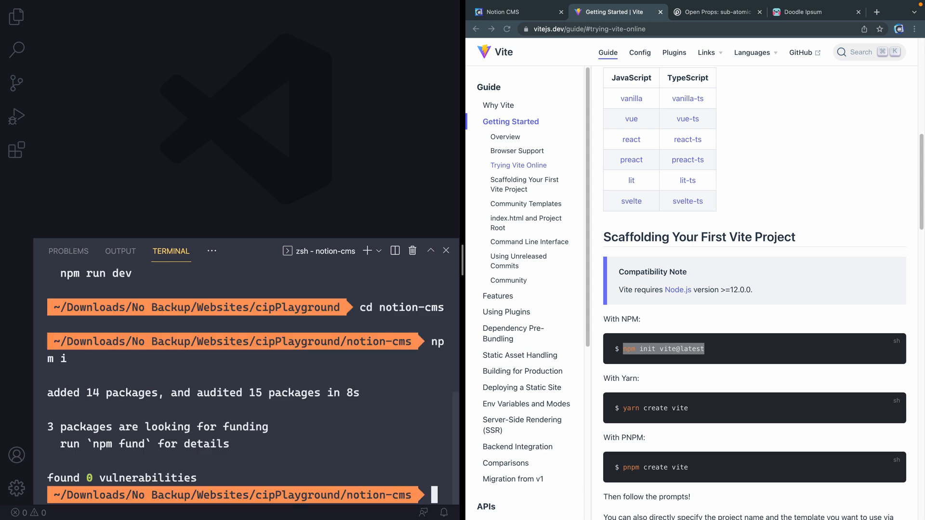
type("npm run")
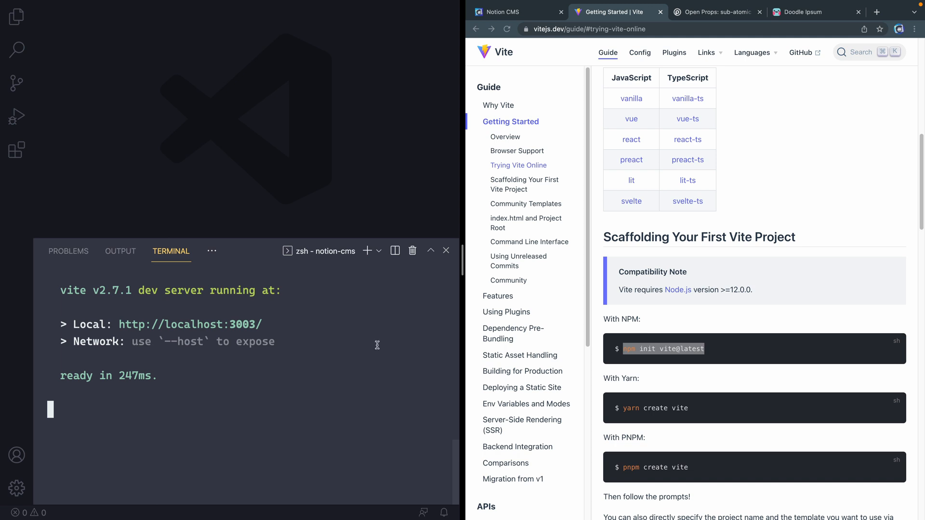
Open the running localhost dev site showing the Hello Vite starter page.
left_click(877, 12)
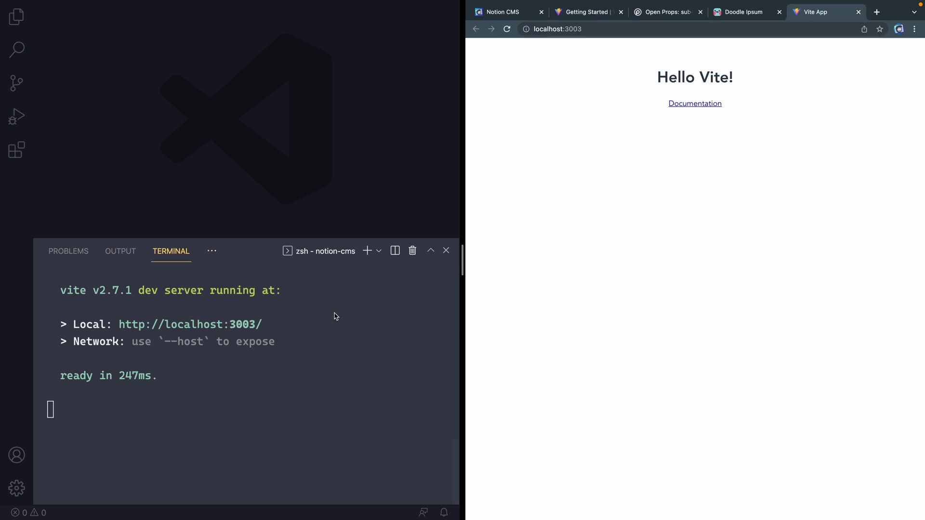
mouse_move(695, 103)
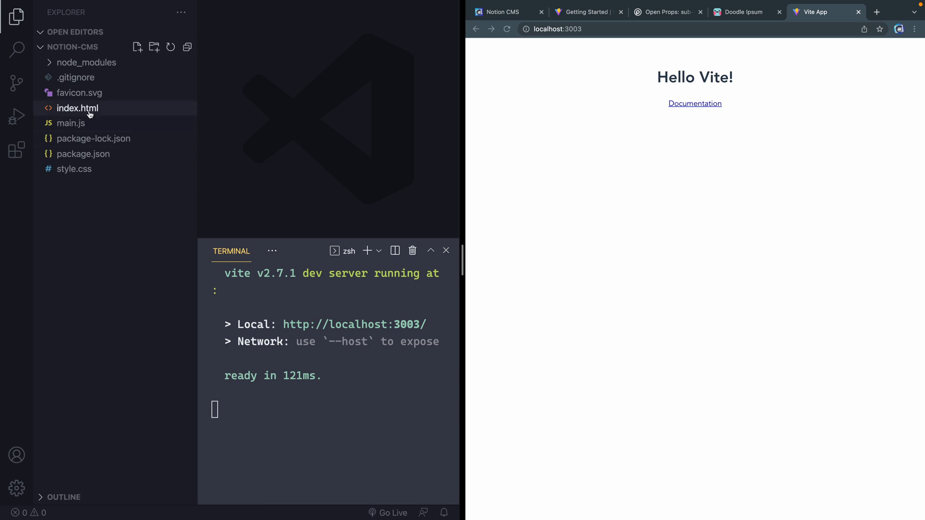
mouse_move(76, 77)
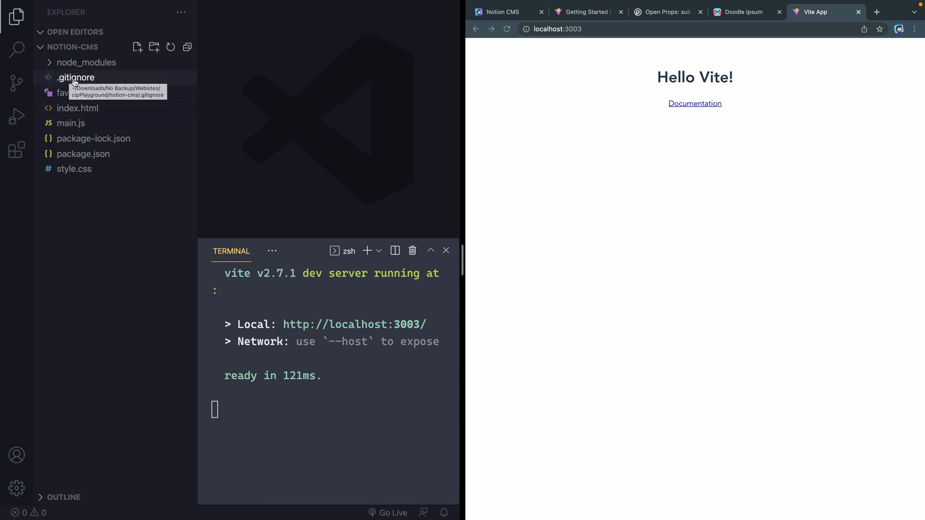
mouse_move(79, 92)
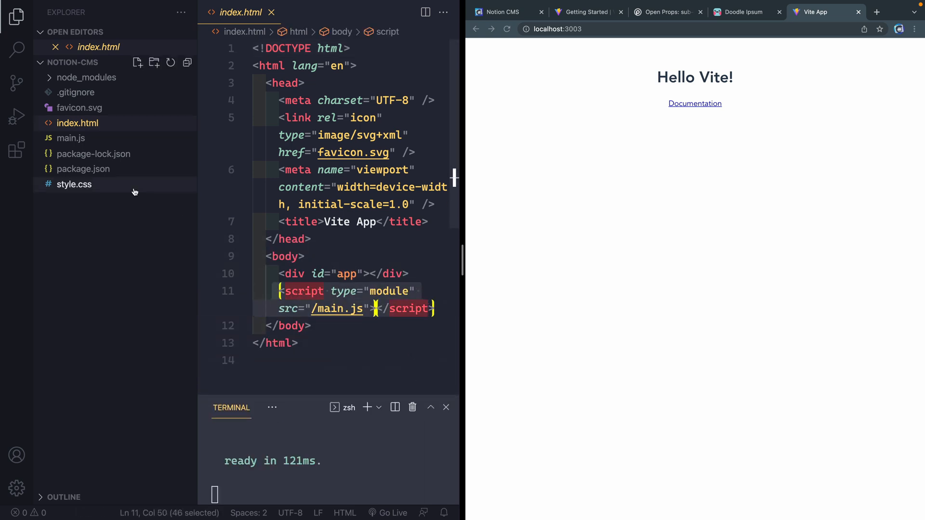
left_click(71, 138)
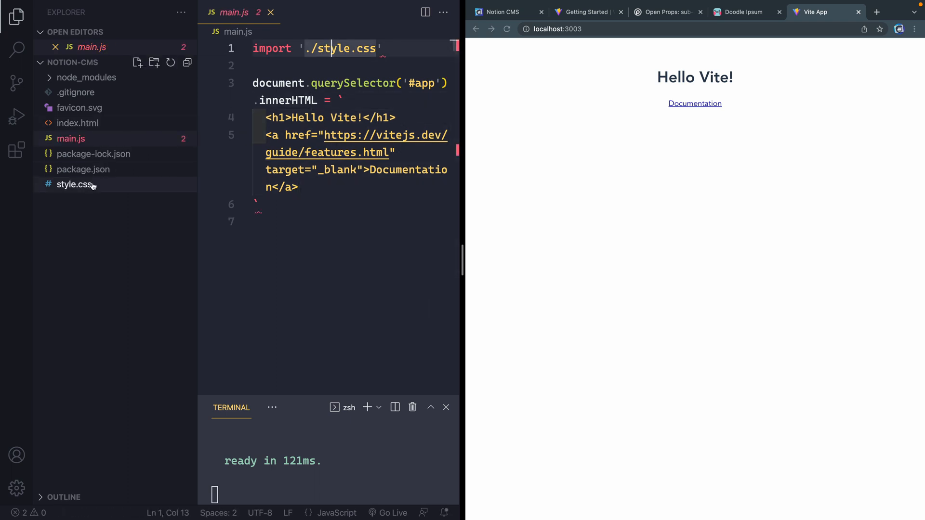
mouse_move(126, 184)
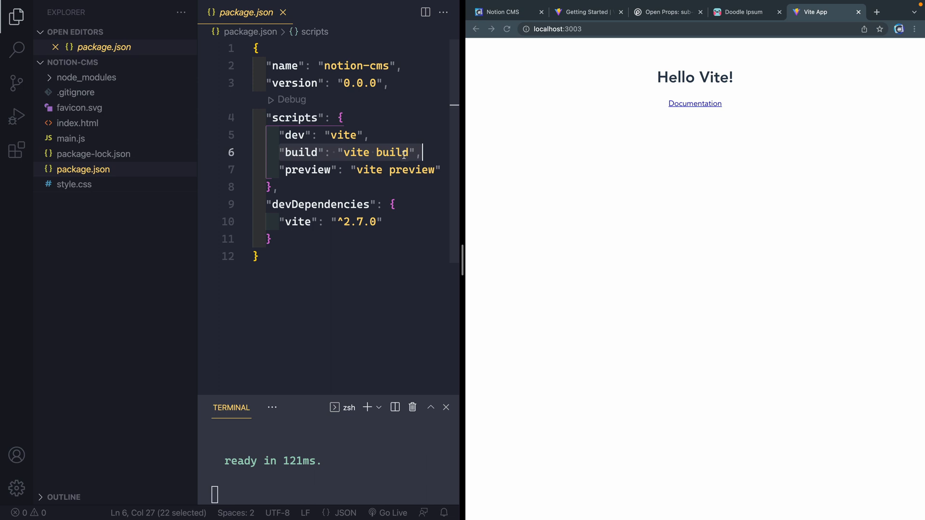
left_click(77, 123)
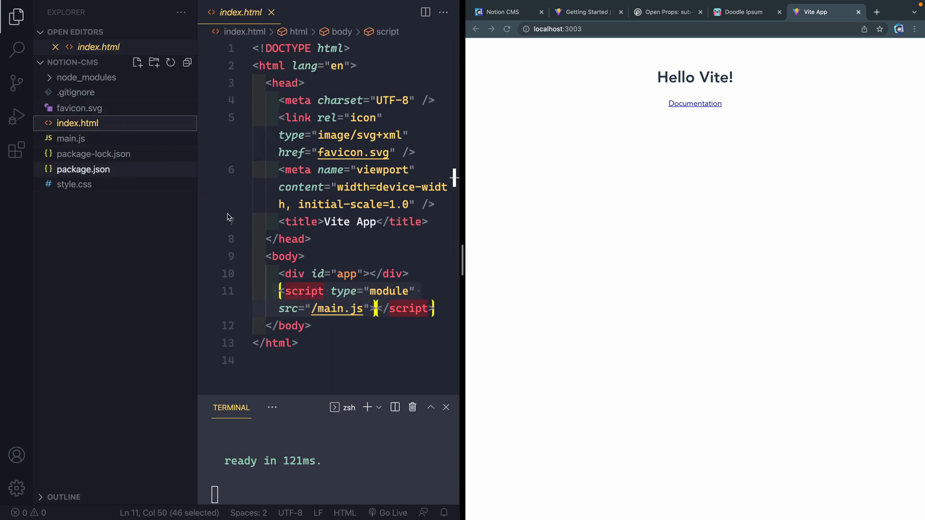
Widen the editor and retitle the page Notion CMS in index.html.
left_click(16, 15)
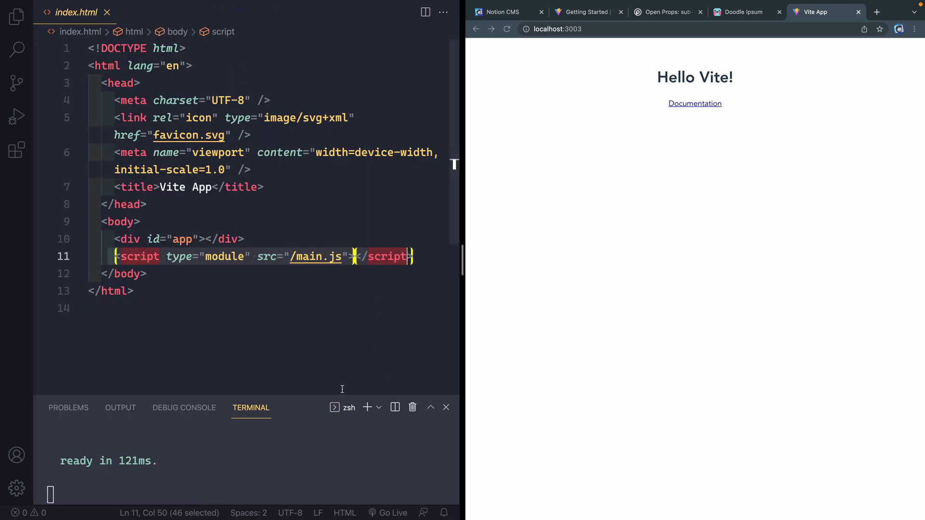
left_click_drag(321, 401, 321, 440)
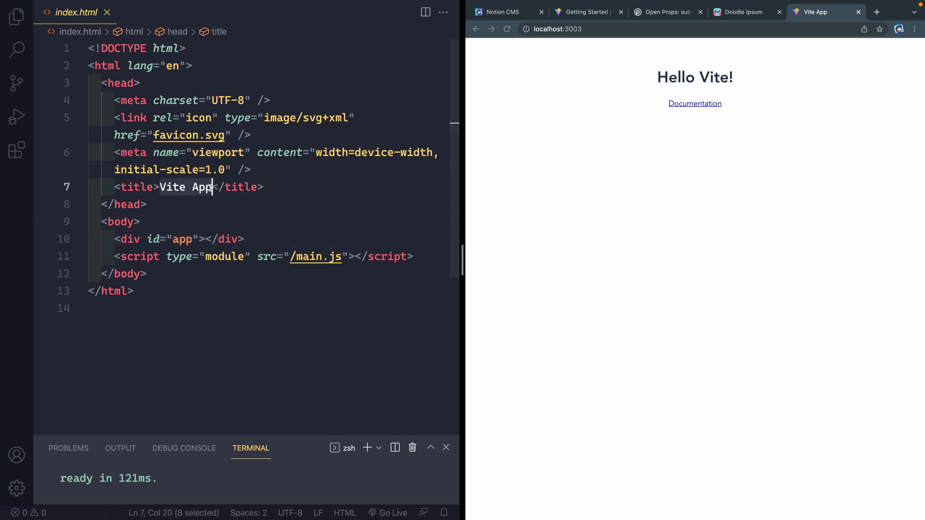
type("Notion")
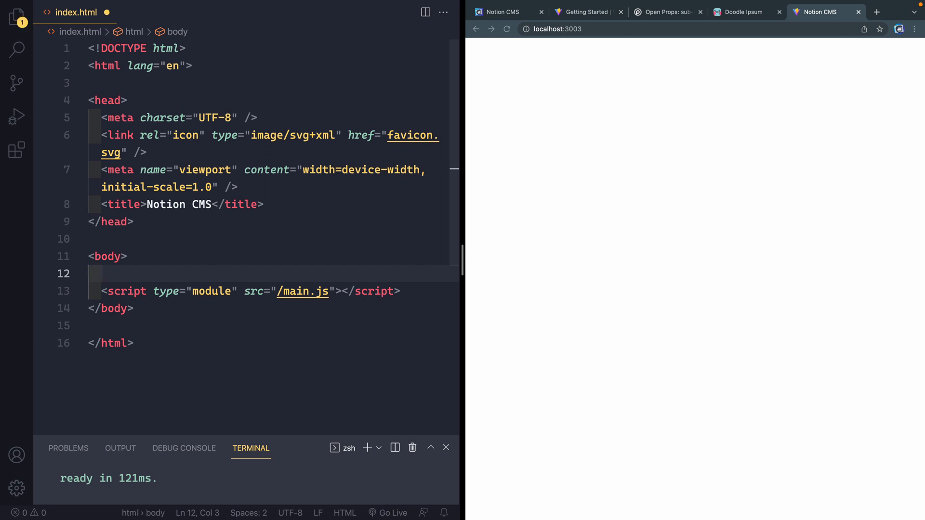
Add a card-container main wrapping an article with class card via Emmet.
type("main")
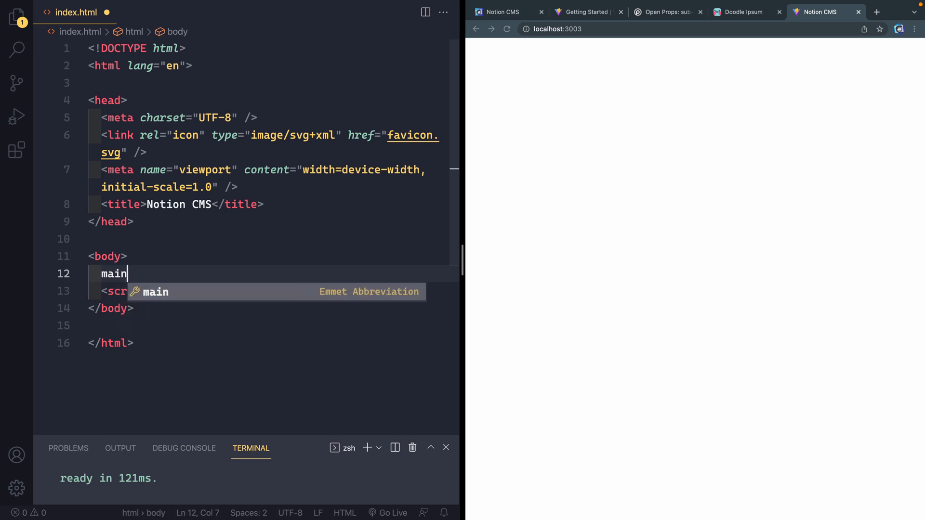
type(".card-co")
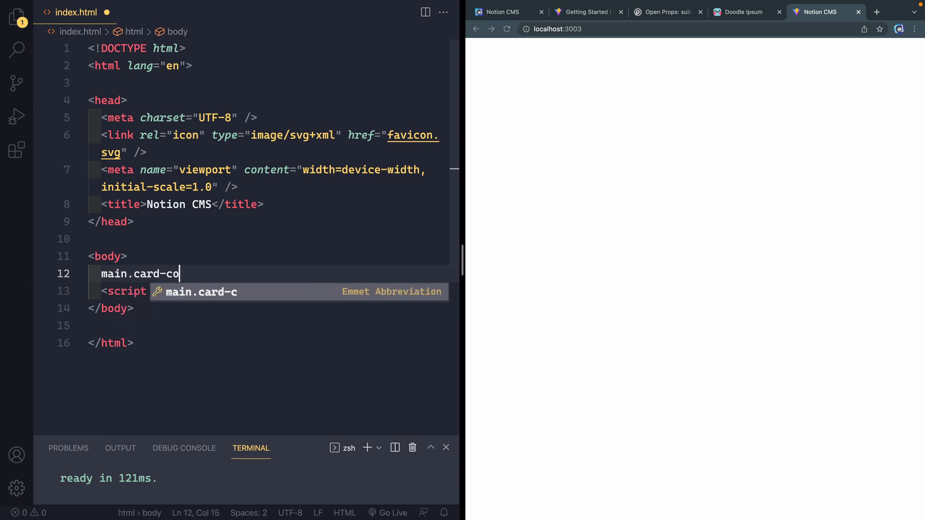
key("Tab")
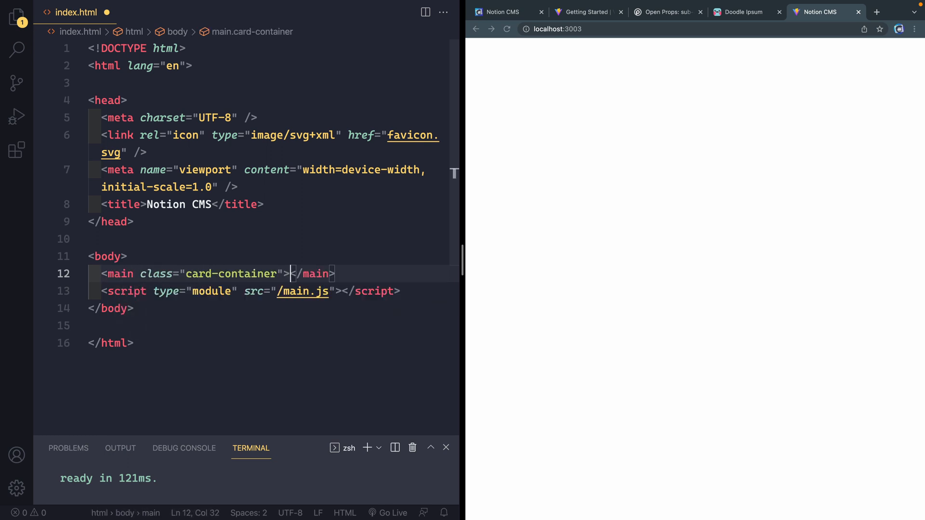
type(".")
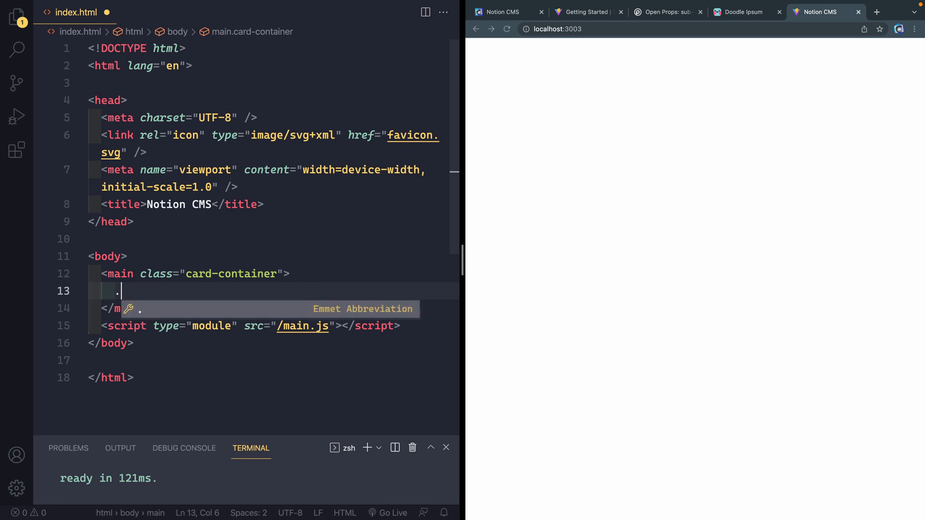
type("article.c")
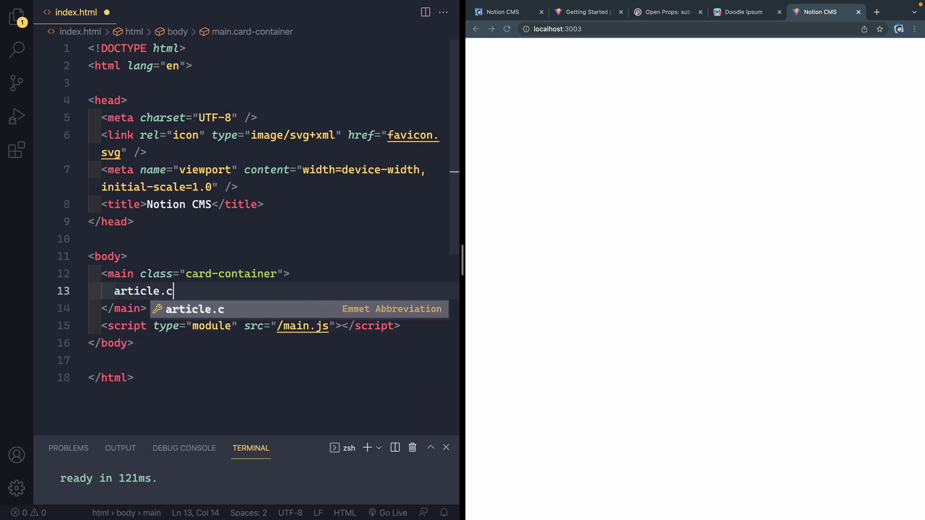
key("Tab")
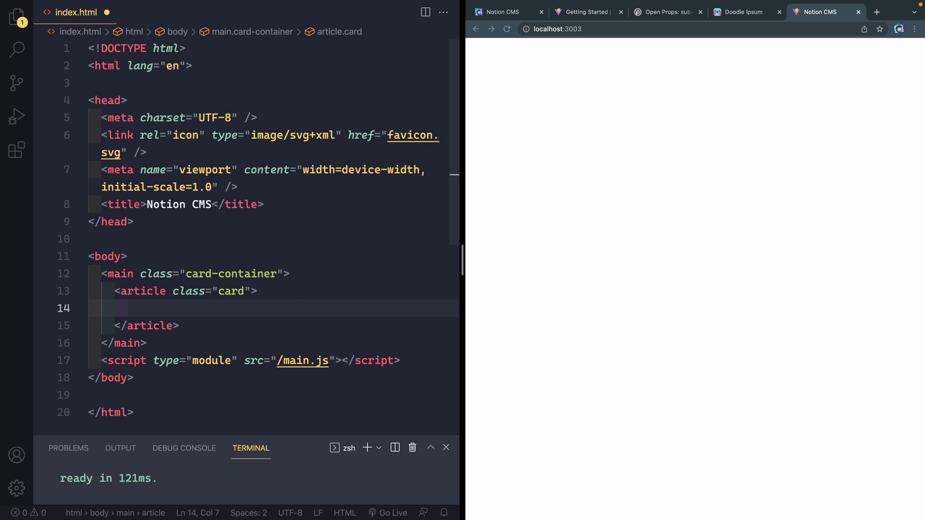
Add an img with class card__image inside the card article.
type("im")
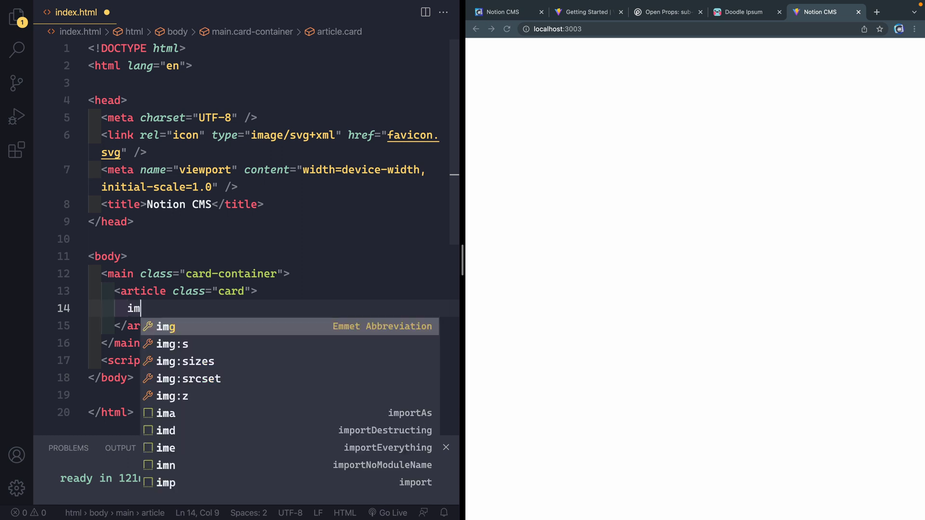
type("g.c")
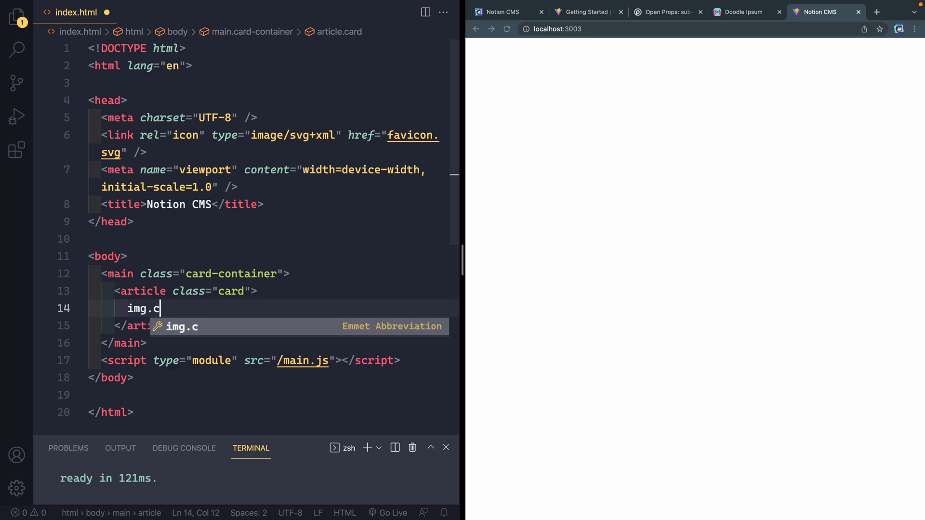
type("ard__image\">")
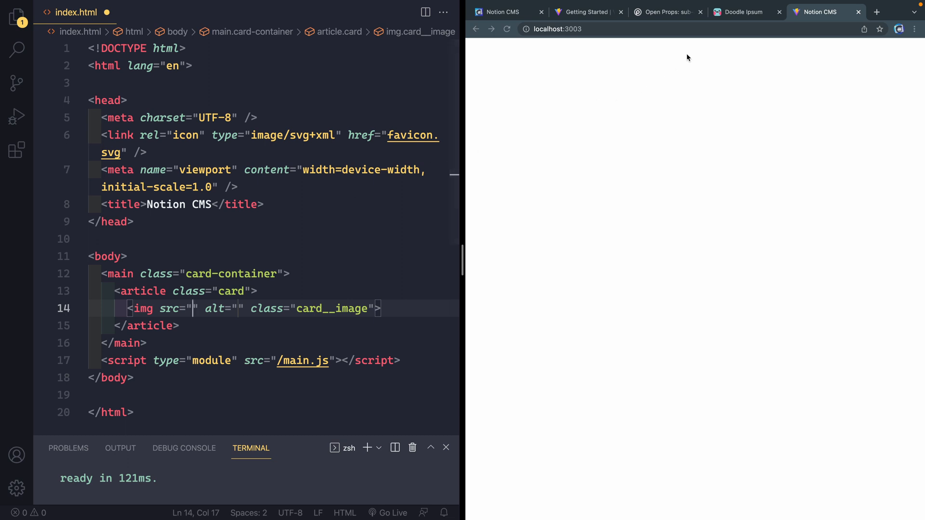
In Doodle Ipsum set the width to 350 with a 16:9 proportion.
left_click(740, 12)
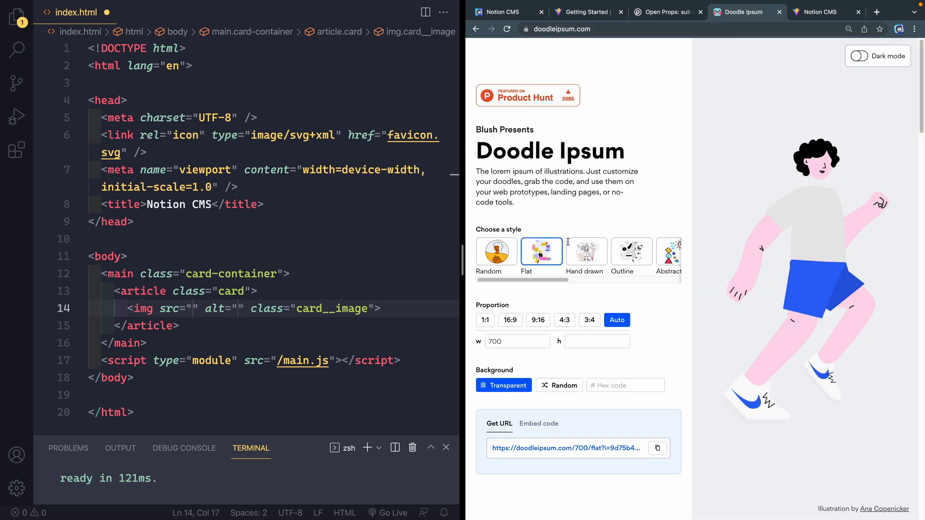
left_click(540, 251)
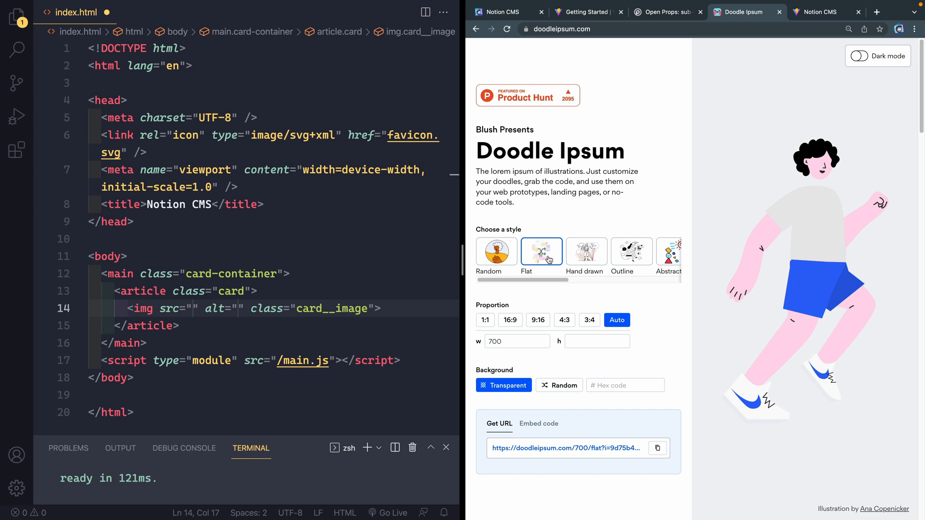
left_click(516, 341)
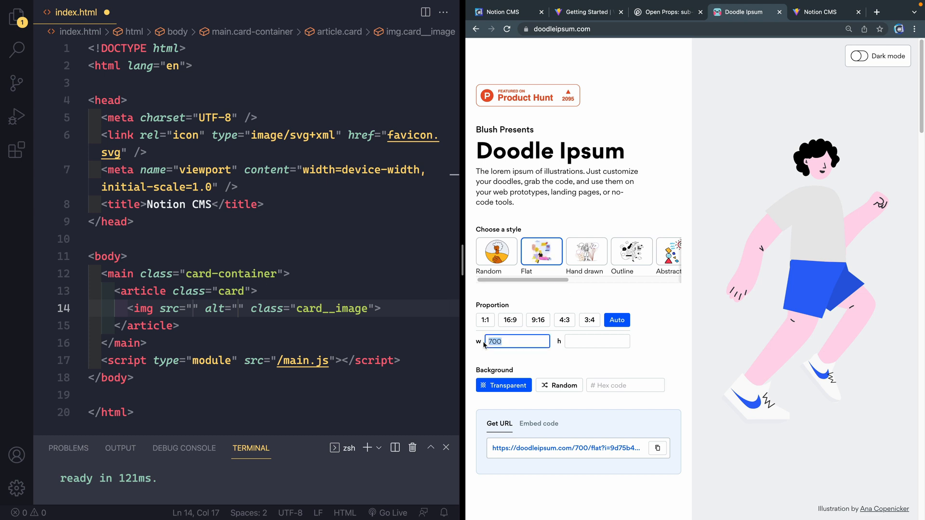
type("350")
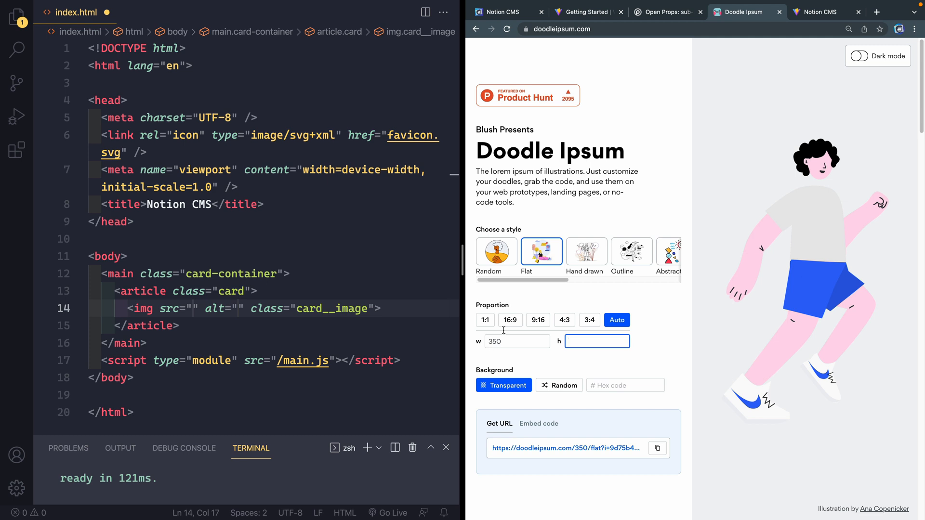
left_click(510, 320)
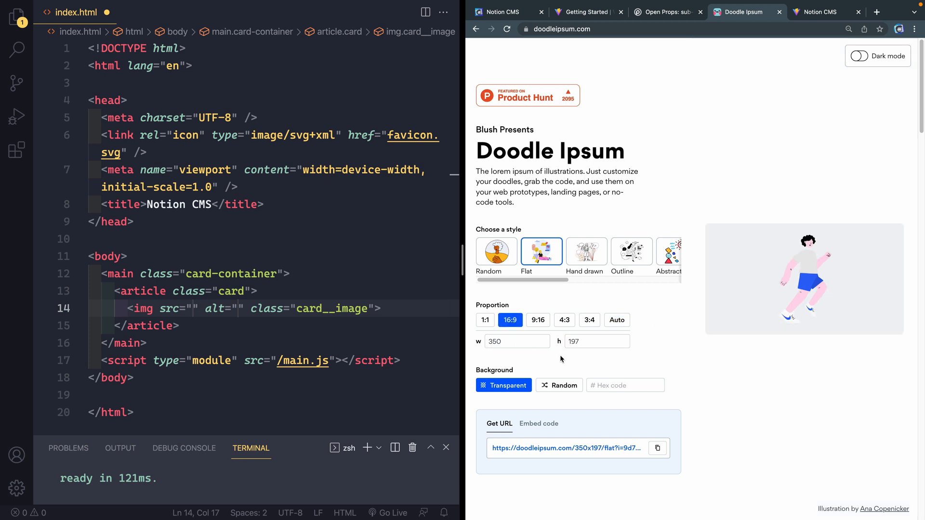
Choose the hand drawn doodle style and copy the generated image URL.
left_click(585, 252)
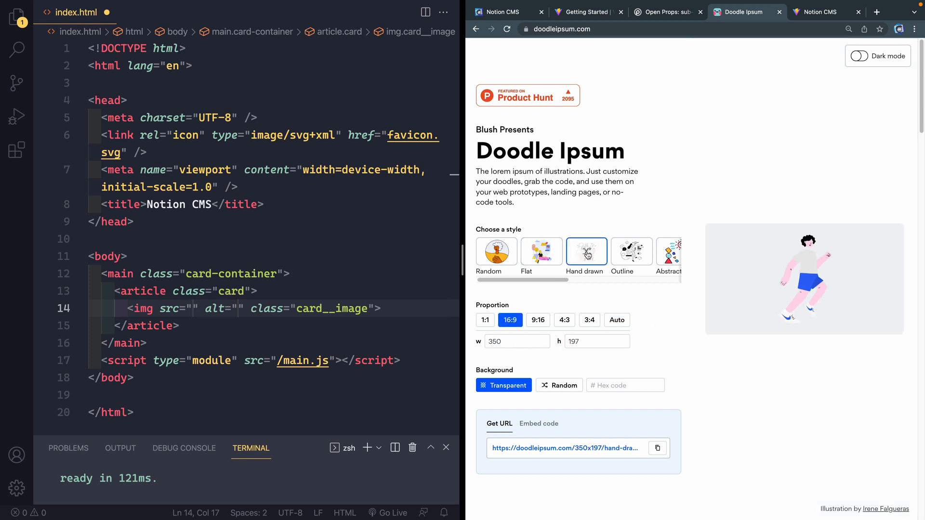
left_click(586, 250)
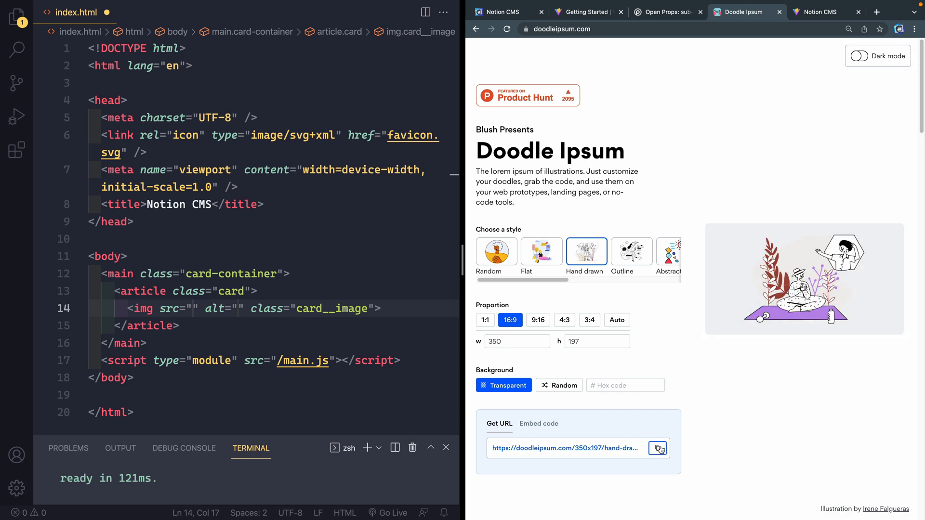
left_click(192, 308)
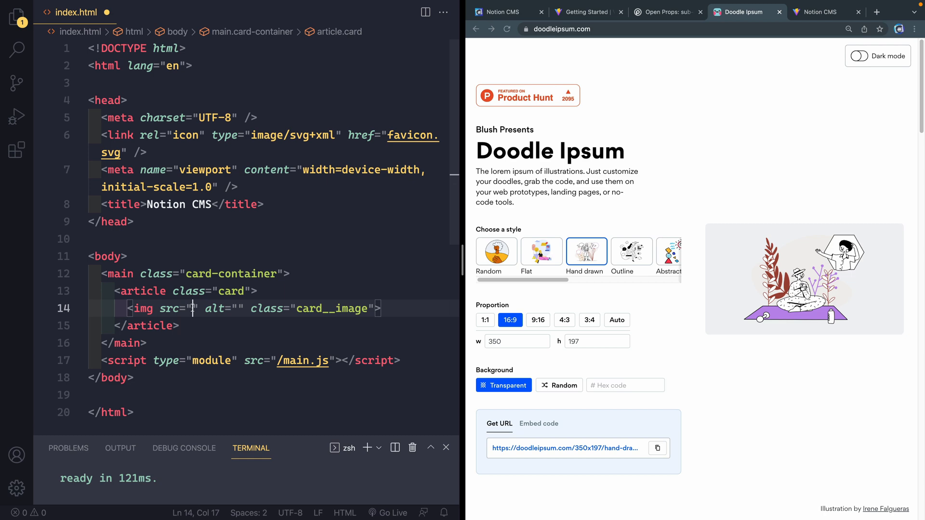
Paste the doodle URL into src and add an h2.card__heading reading Lorem ipsum dolor.
type("https://doodleipsum.com/350x197/hand-drawn?i=b34e28737fc2bcc8bb02281628d4234b")
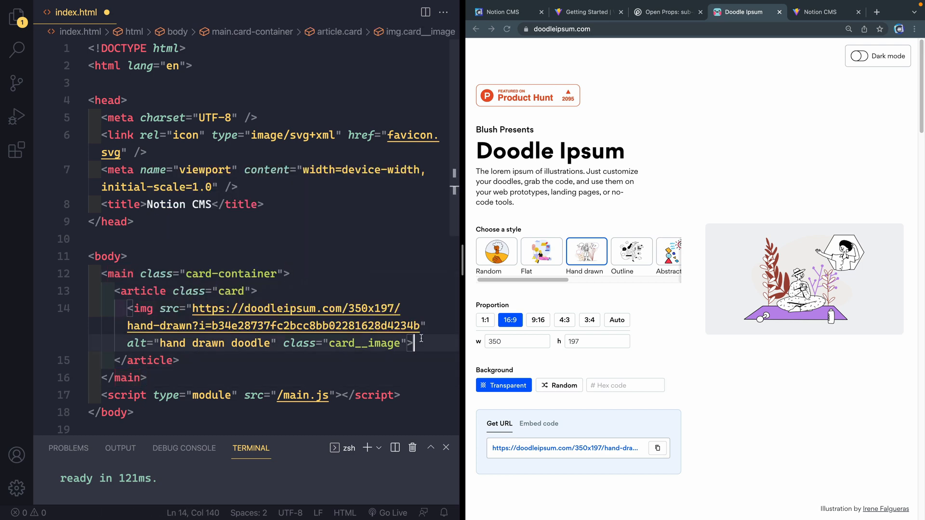
type("h2")
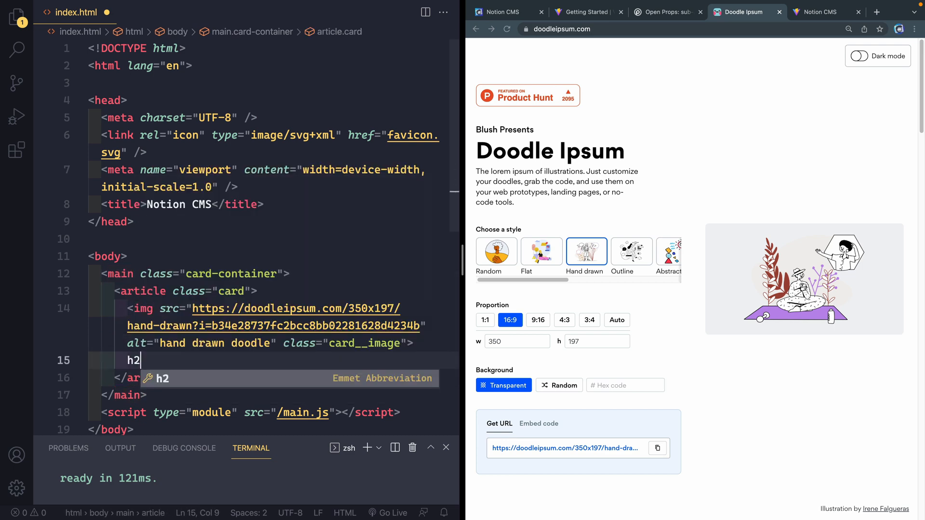
type(".card__")
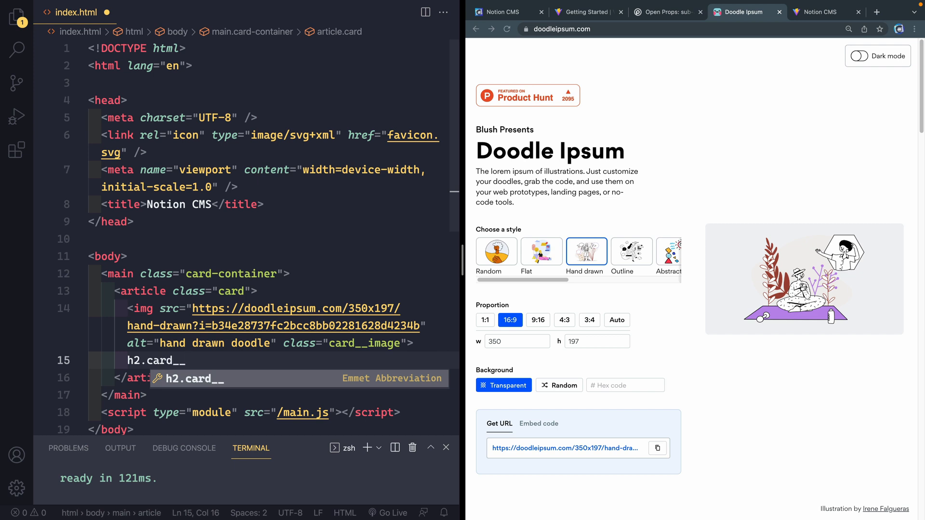
type("heading\">Lorem</h2>")
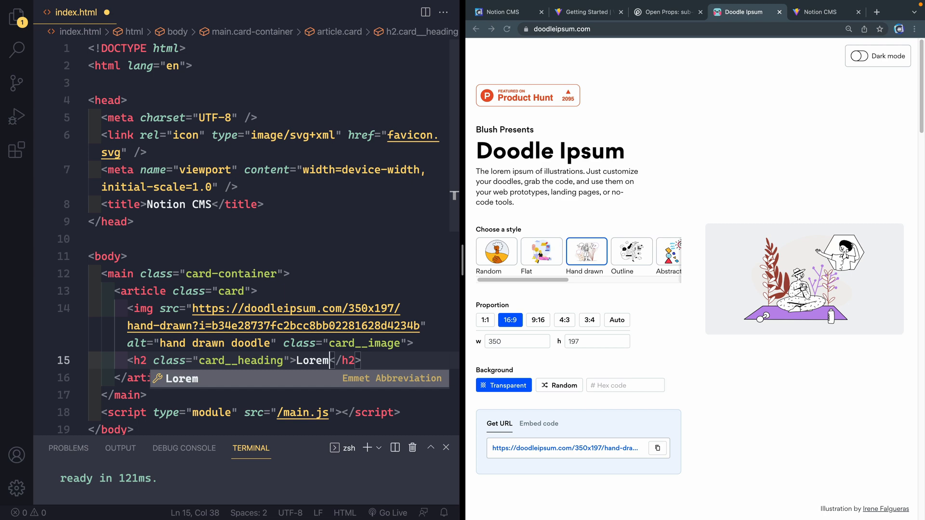
type("ipsum dolor")
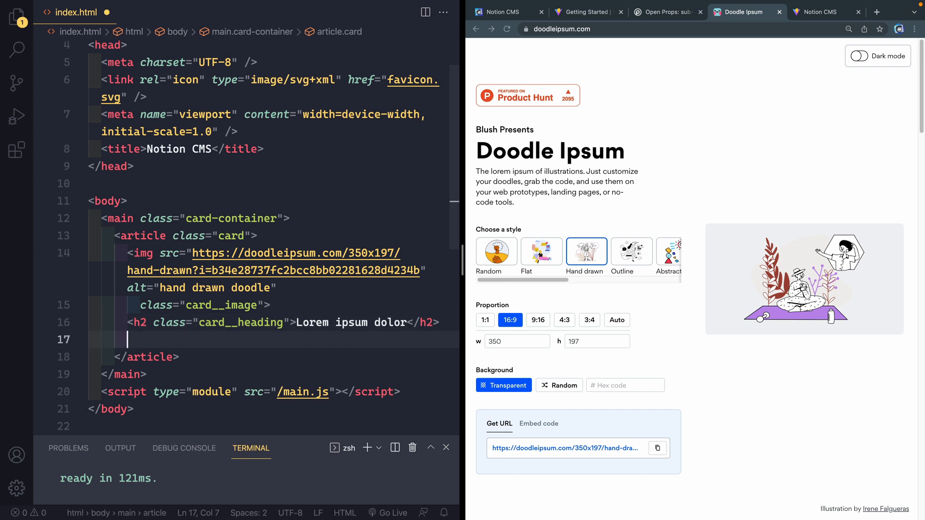
Add a card__content div and a card__btn link to # reading 'Check this out!'.
type(".")
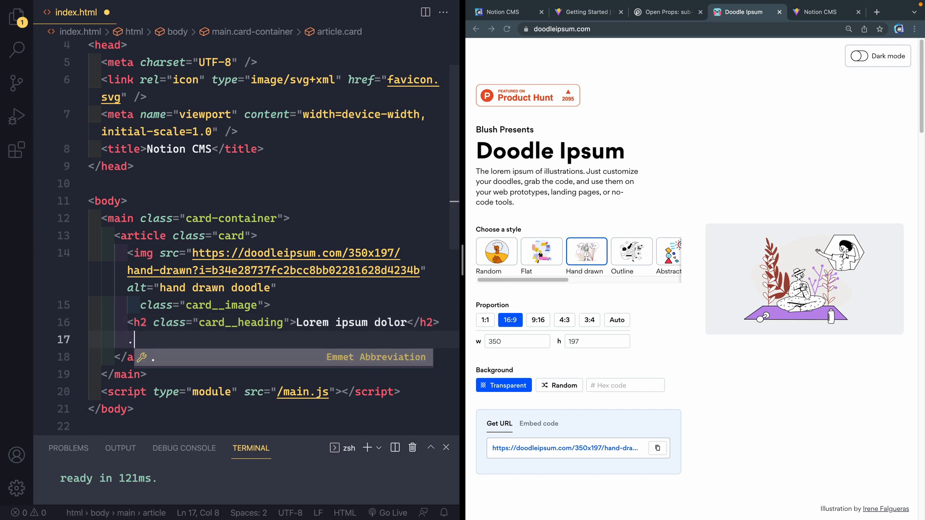
type("card__content\"><p>Lorem ipsum dolor sit amet consectetur adipisicing elit")
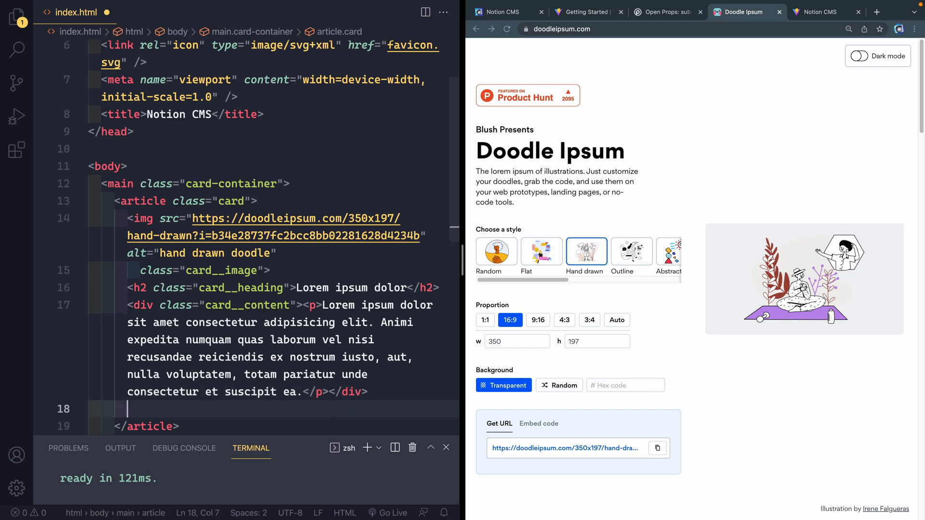
type("a.")
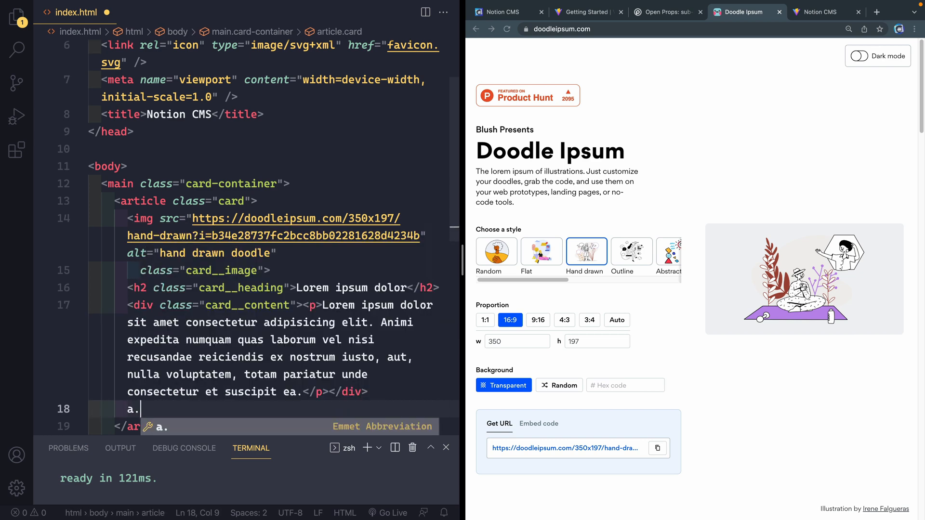
type("card__")
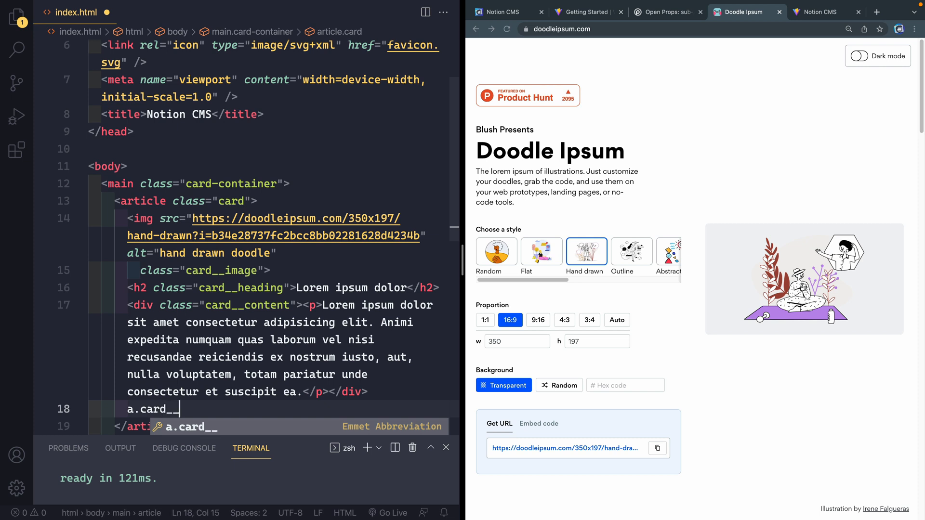
key("Tab")
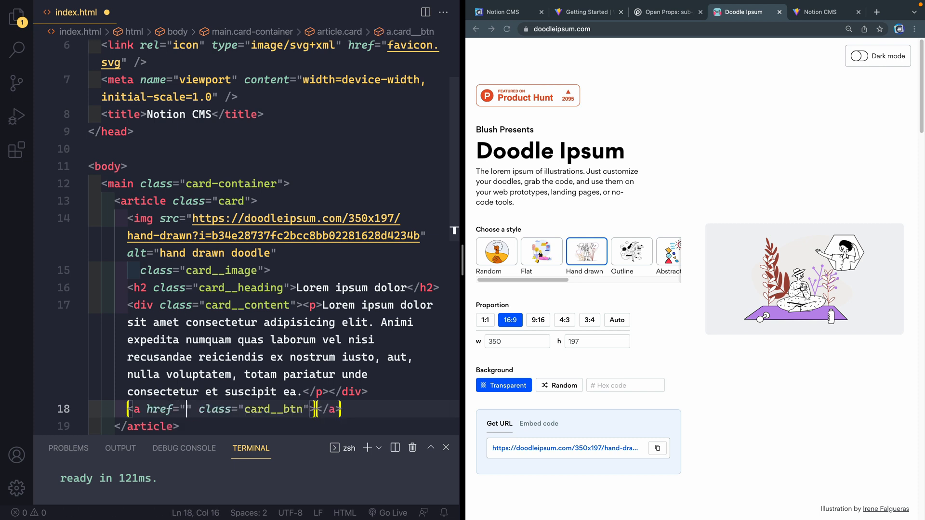
type("#")
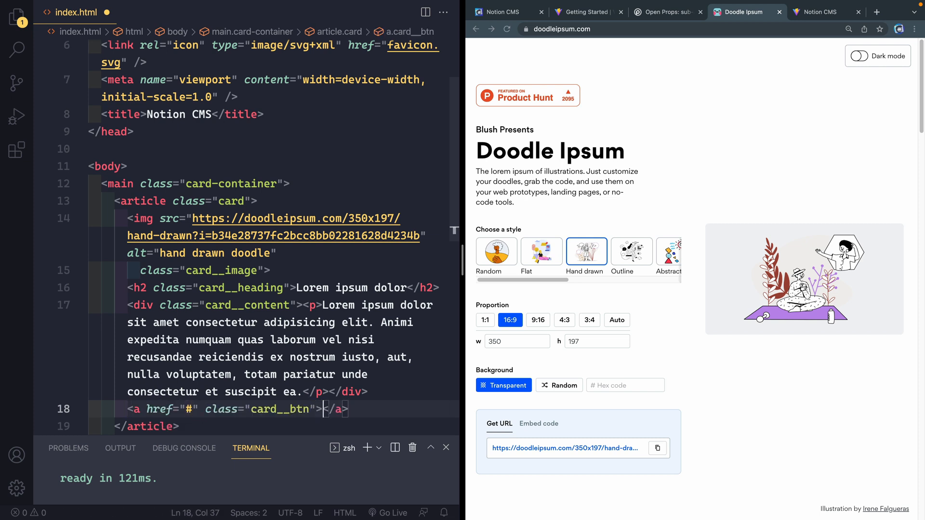
type("Check thi")
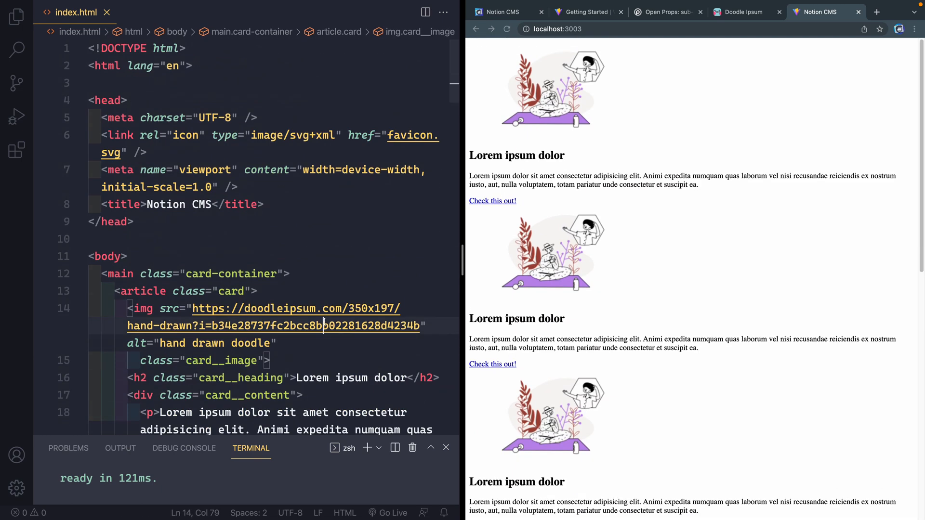
Open style.css from the Explorer and delete all its default #app rules.
left_click(16, 17)
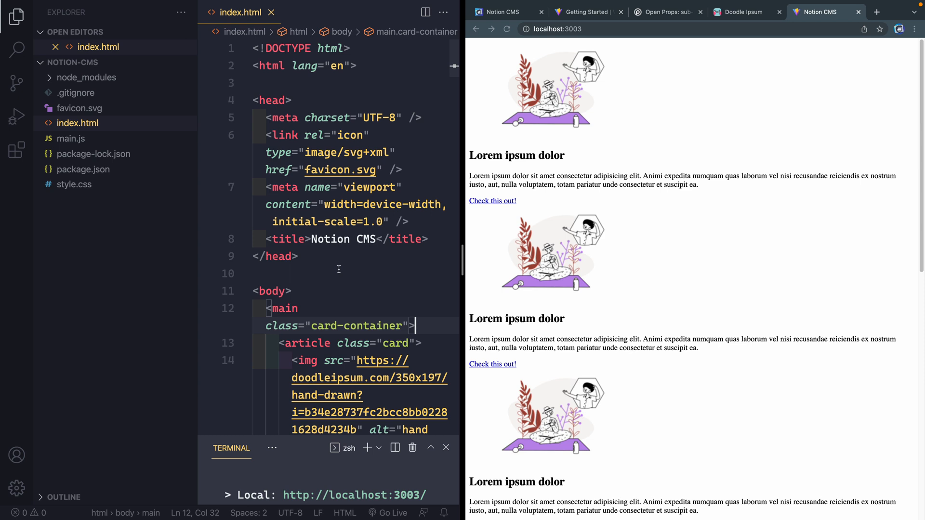
left_click(71, 138)
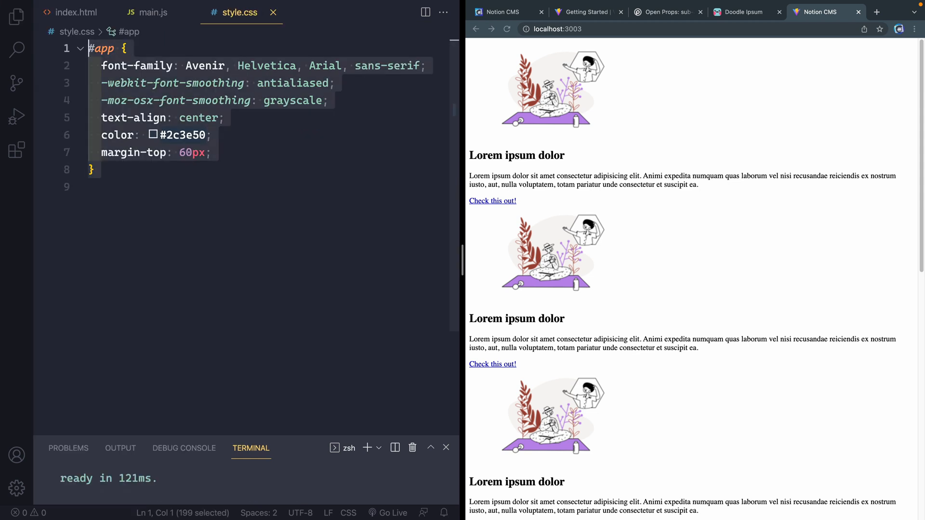
key("Delete")
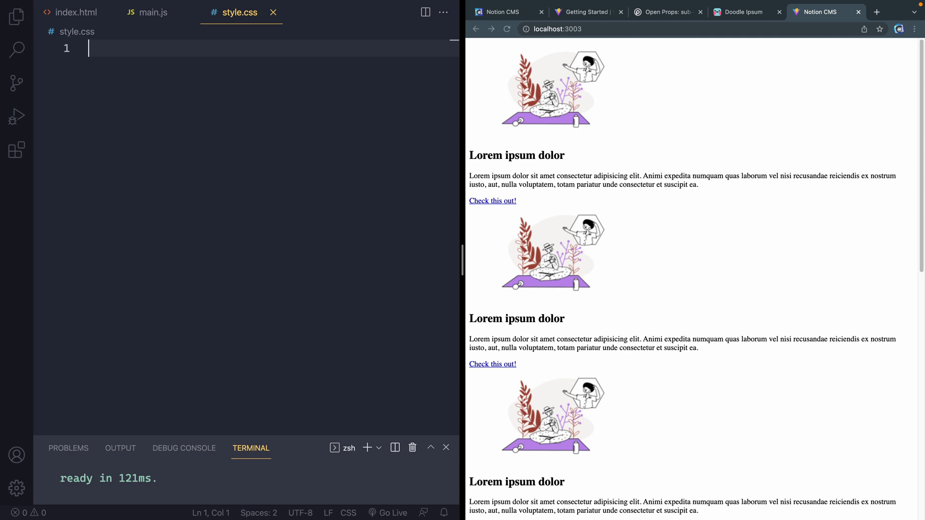
Browse the Open Props site's Colors, Gradients and Shadows sections.
left_click(663, 12)
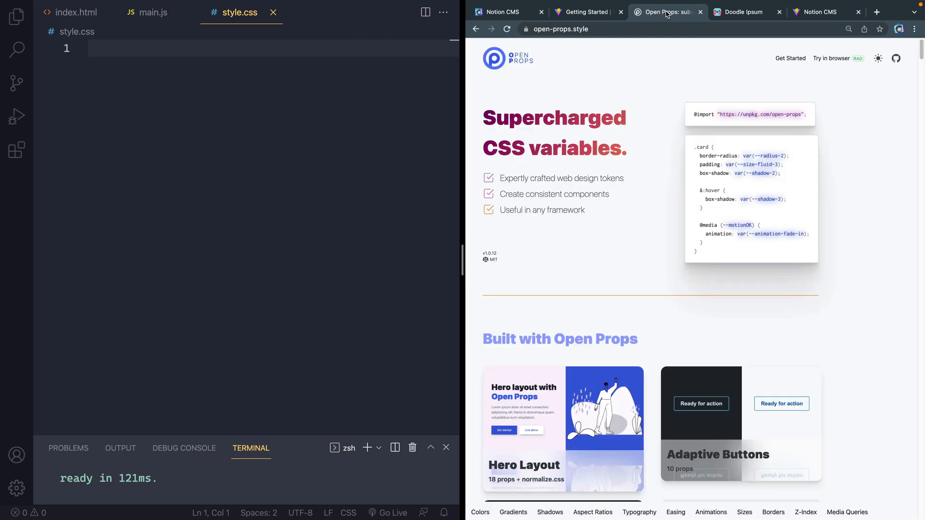
mouse_move(611, 221)
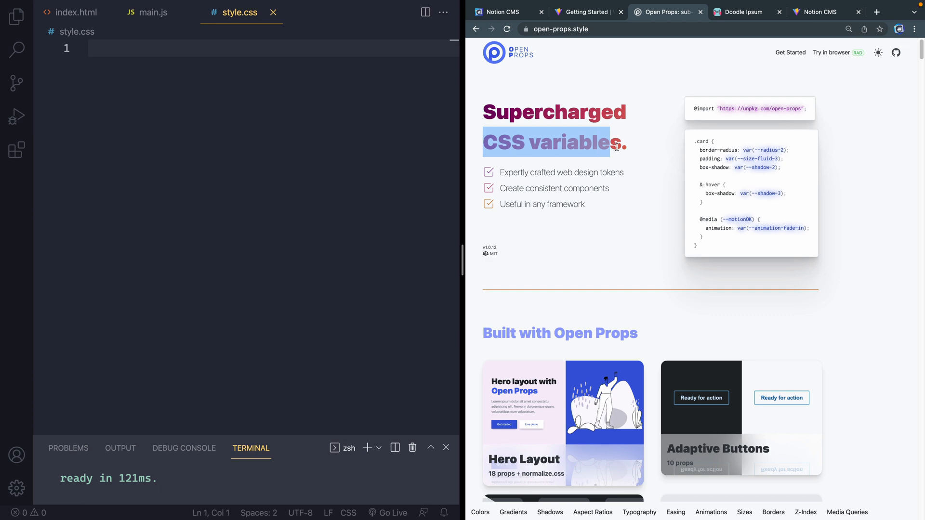
mouse_move(596, 221)
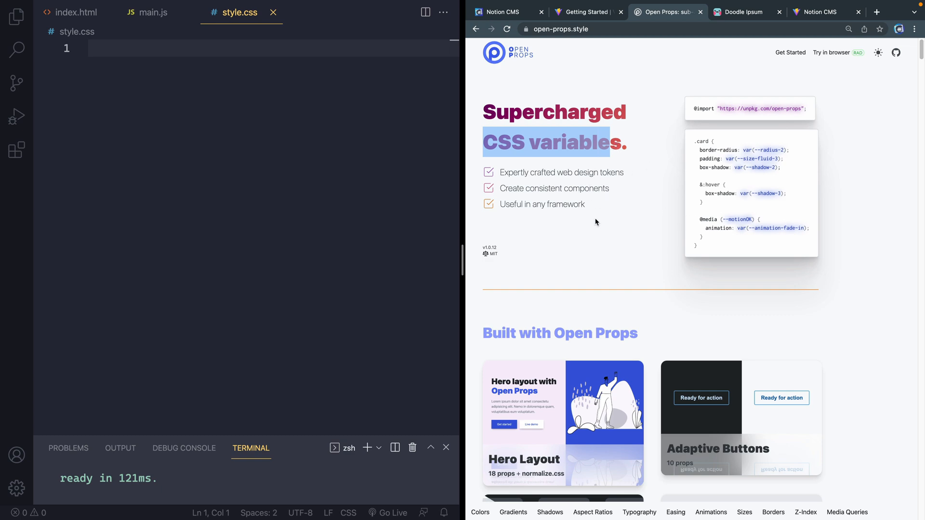
scroll("down", 3)
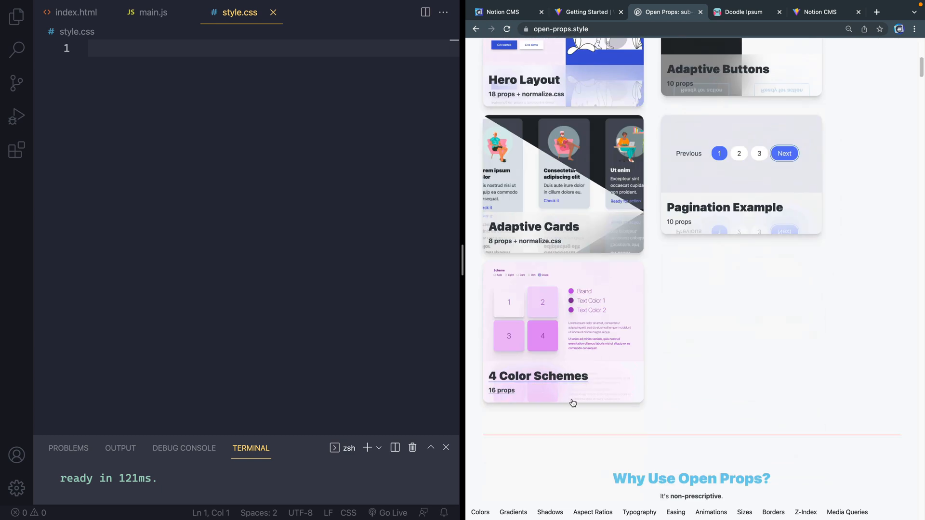
left_click(480, 512)
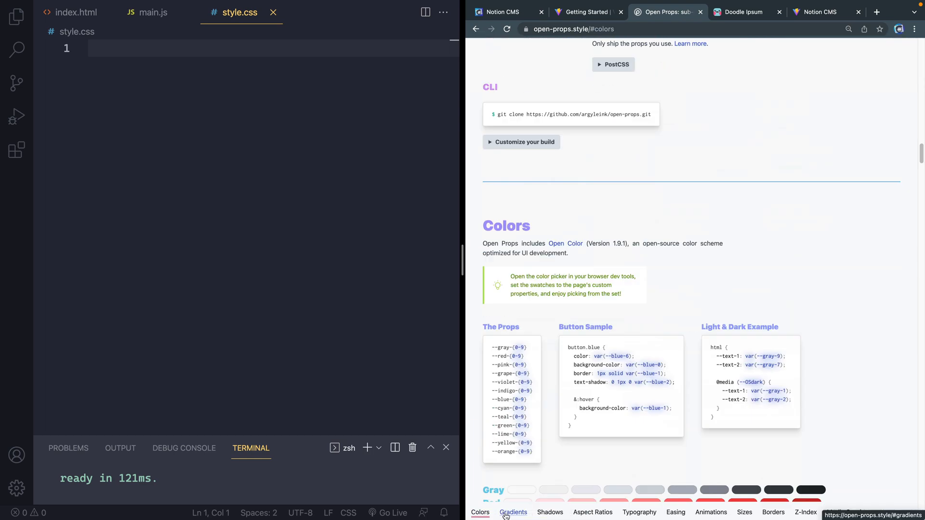
left_click(512, 512)
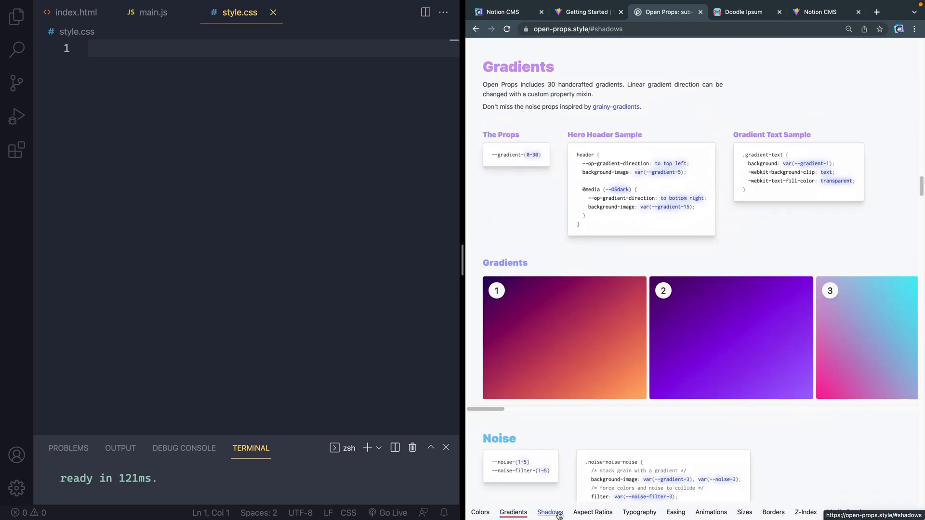
left_click(638, 512)
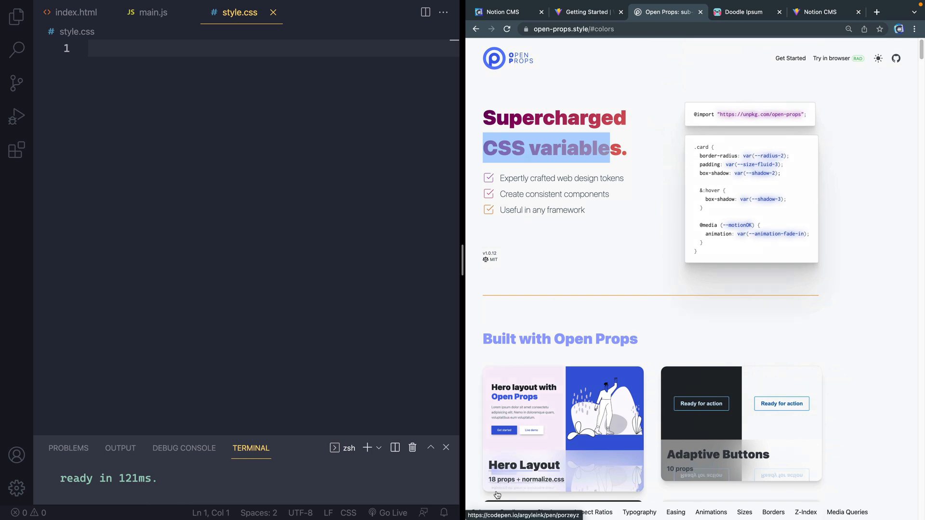
Scroll to Getting Started and expand the CDN CSS import instructions.
scroll("down", 3)
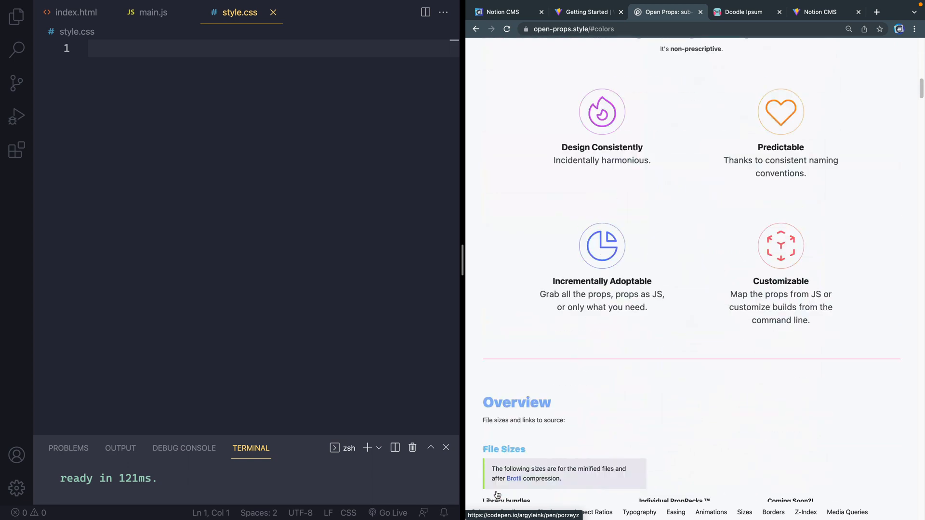
scroll("down", 3)
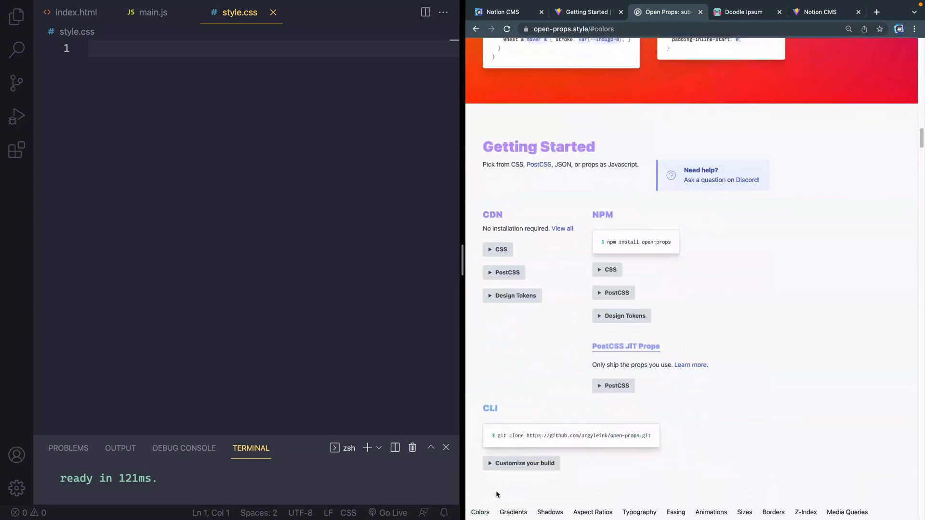
scroll("down", 3)
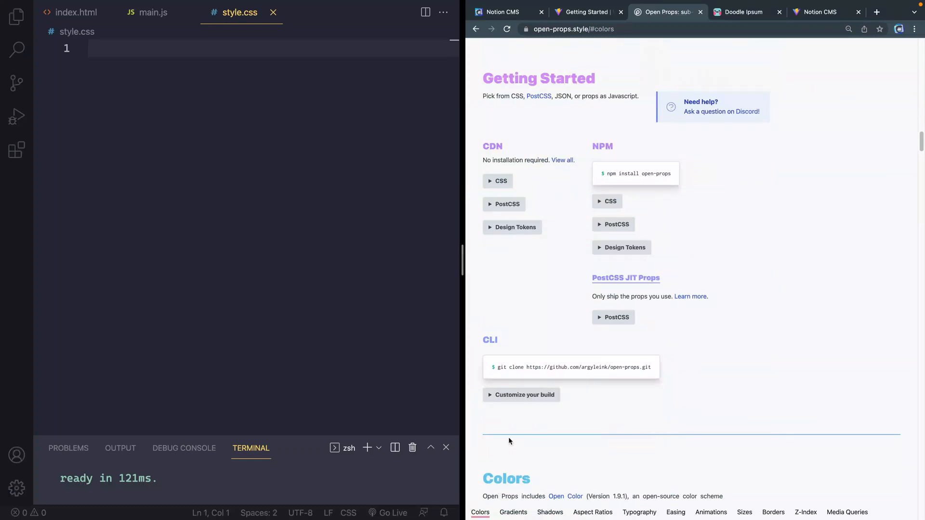
left_click(610, 201)
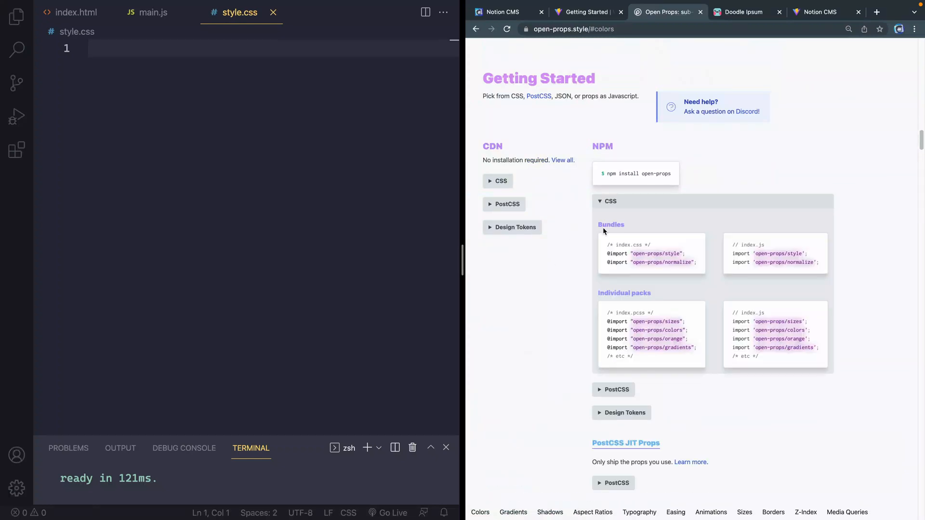
mouse_move(642, 270)
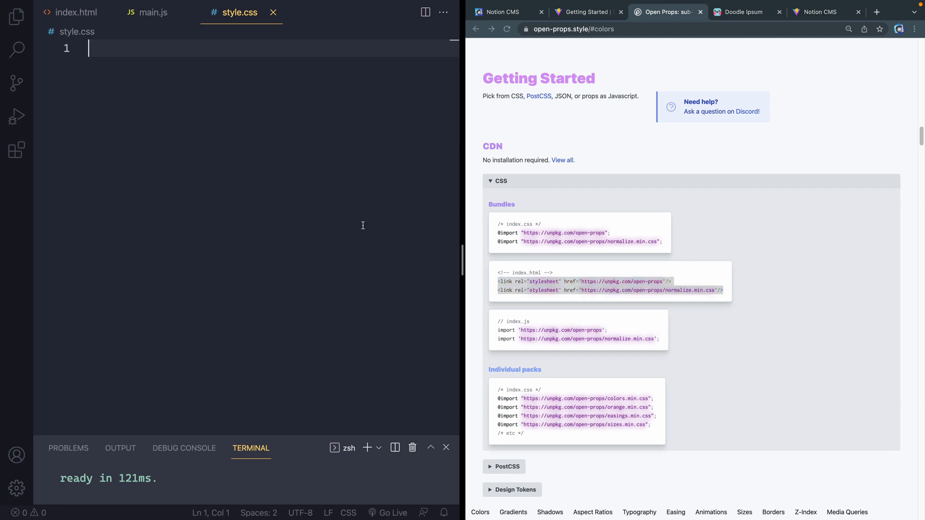
Link the Open Props and normalize stylesheets in index.html's head, then return to style.css.
left_click(75, 12)
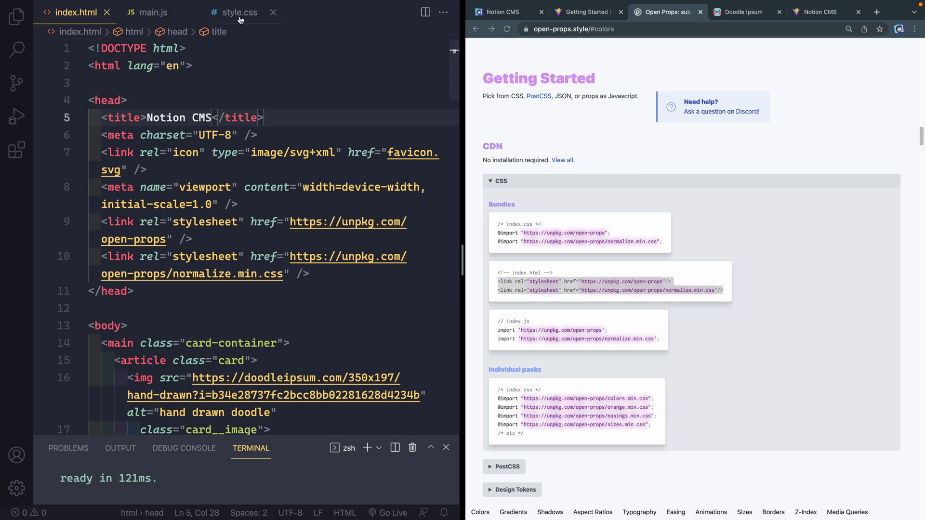
left_click(239, 12)
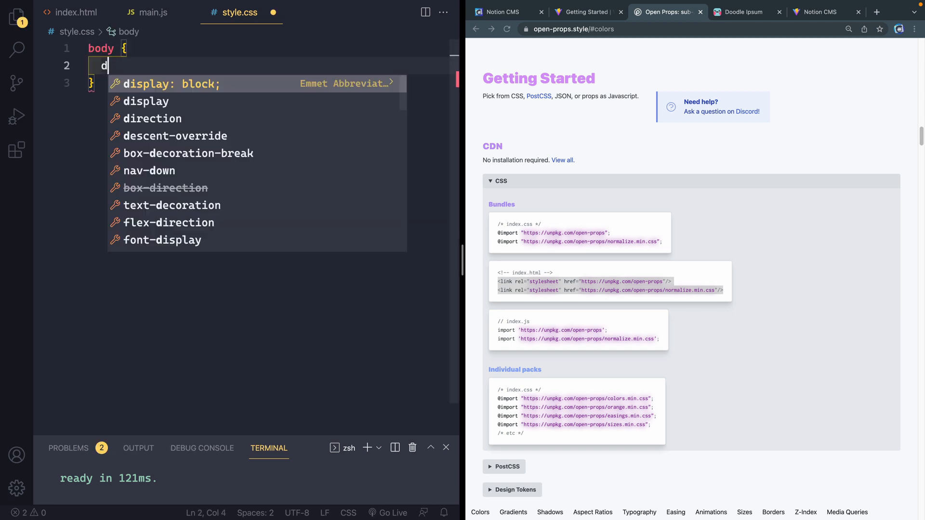
Give the body rule display: grid and place-content: center.
type("isplay: grid;")
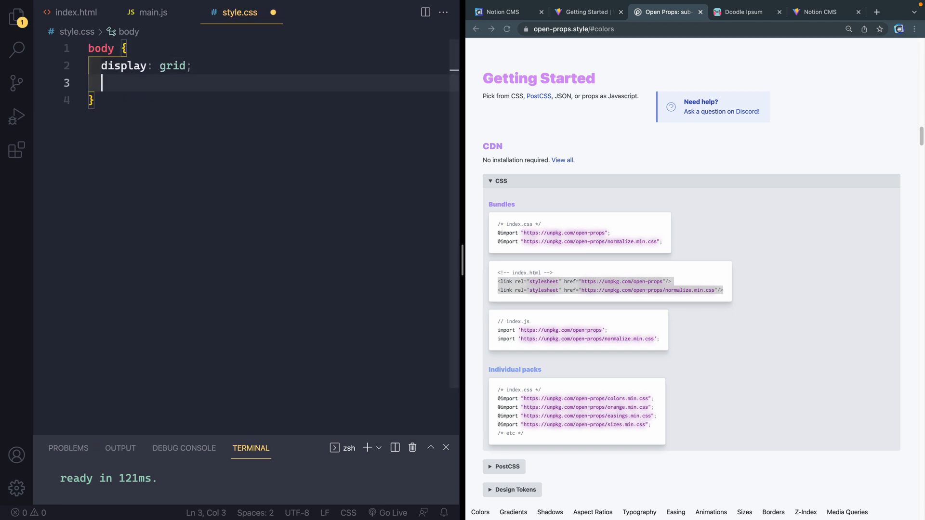
type("place")
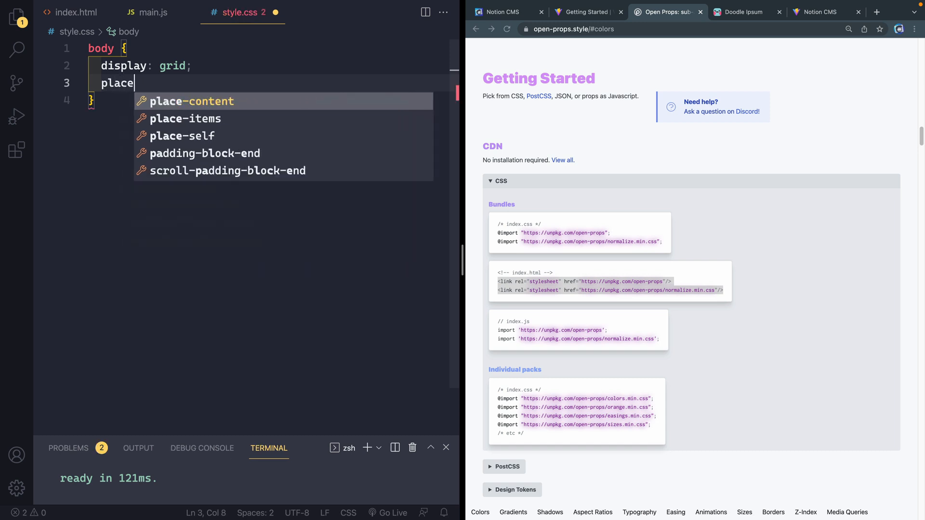
type("-con")
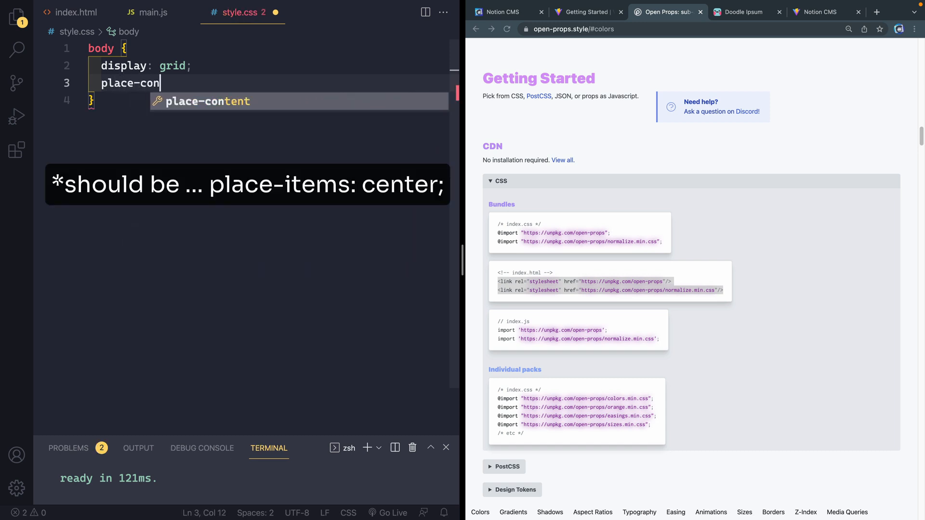
type("tent: center;")
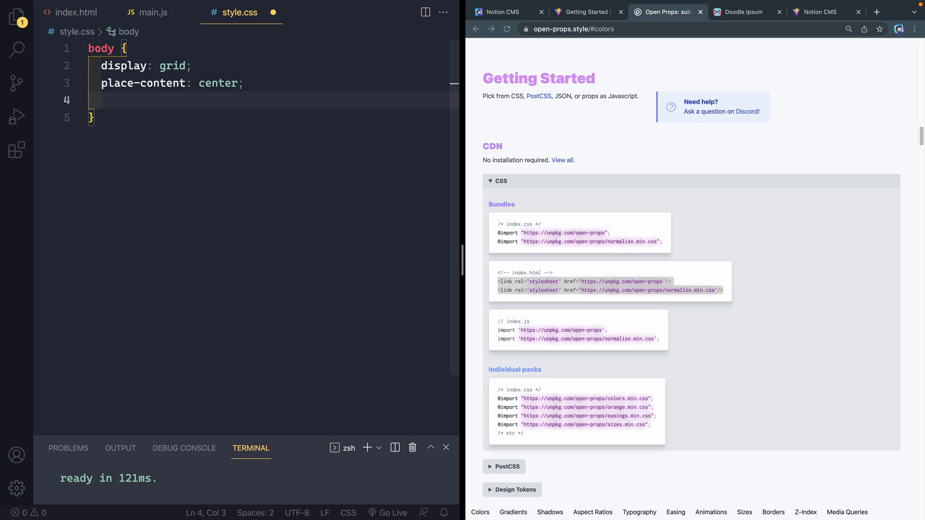
Start the body's background-image declaration and turn to the Open Props docs for a value.
type("b")
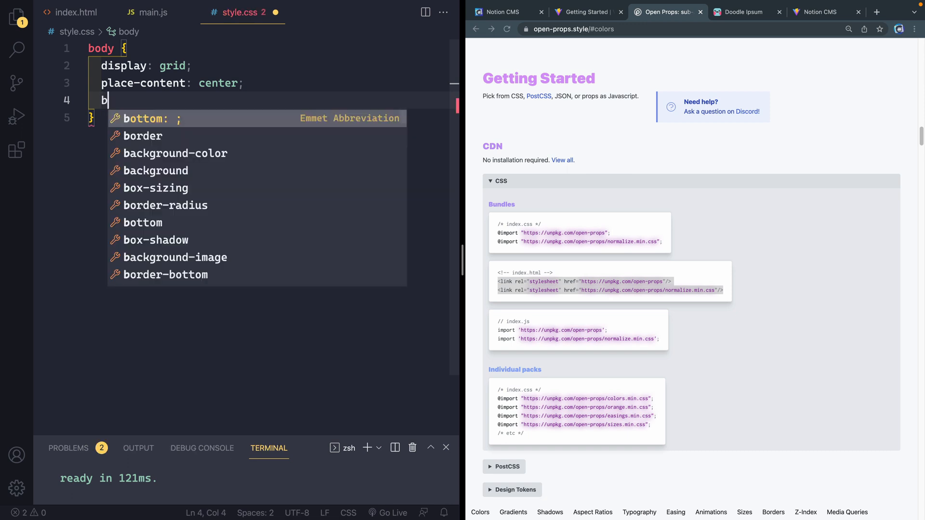
type("ackground-image:")
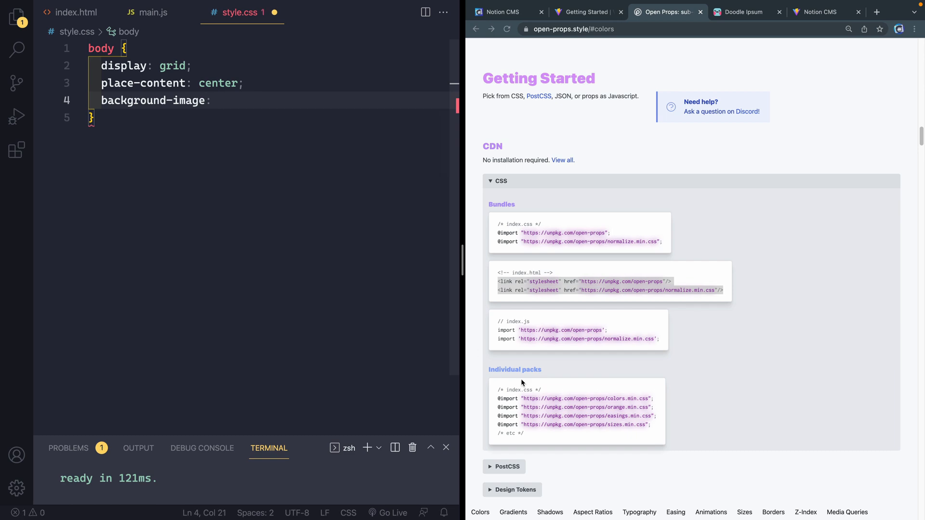
left_click(513, 512)
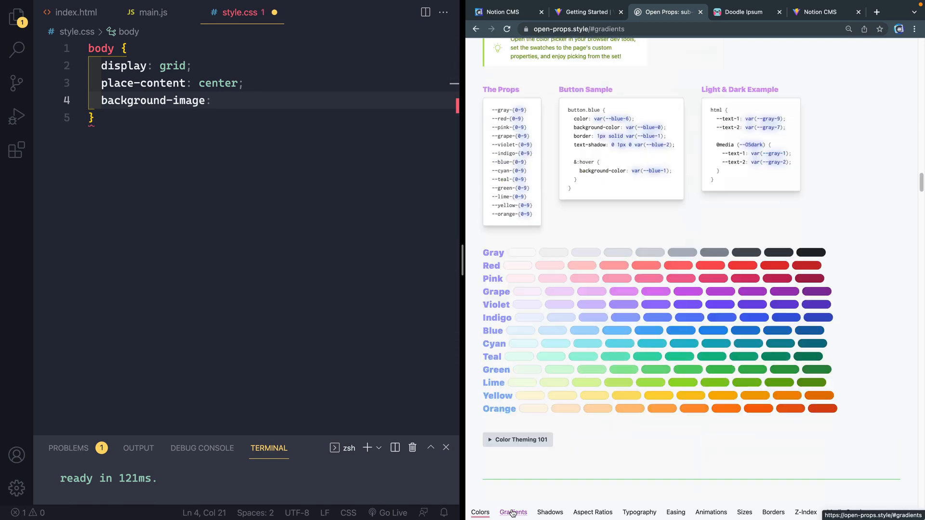
Set background-image to var(--gradient-15) from the Gradients reference, check the live page, and start a new class rule.
left_click(512, 512)
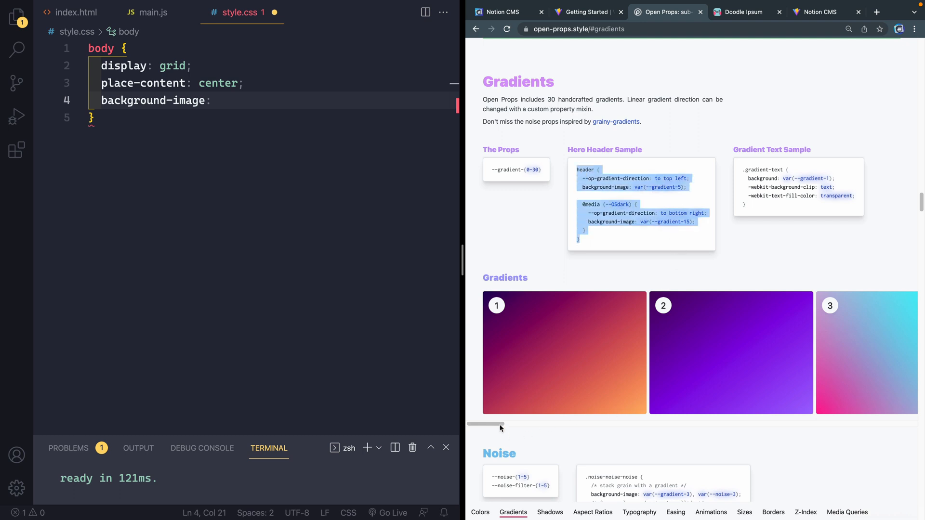
left_click_drag(502, 424, 672, 424)
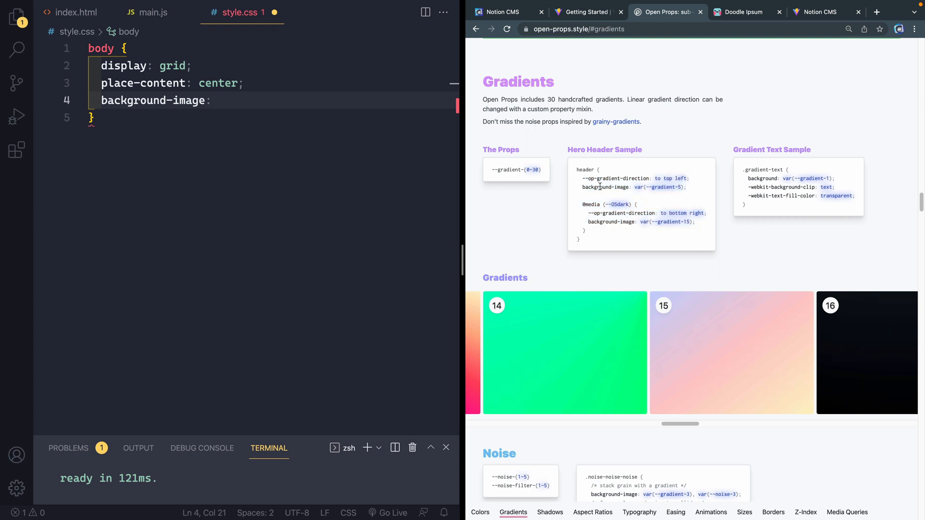
left_click_drag(599, 186, 695, 231)
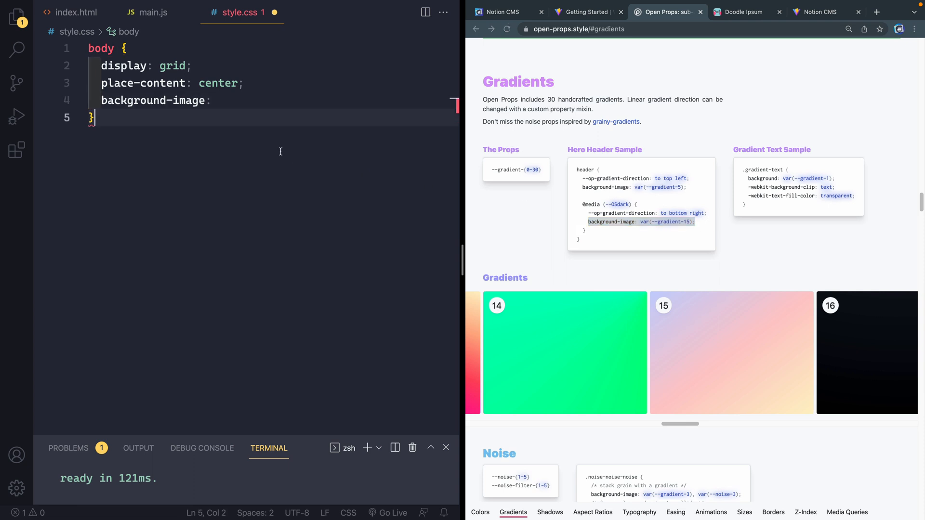
type("var(--gradient-15);")
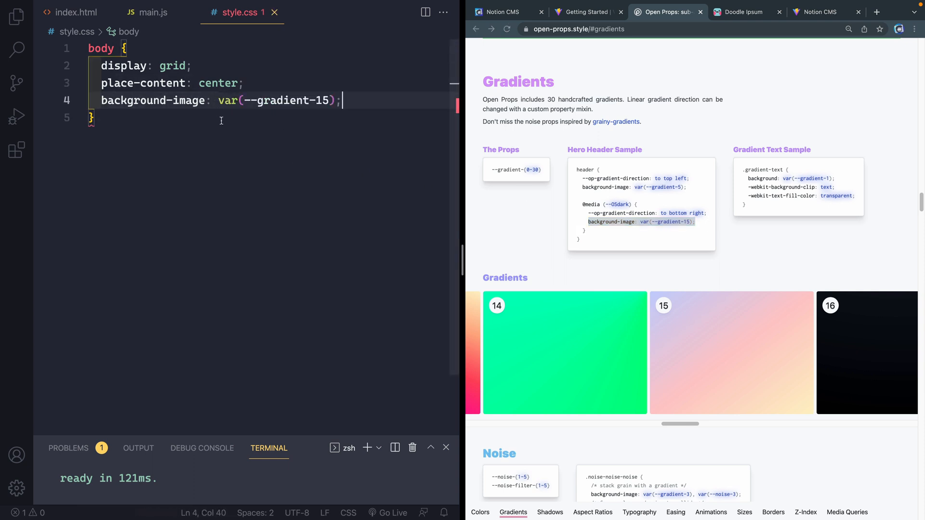
left_click(820, 12)
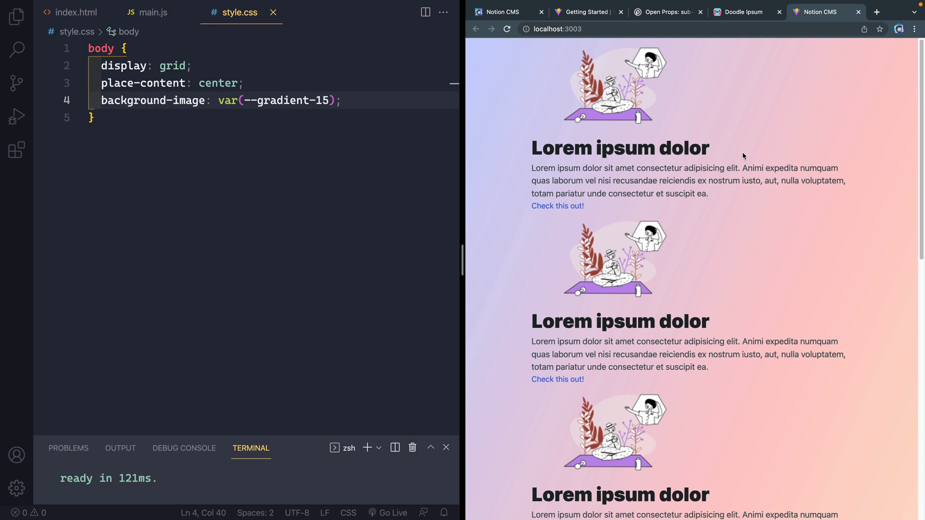
mouse_move(287, 177)
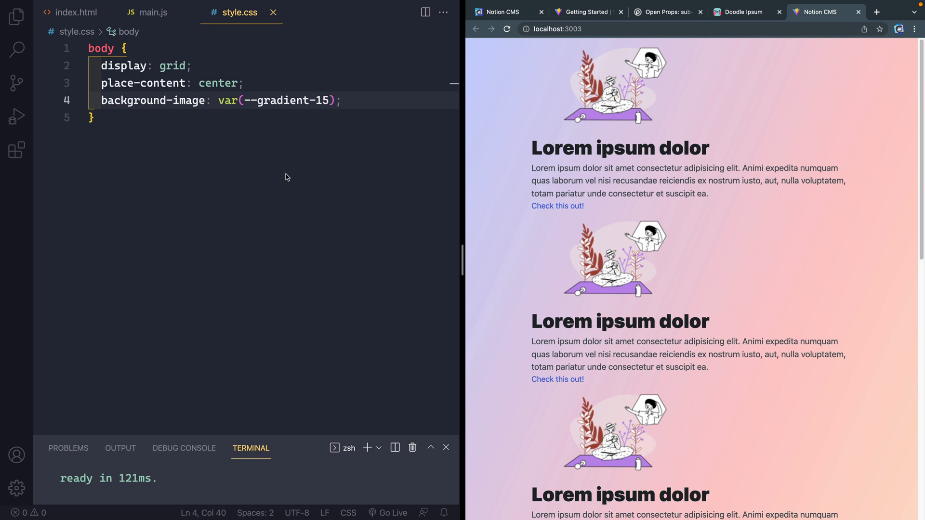
mouse_move(199, 72)
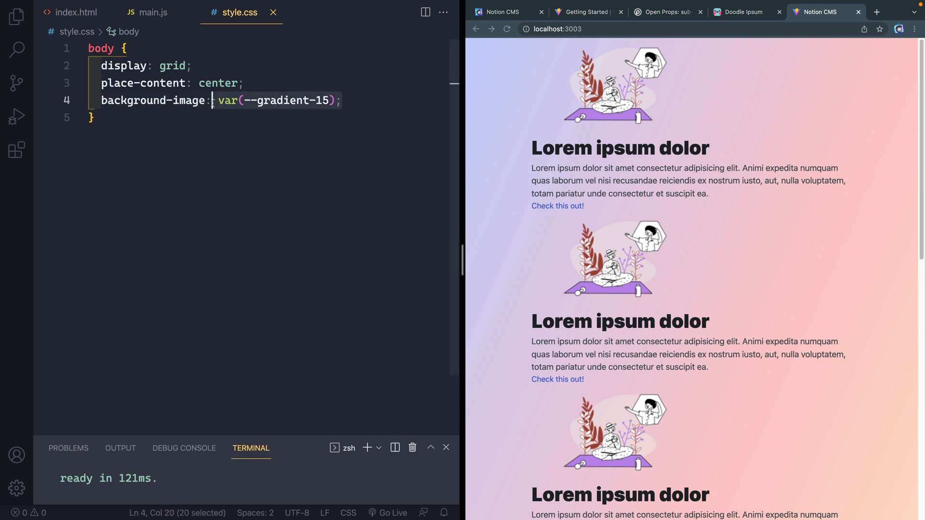
left_click(95, 117)
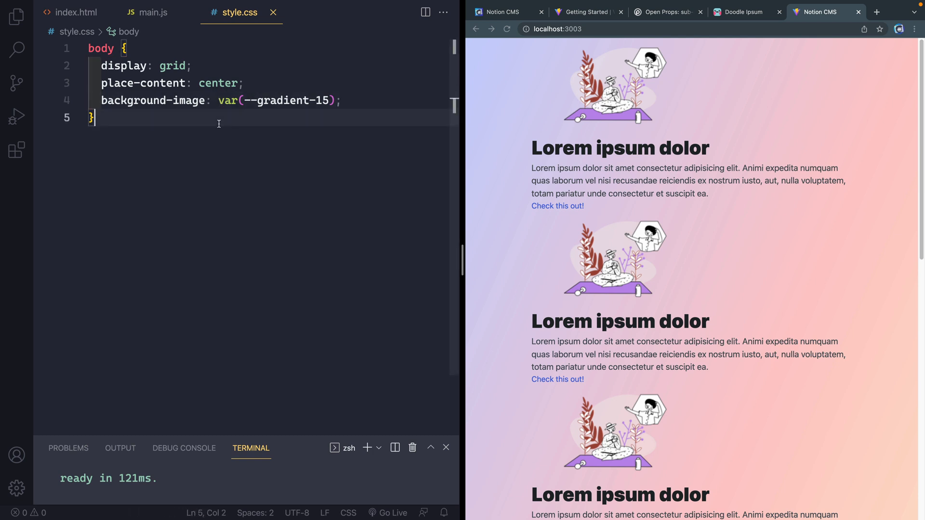
type(".c")
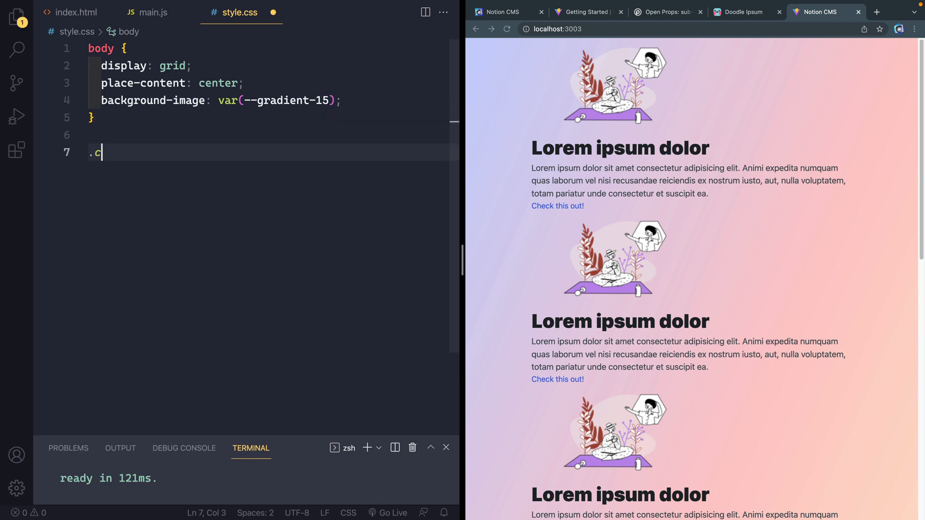
Create the .card-container rule with wrapping flex and a justify-content declaration.
type("ard-container {")
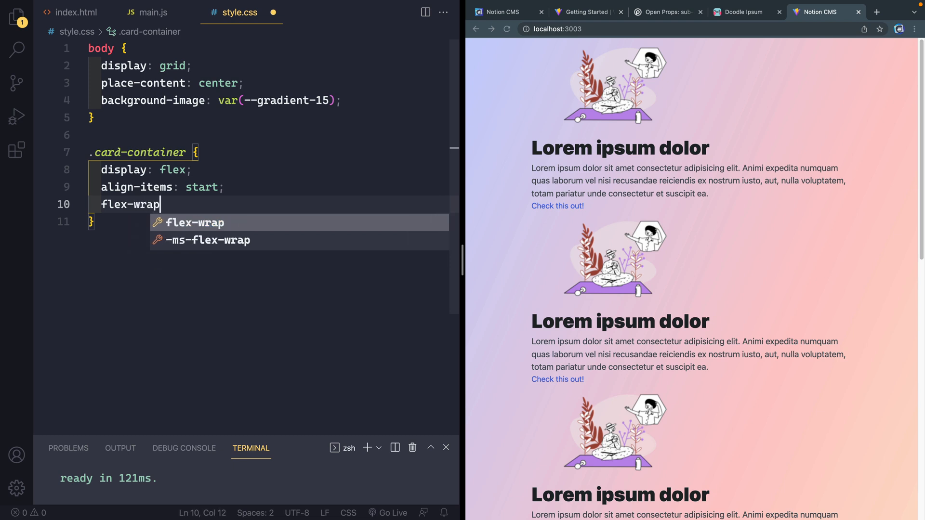
type(": wa")
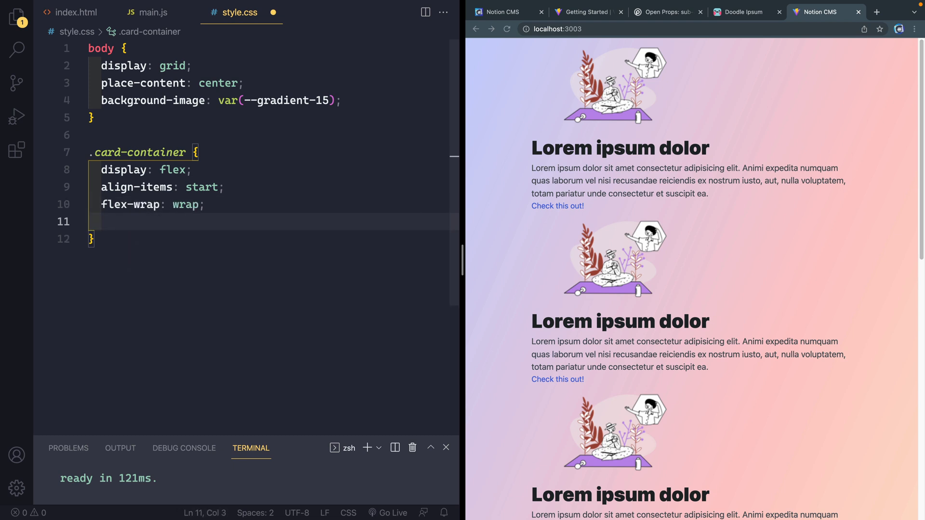
type("justify-content: center;")
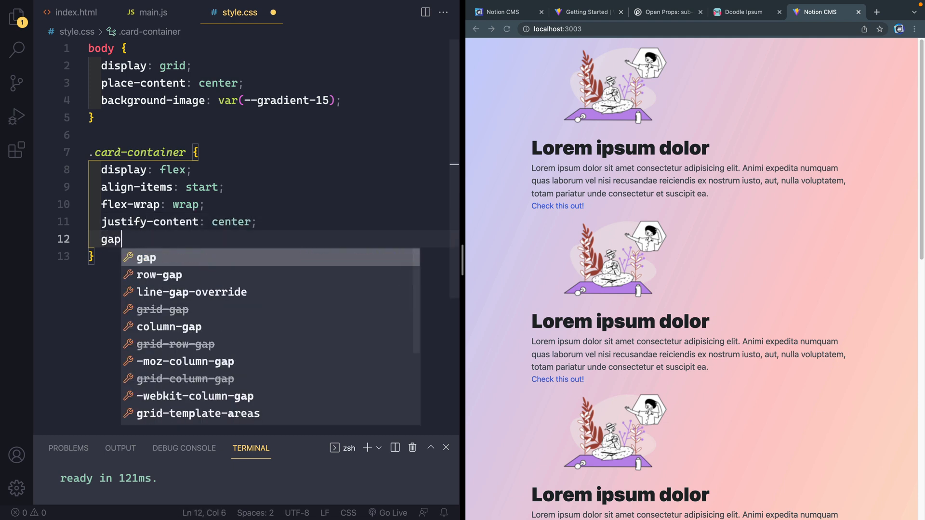
type(":")
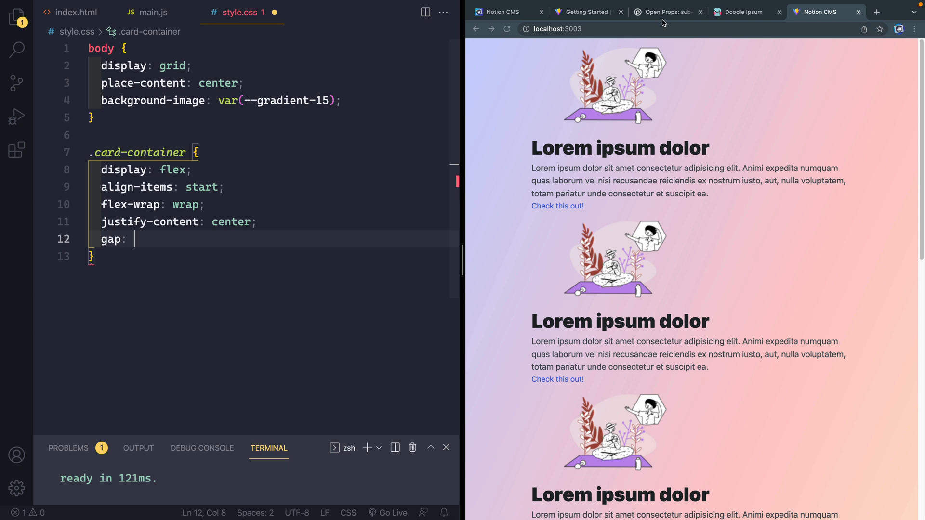
Set the container gap to var(--size-fluid-4) using the Open Props sizes reference.
left_click(664, 12)
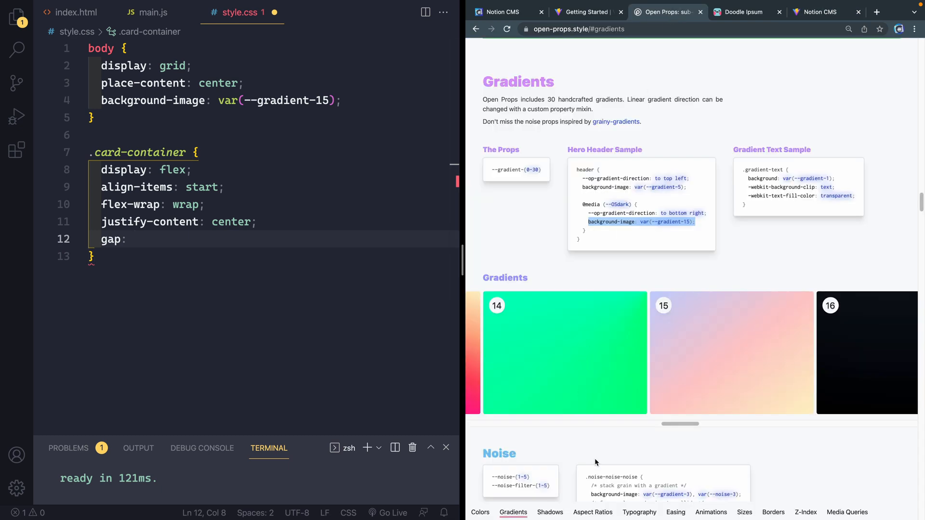
mouse_move(710, 513)
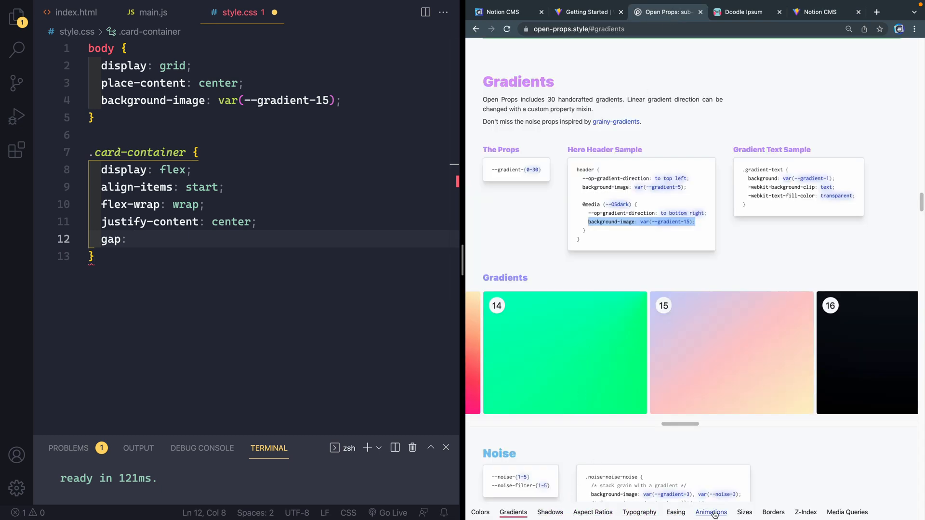
left_click(744, 512)
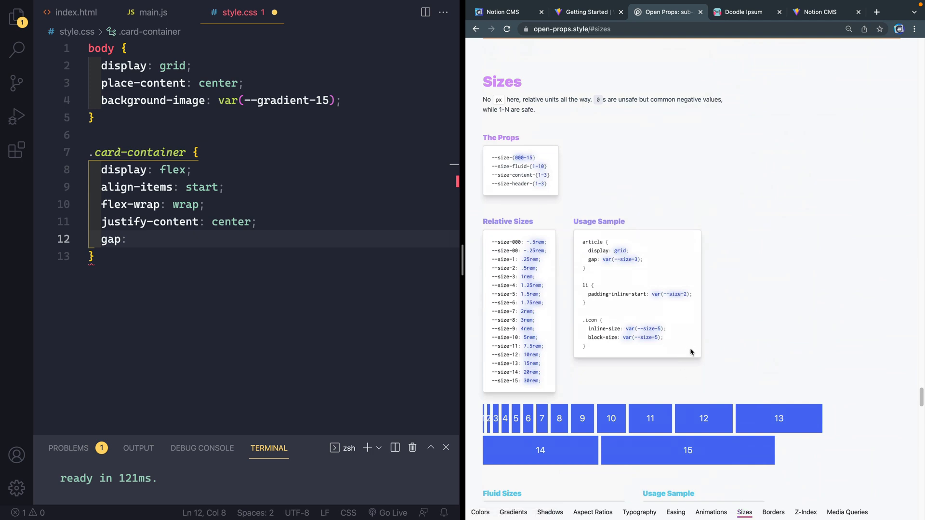
mouse_move(505, 233)
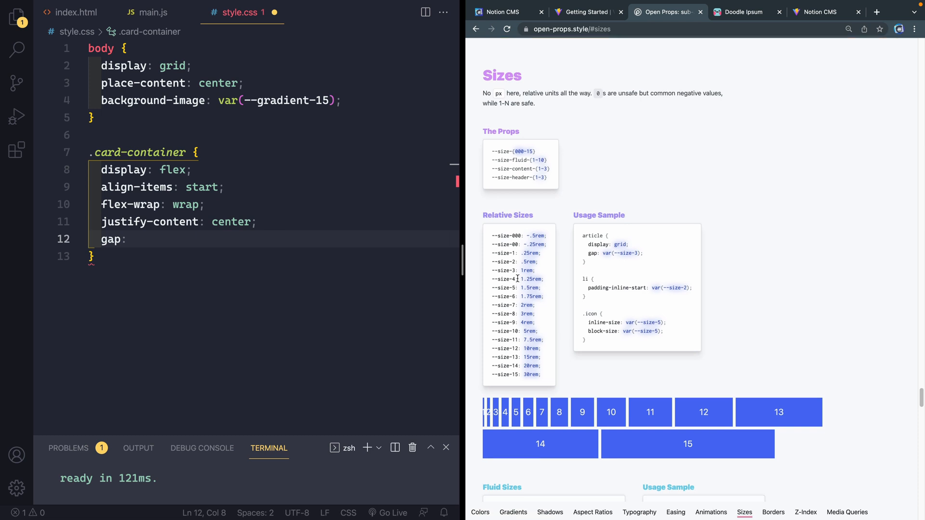
scroll("down", 3)
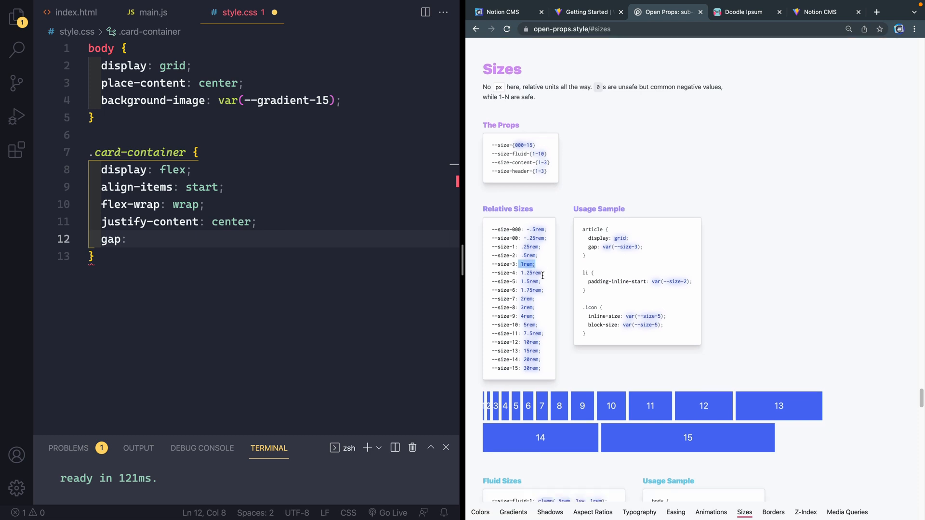
scroll("down", 3)
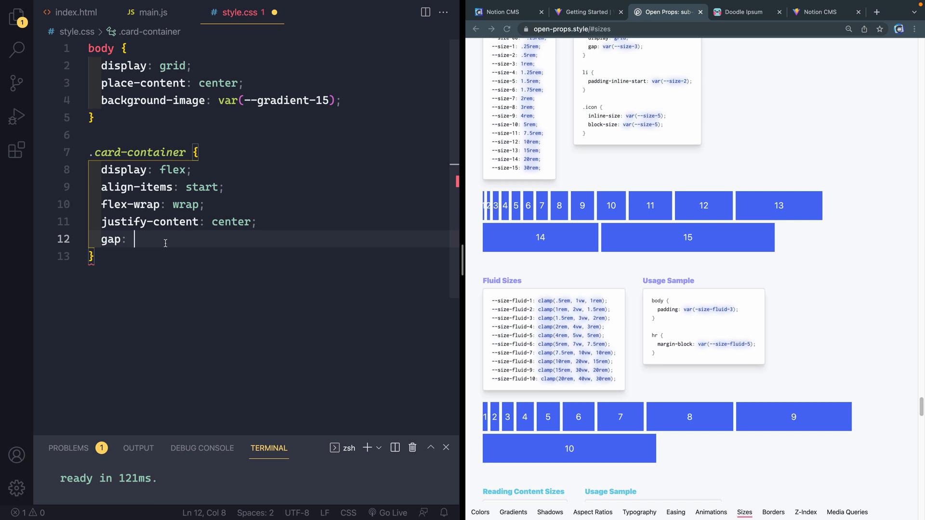
type("var(--s")
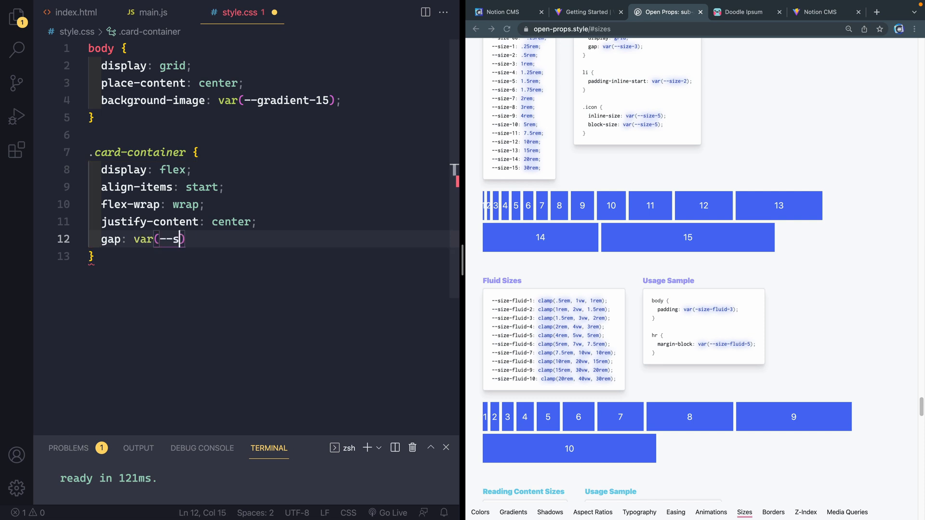
type("ize-fluide")
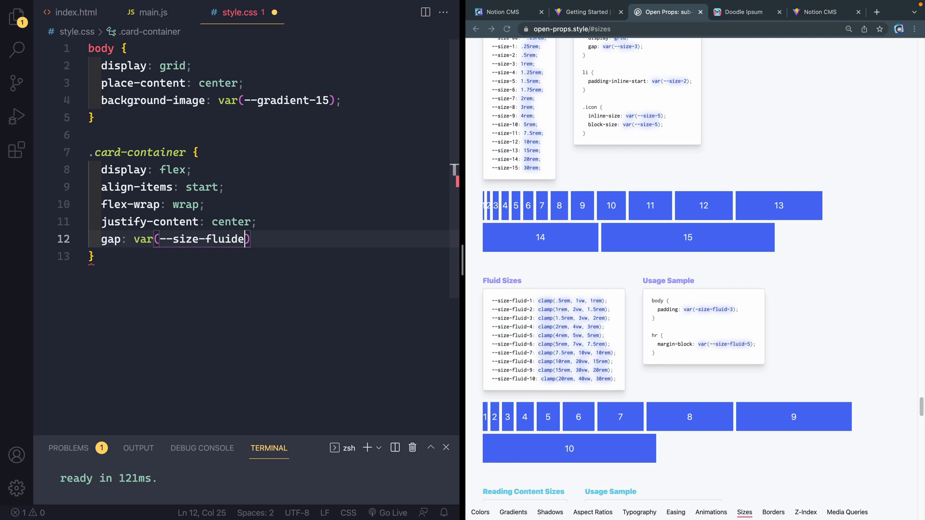
type("-4")
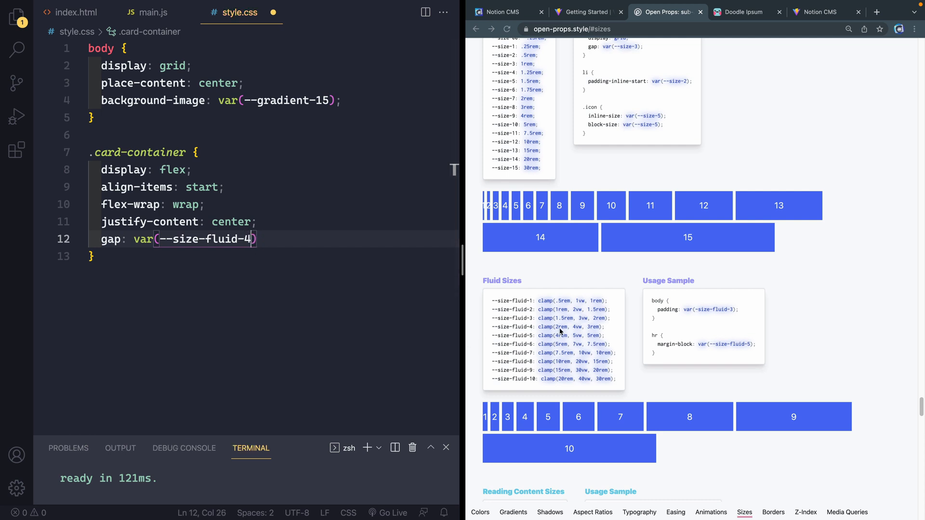
mouse_move(580, 329)
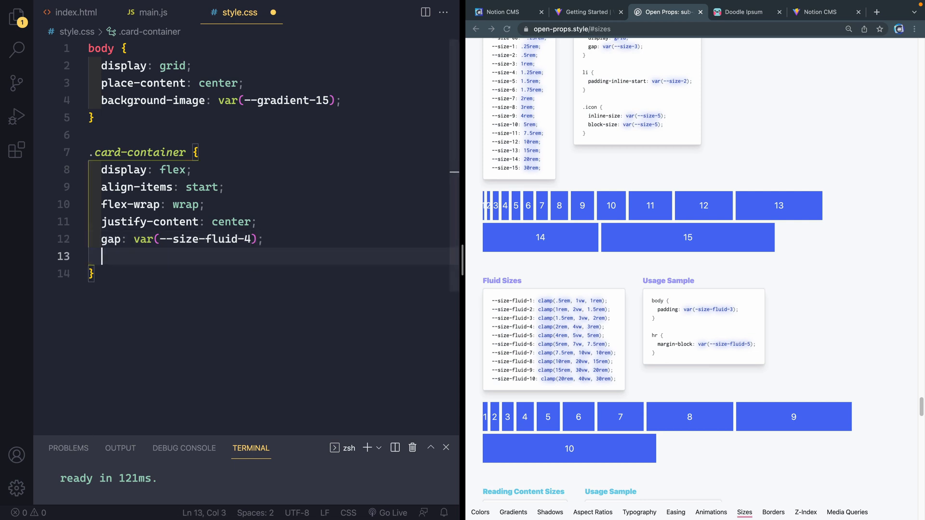
Add margin: var(--size-fluid-4) and max-width: 1500px, then view the Notion CMS page.
type("margin:")
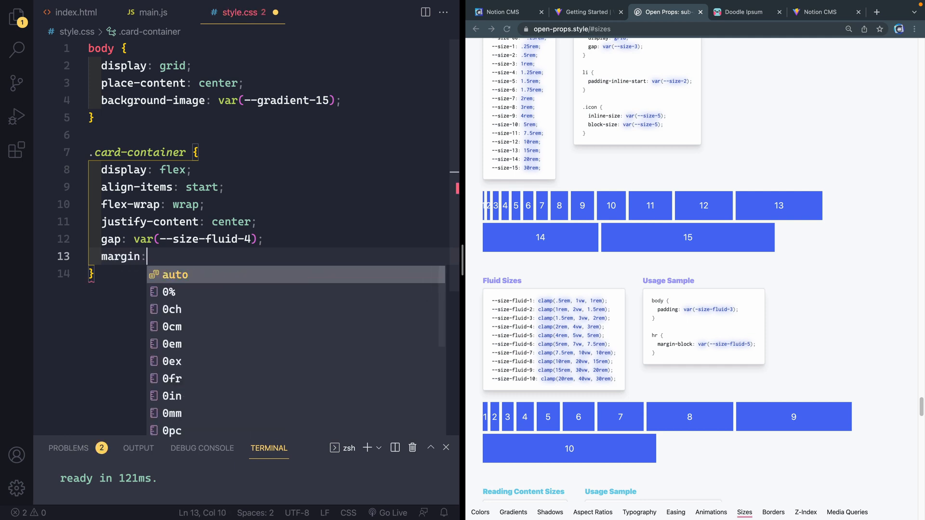
type("var(--size-flui")
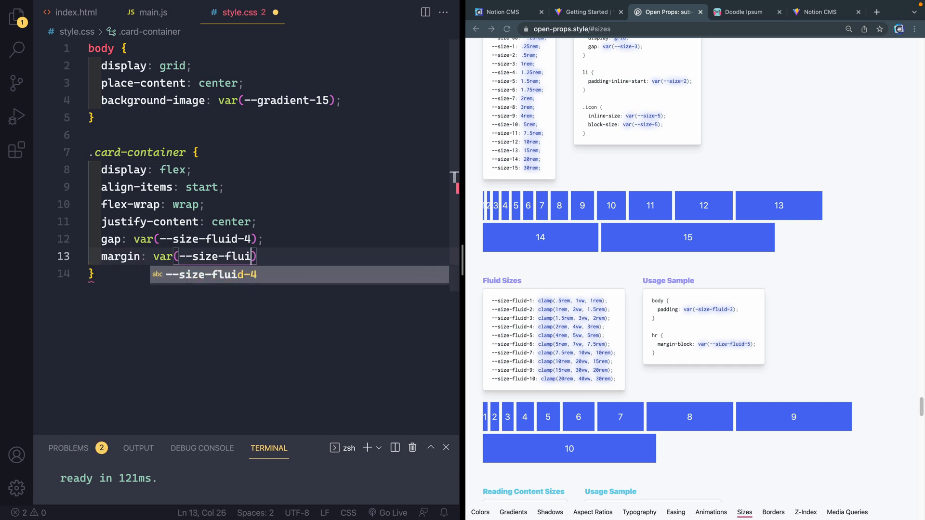
key("Tab")
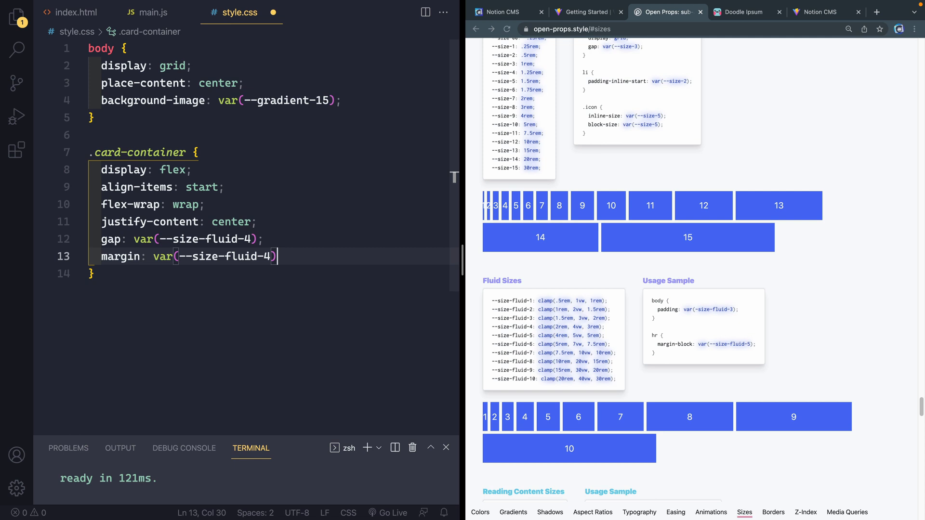
type("max-width: 1500")
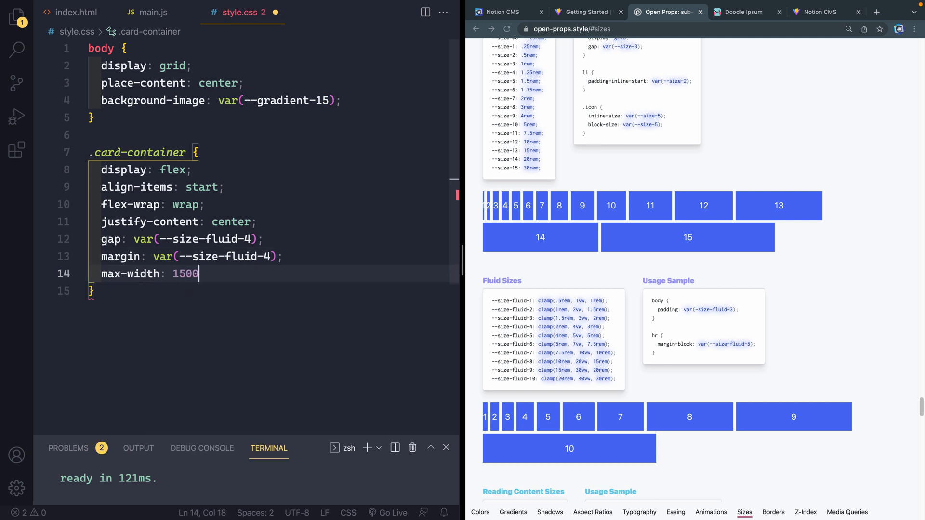
type("px;")
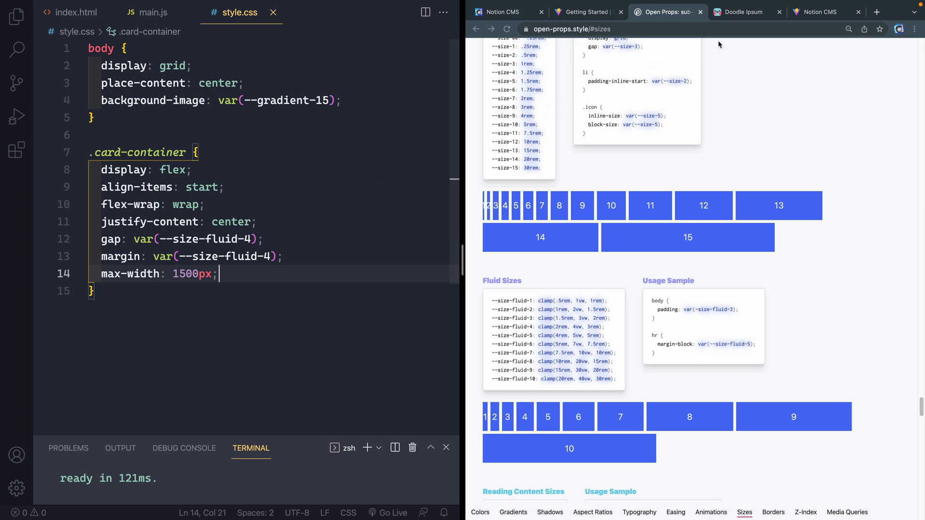
left_click(820, 12)
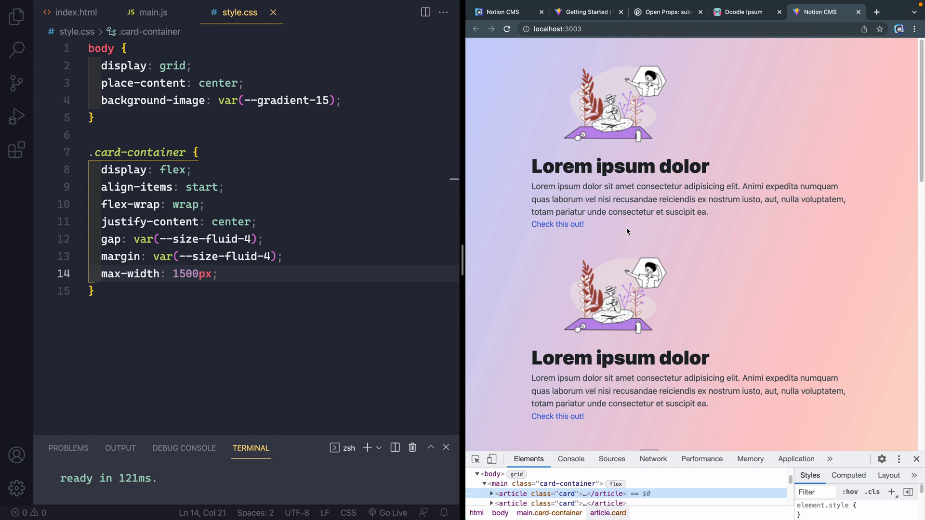
mouse_move(611, 241)
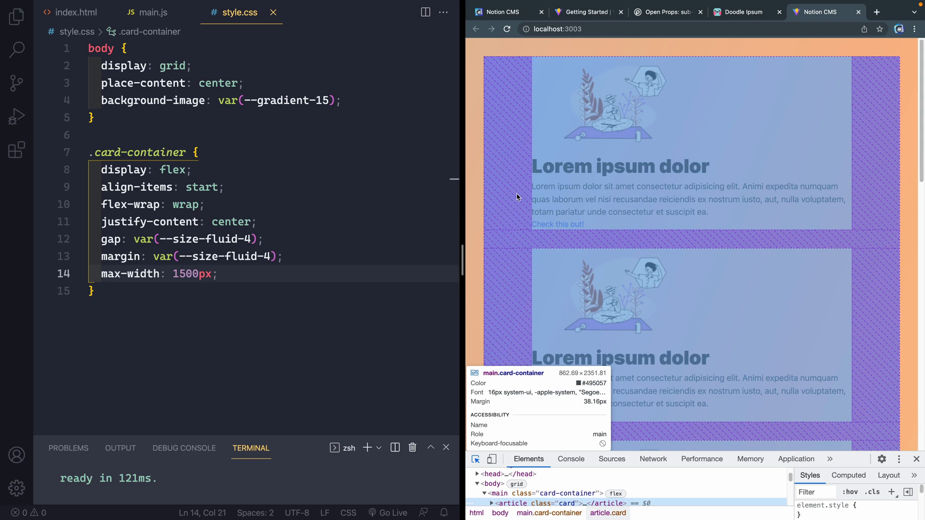
mouse_move(515, 201)
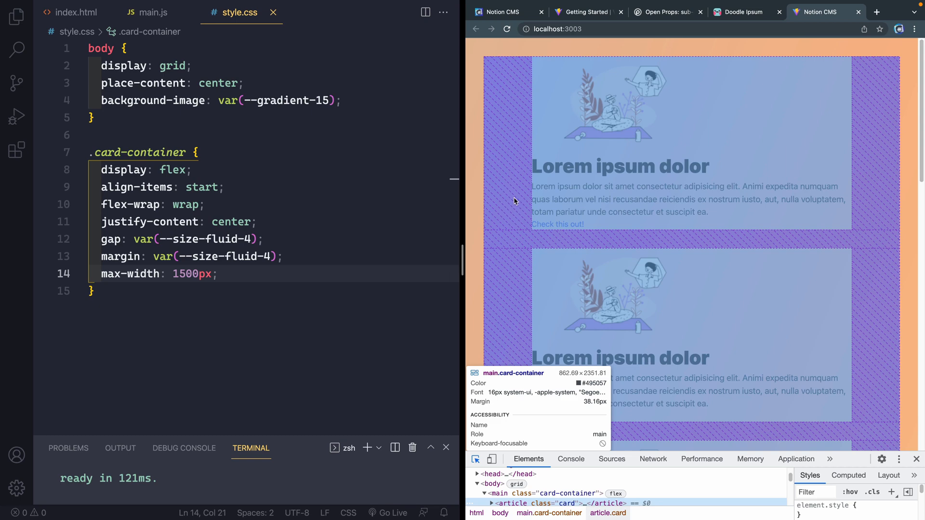
mouse_move(511, 213)
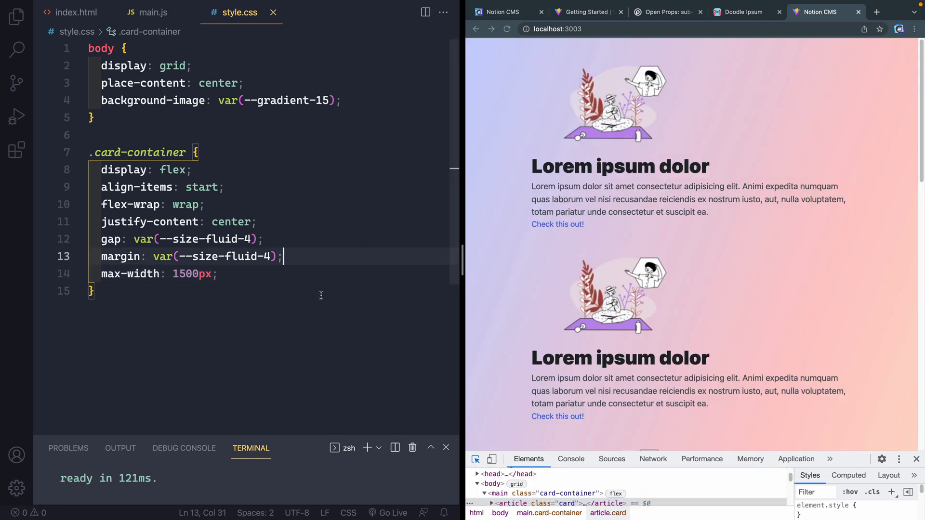
Add a .card rule with flex: 0 1 400px and begin box-shadow: var(--.
type(".c")
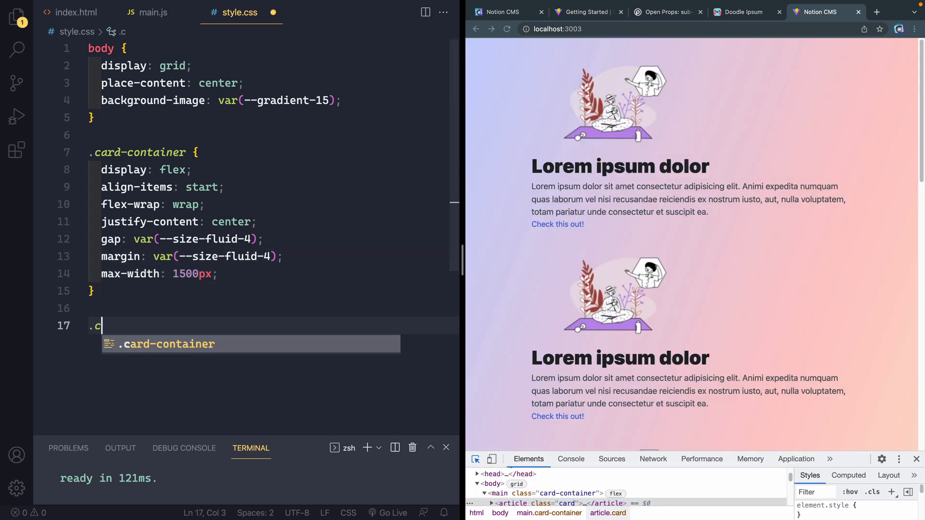
type("flex: 0")
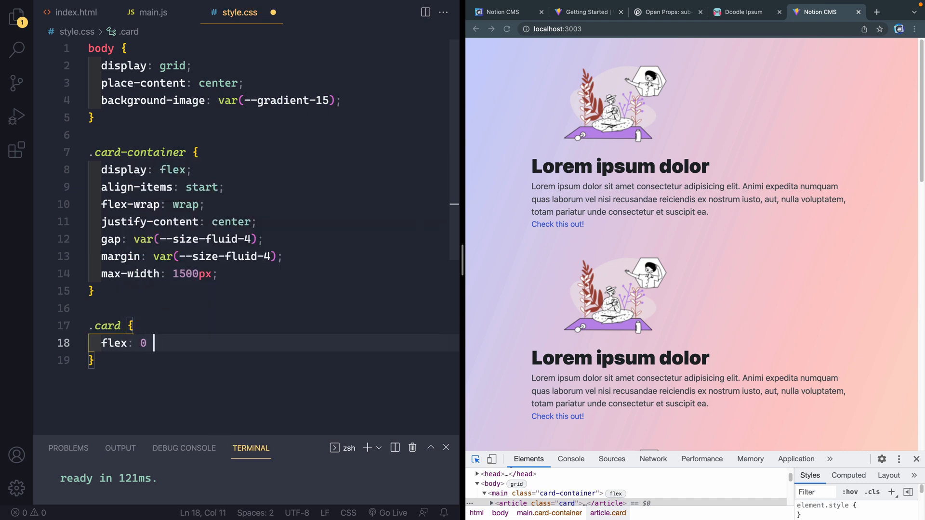
type("1")
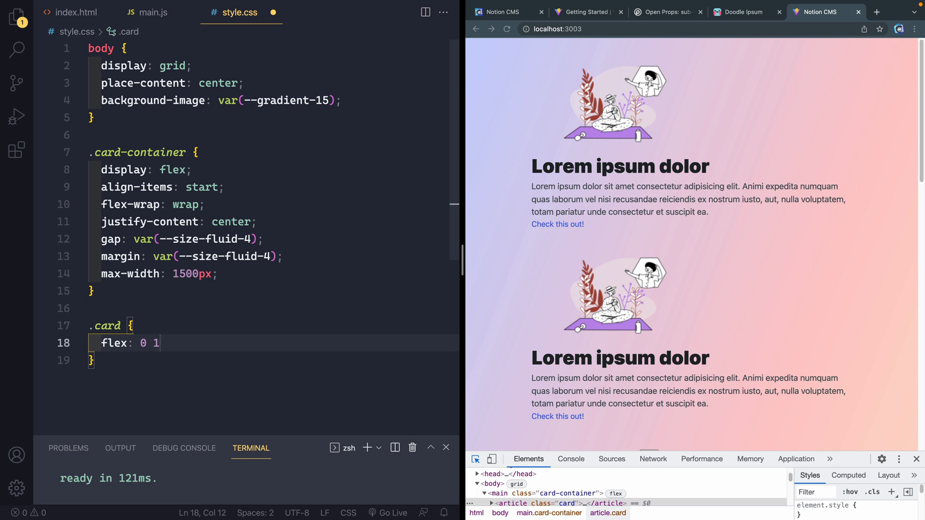
type("400px;")
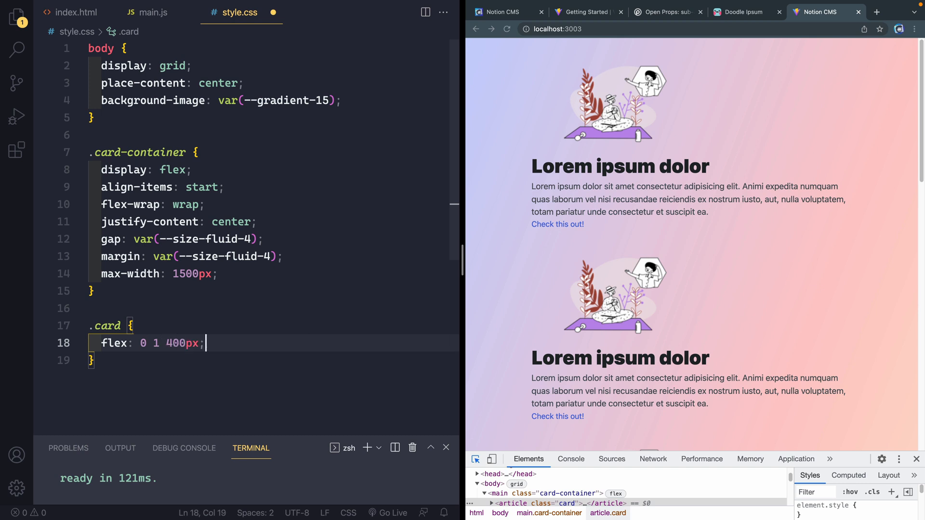
type("box-shadow:")
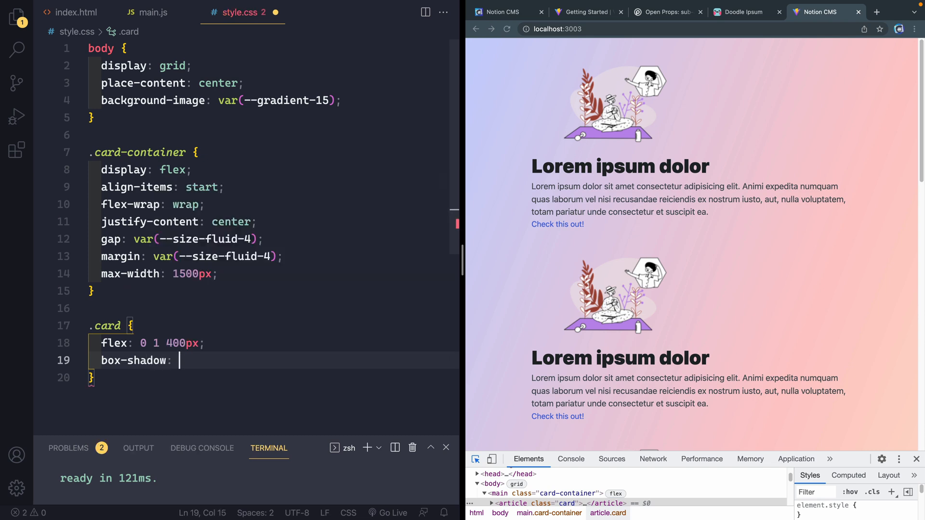
type("var(--")
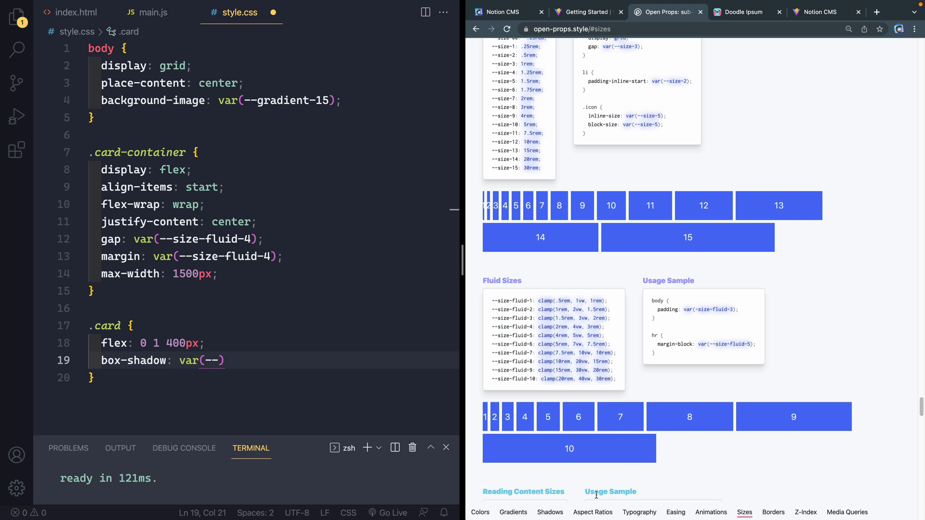
Set the card box-shadow to var(--shadow-5), padding to var(--size-fluid-3), and begin border-radius.
left_click(549, 512)
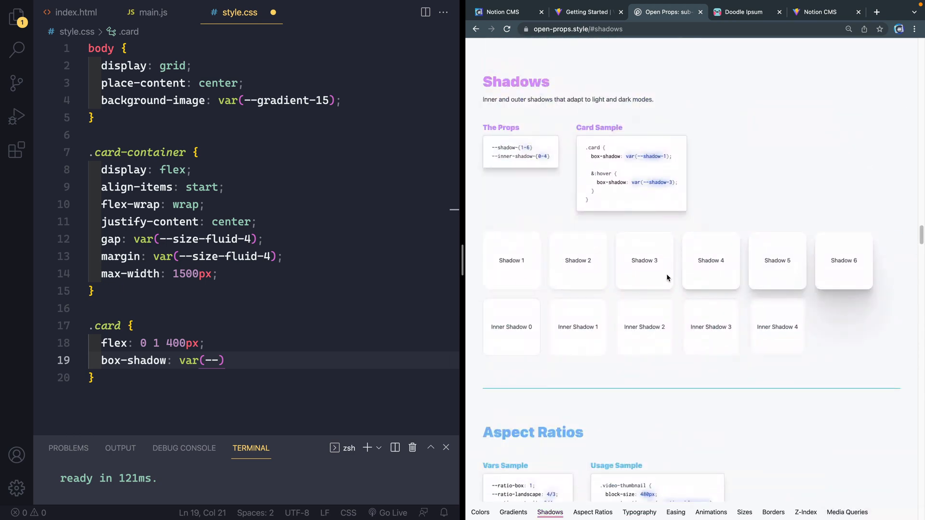
mouse_move(829, 265)
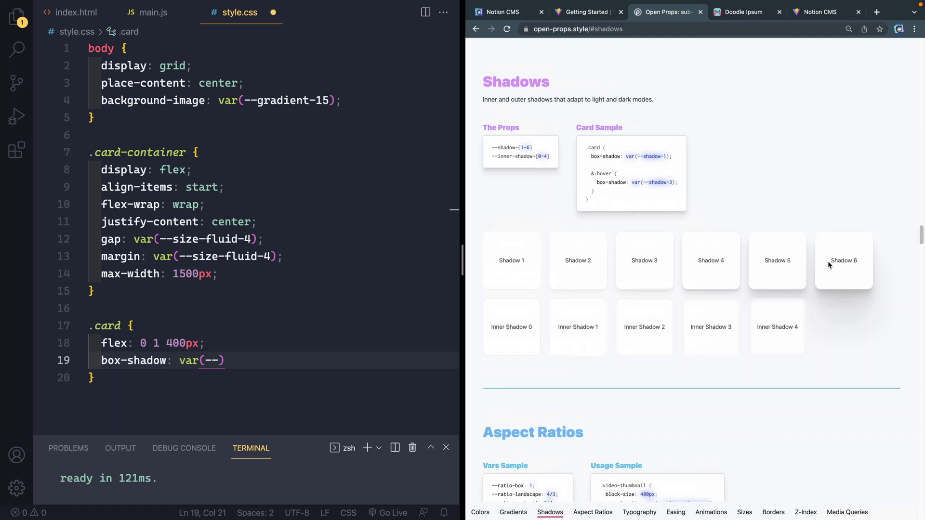
mouse_move(728, 334)
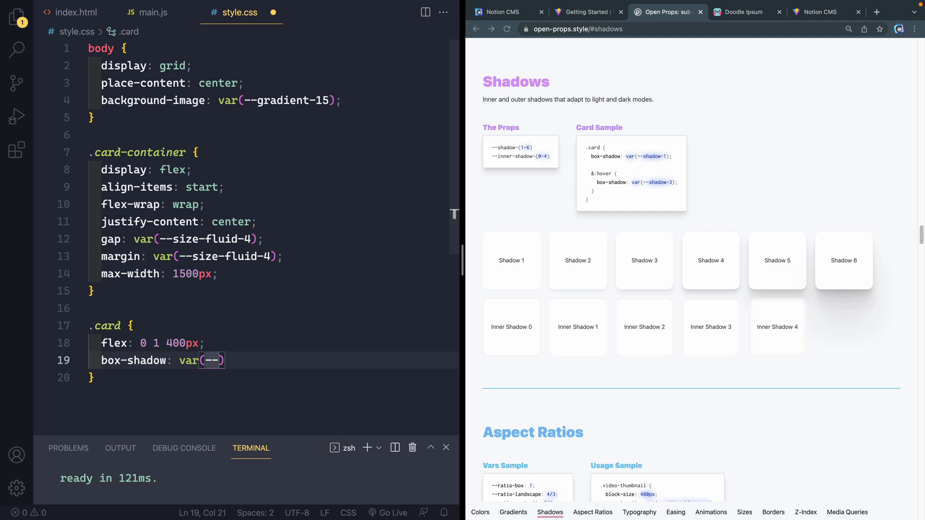
type("-shadow-5")
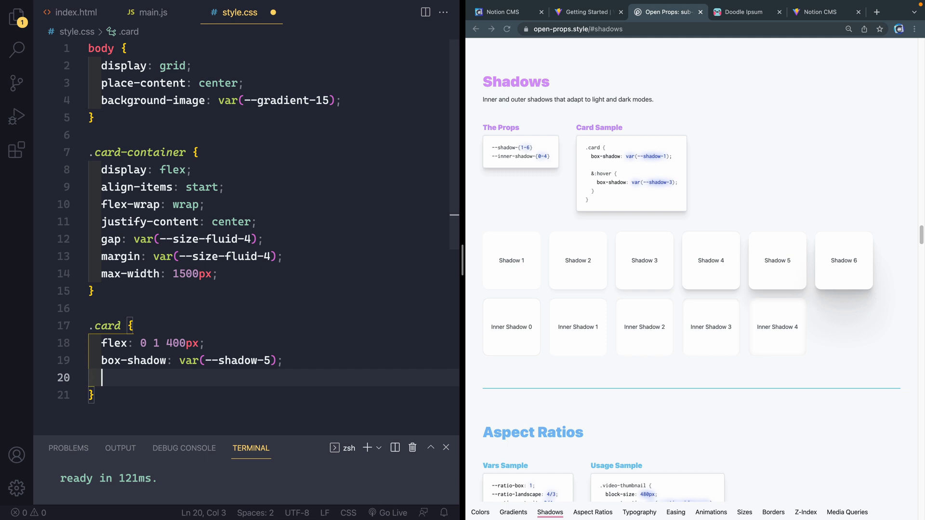
type("padding: var(--s")
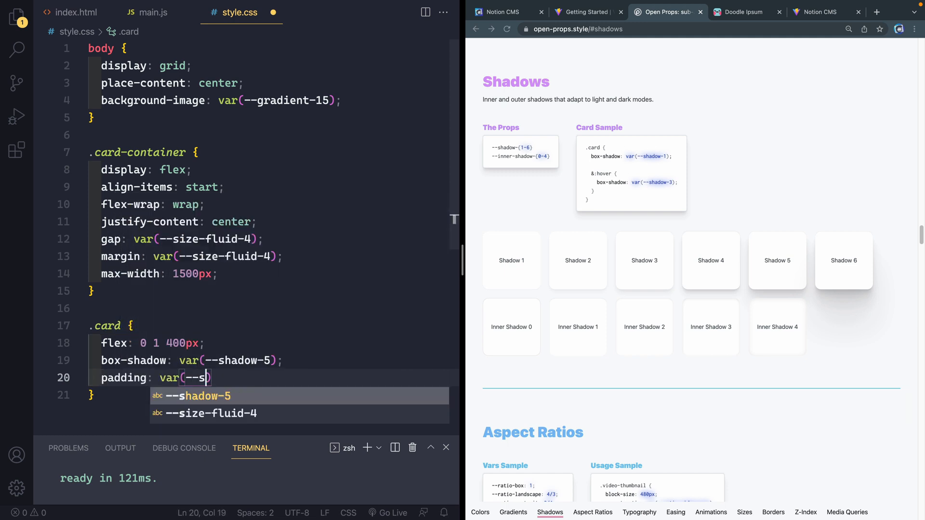
type("ize-fluid-3")
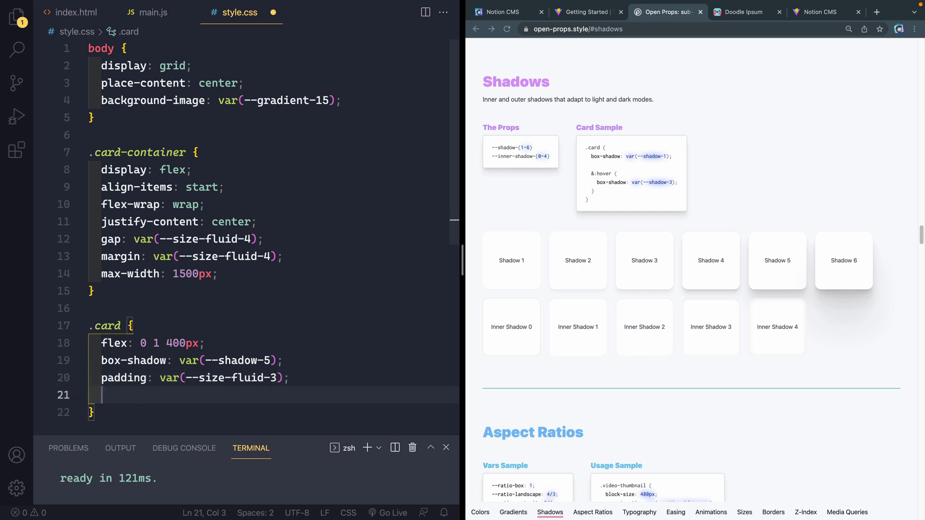
type("bord-")
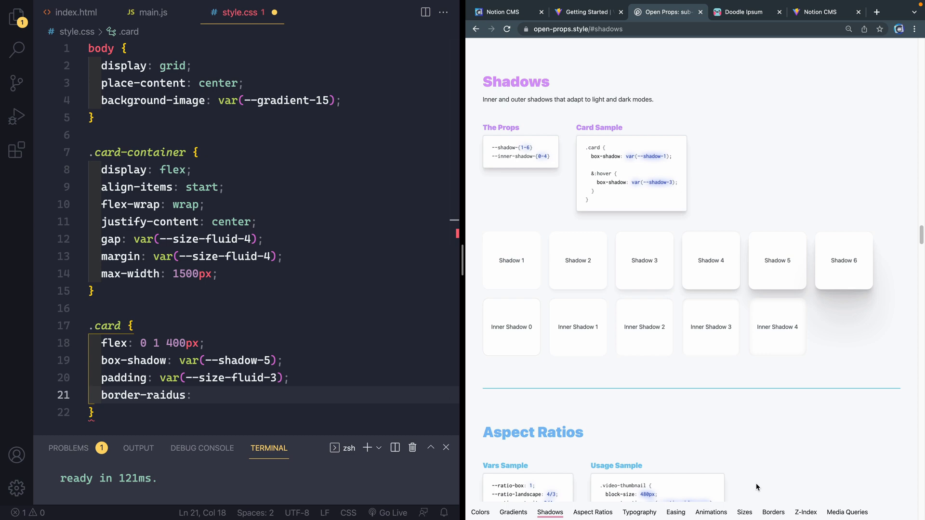
Give the card var(--radius-4) corners from the Borders reference and start background-color, consulting the colour docs.
left_click(774, 512)
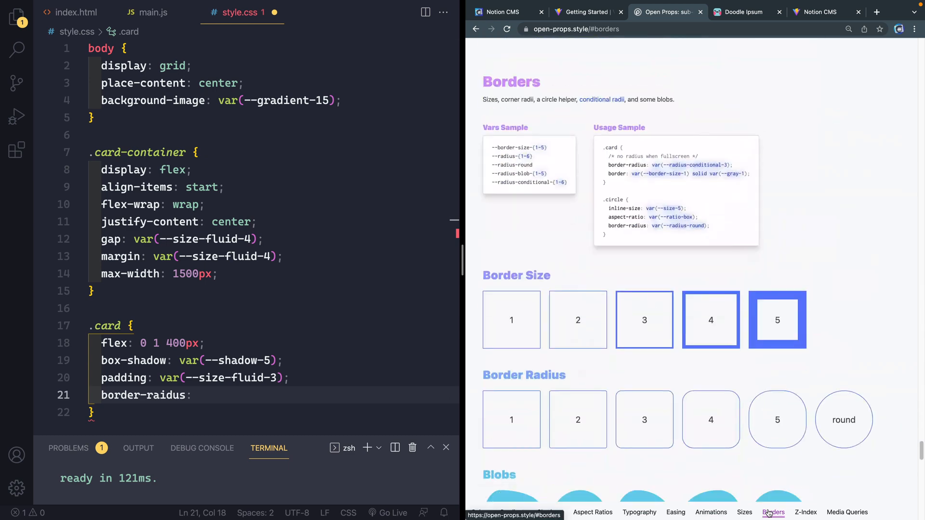
scroll("down", 3)
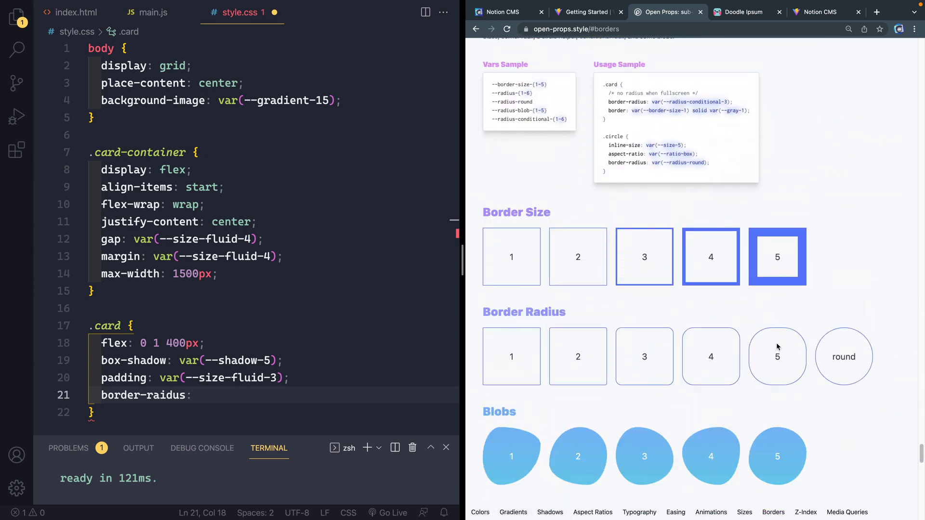
mouse_move(702, 357)
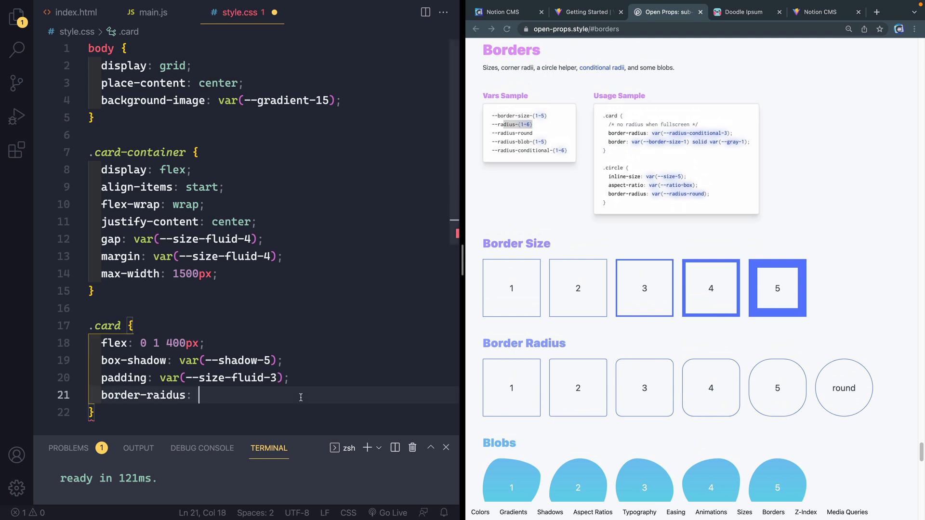
type("var(--radius-4")
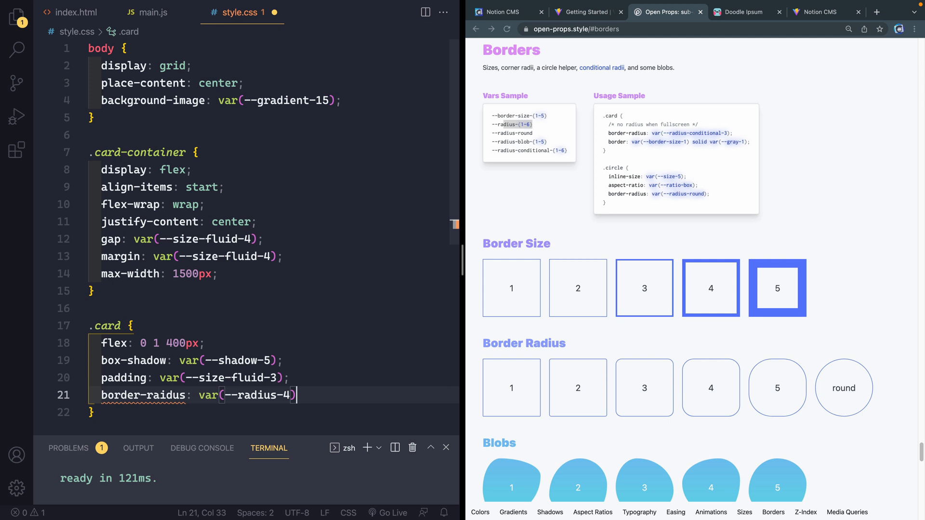
type("background-color:")
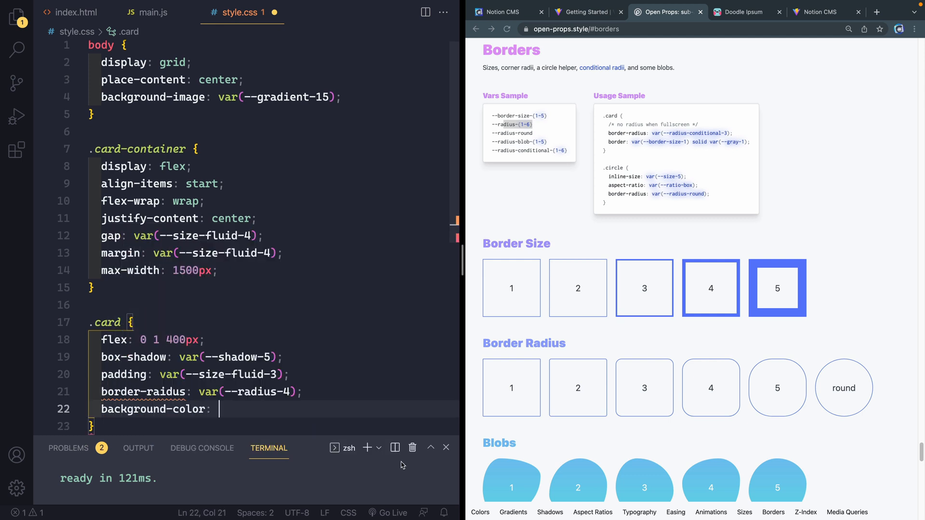
left_click(480, 512)
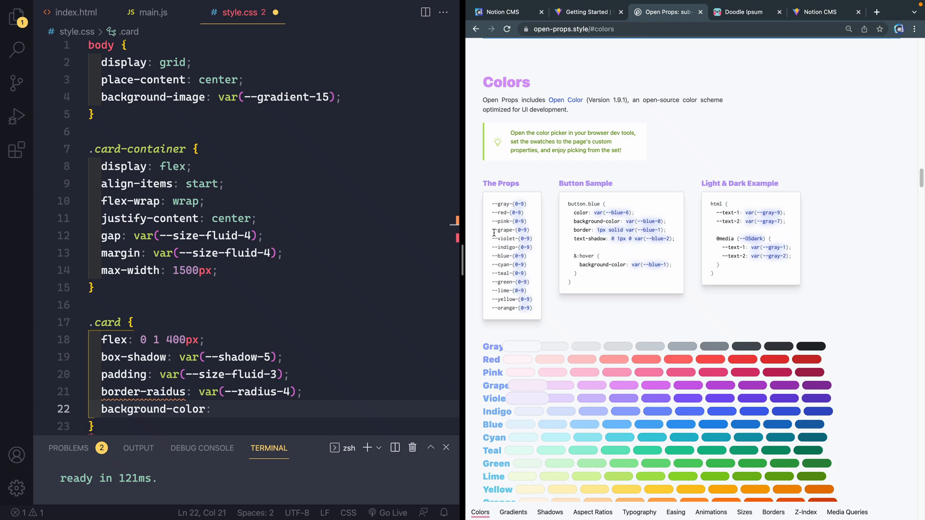
mouse_move(559, 233)
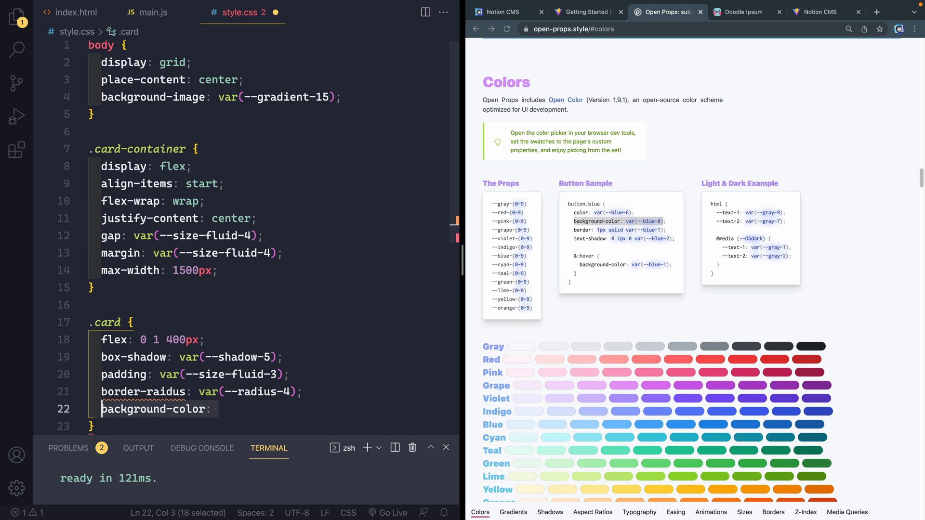
Set the card's pale Open Props background colour, display: grid, and a size-based gap variable.
type("var(--blue-0)")
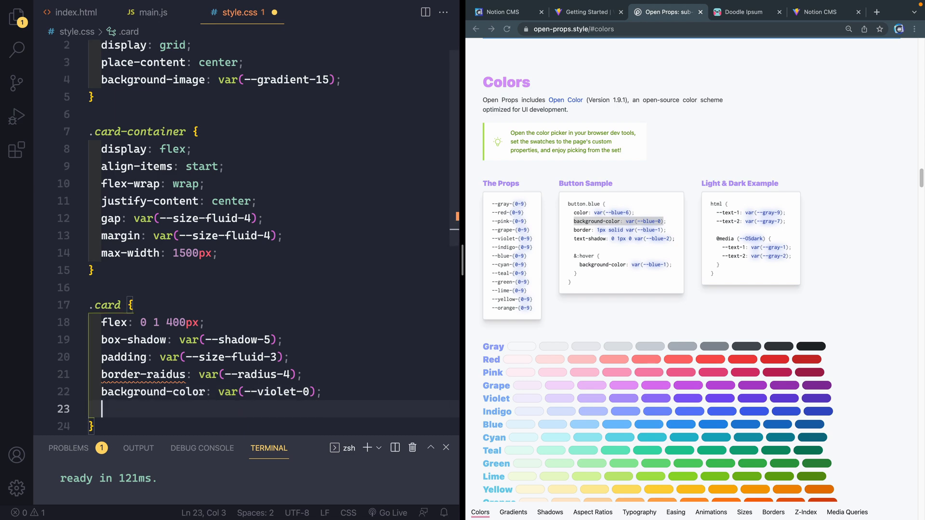
type("display: grid;")
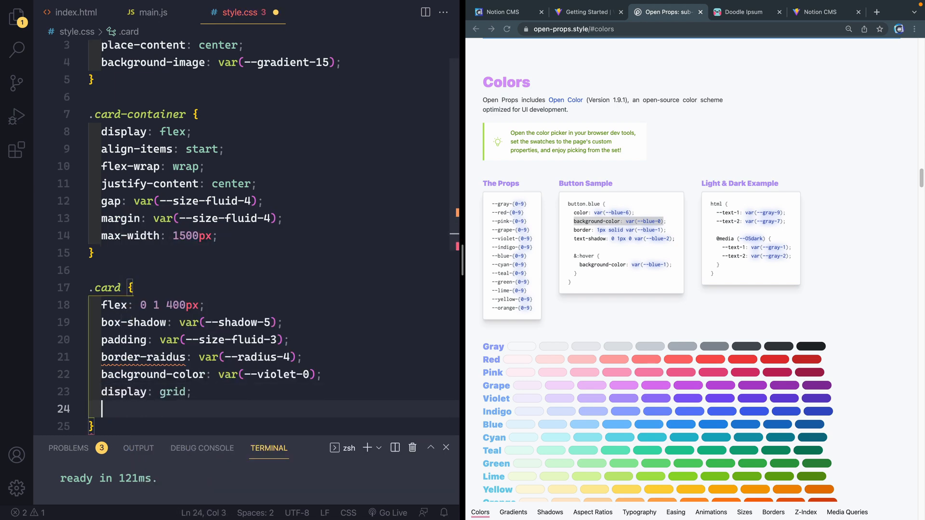
type("gap: vaR(-")
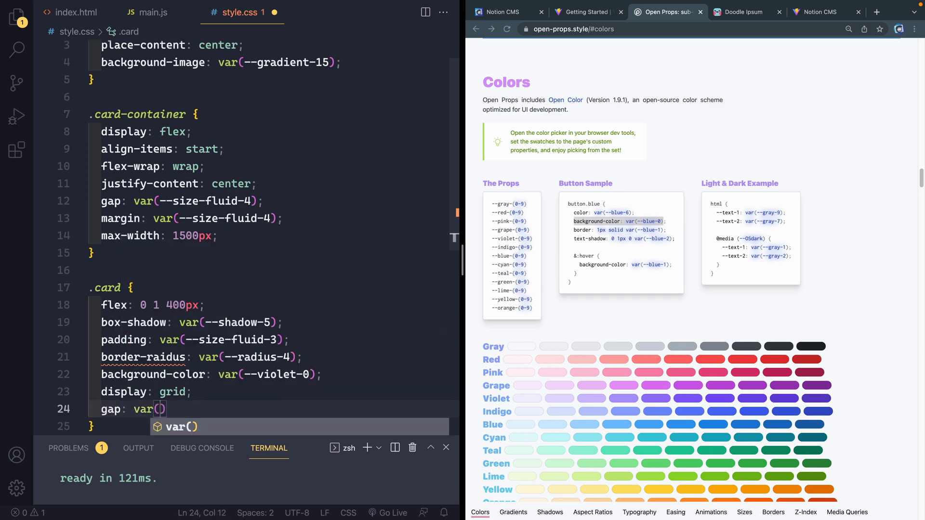
type("--size:")
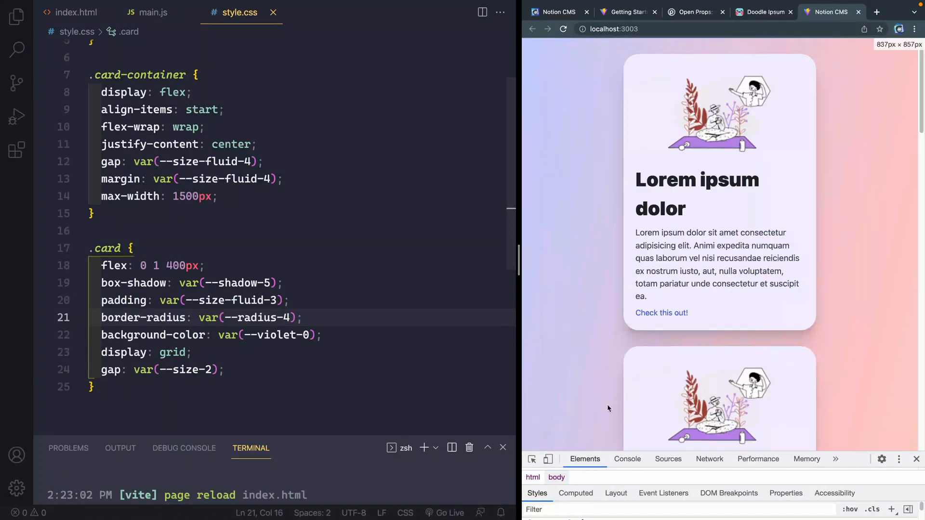
Scroll the localhost:3003 Notion CMS page to check the rounded, pale-violet shadowed cards.
scroll("down", 3)
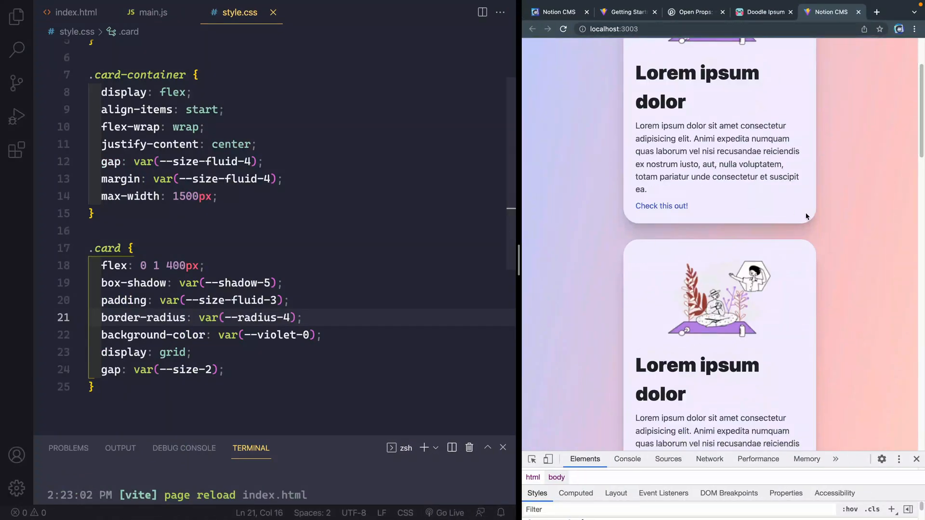
mouse_move(527, 382)
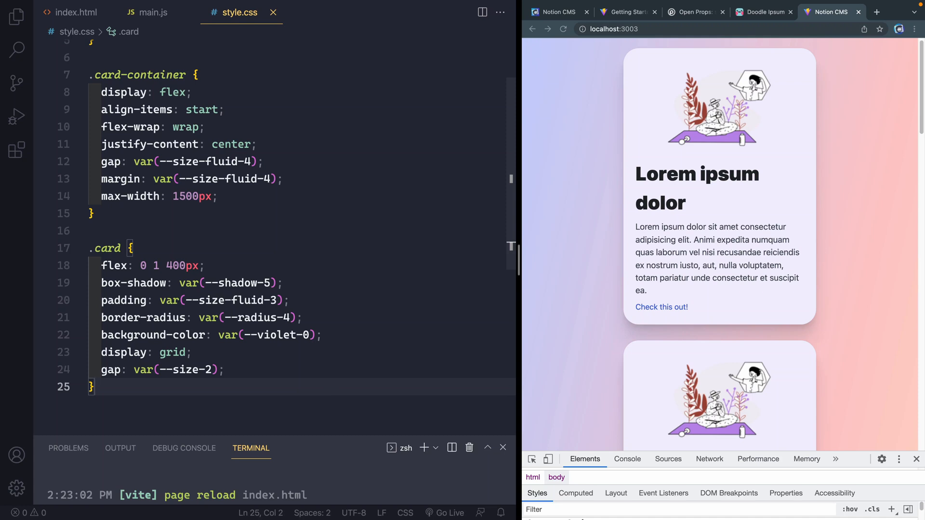
Add a .card__heading rule colouring headings var(--pink-4).
type(".card__")
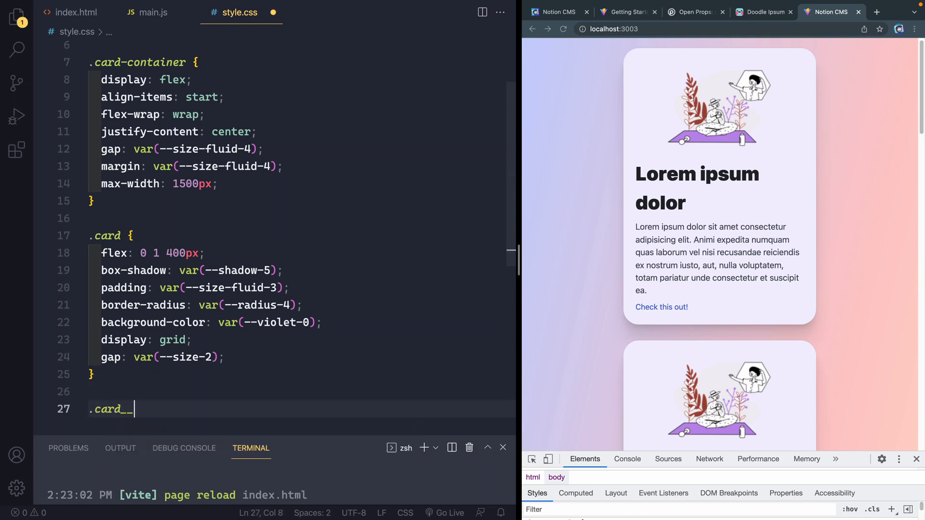
type("heading {")
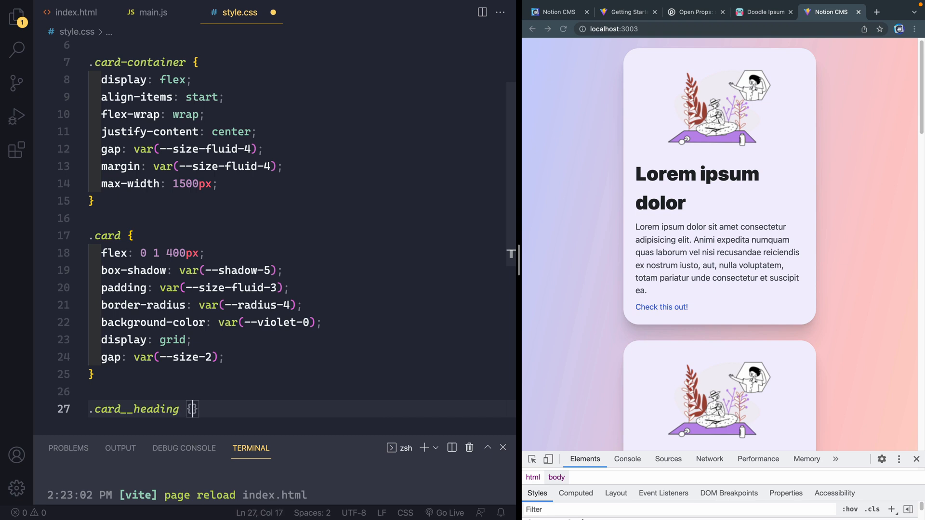
type("color: var(--pink-4);")
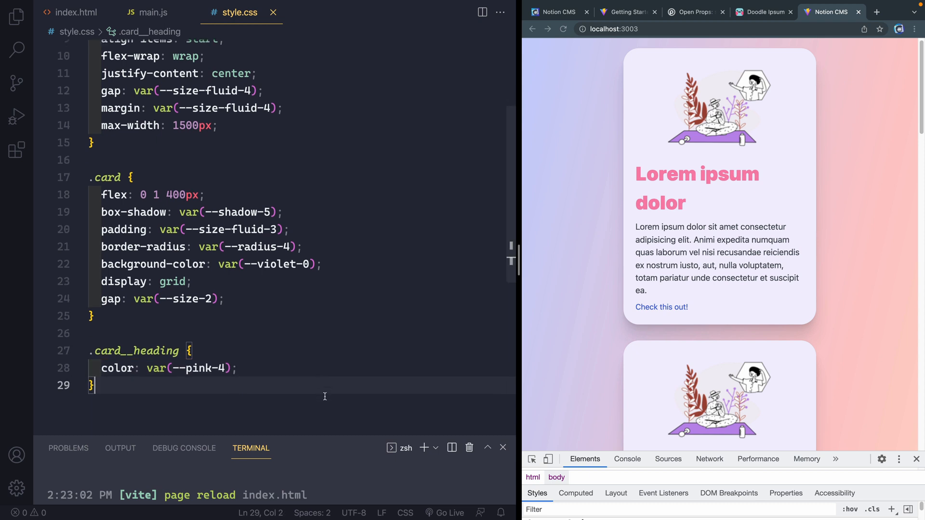
Add a .card__content rule with grid display and a var(--size-2) gap.
type(".card__content {")
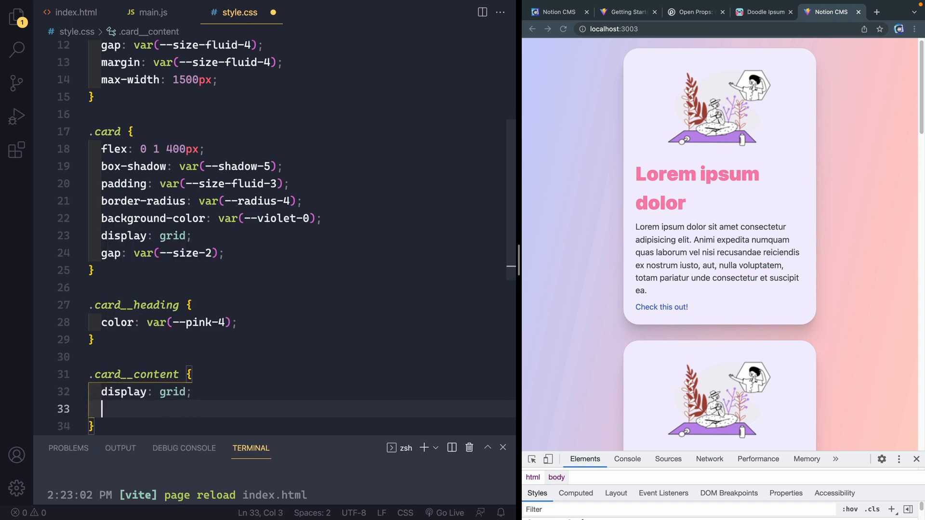
type("gap: var(--size-2);")
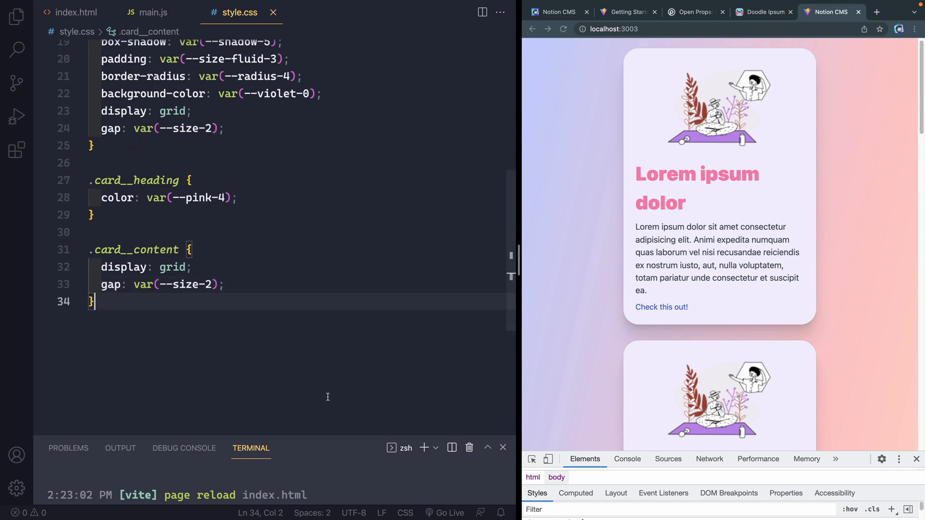
key("Enter")
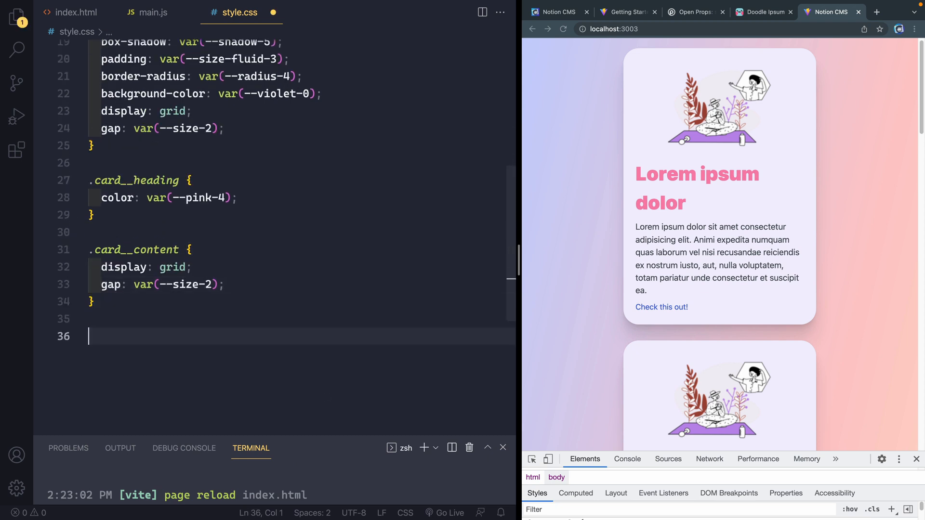
Add a .card__btn rule with a var(--pink-4) background and width: max-content, saving to preview.
type(".card__btn {")
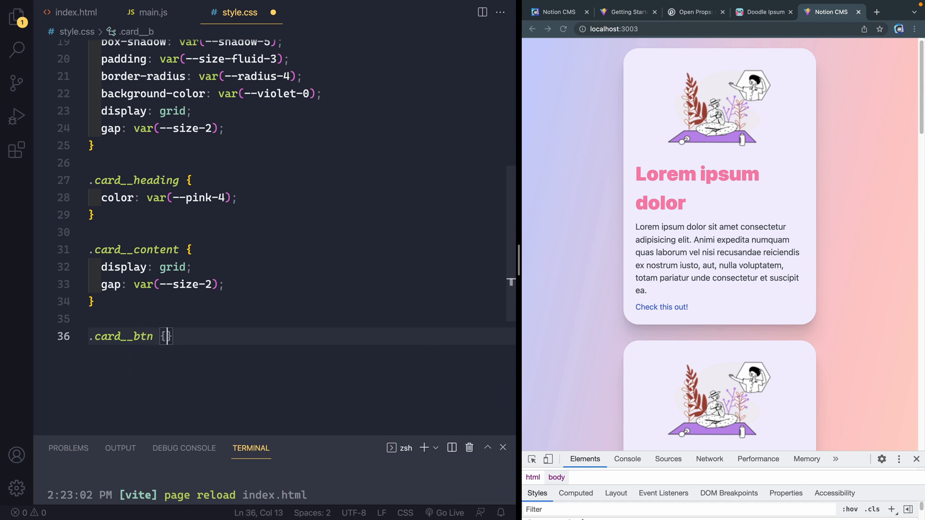
key("Enter")
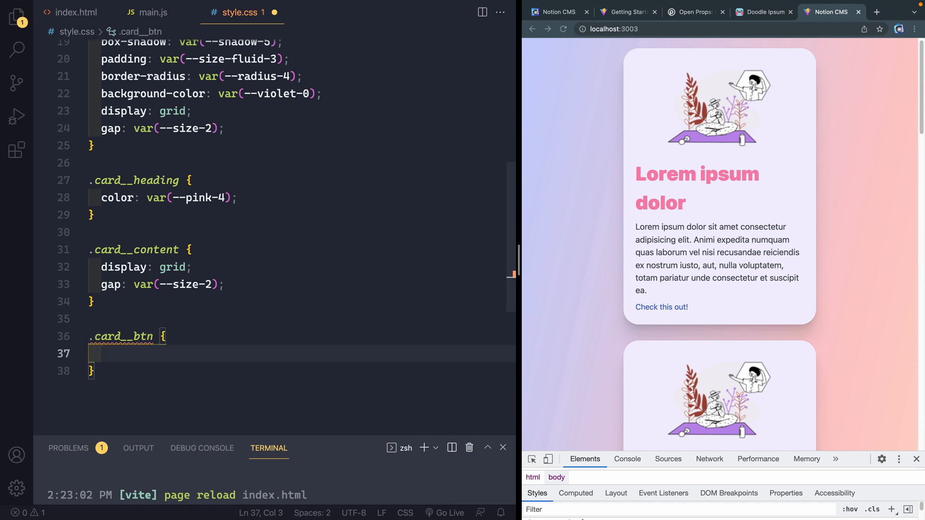
type("bc")
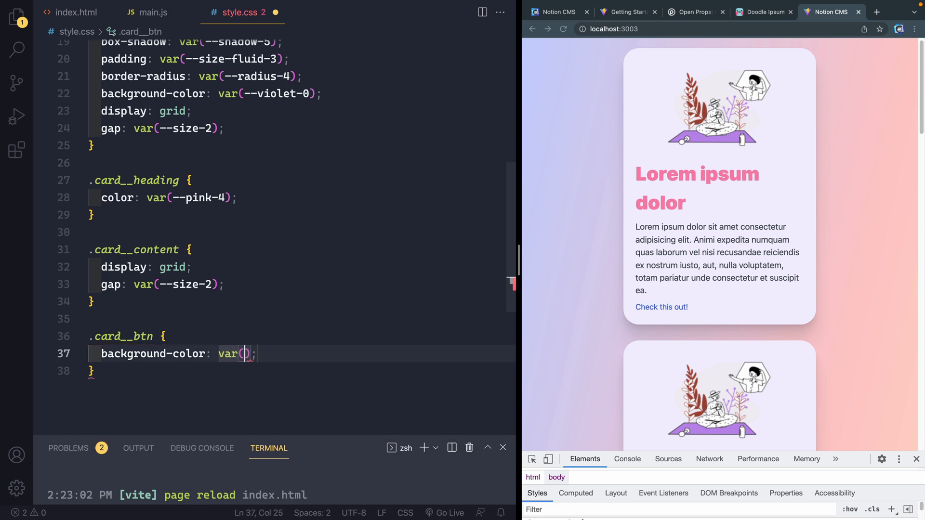
type("--pink-4")
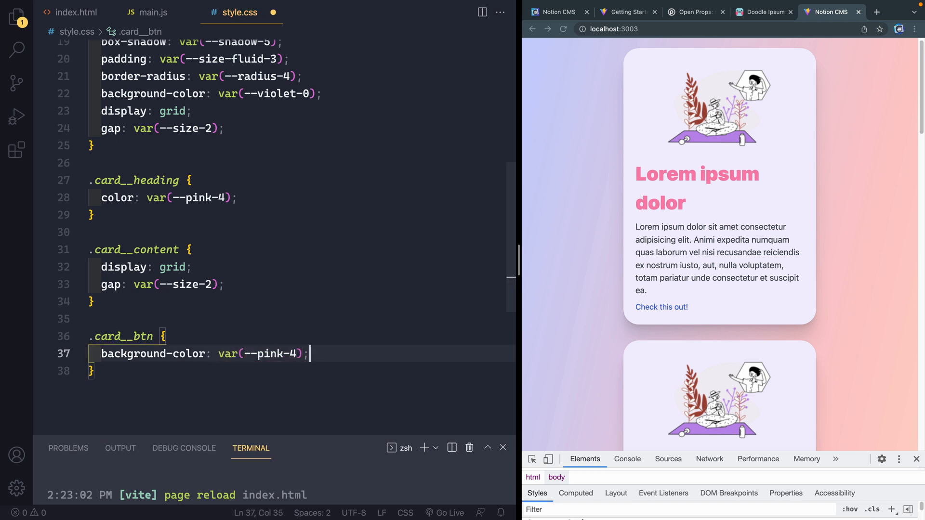
key("cmd+s")
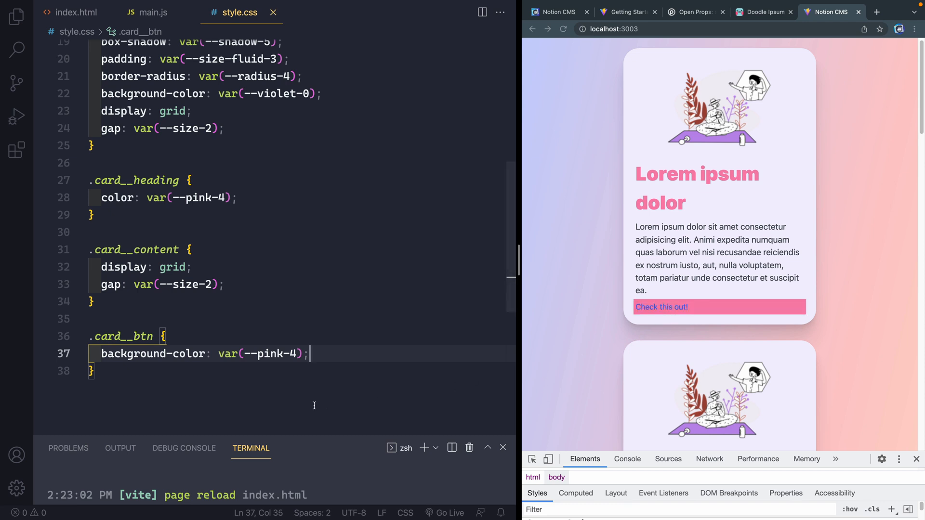
key("enter")
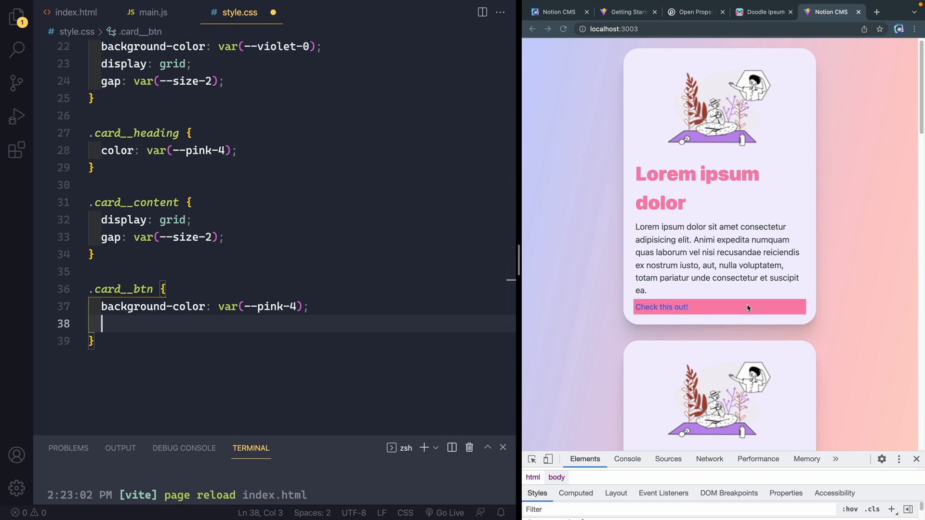
mouse_move(751, 308)
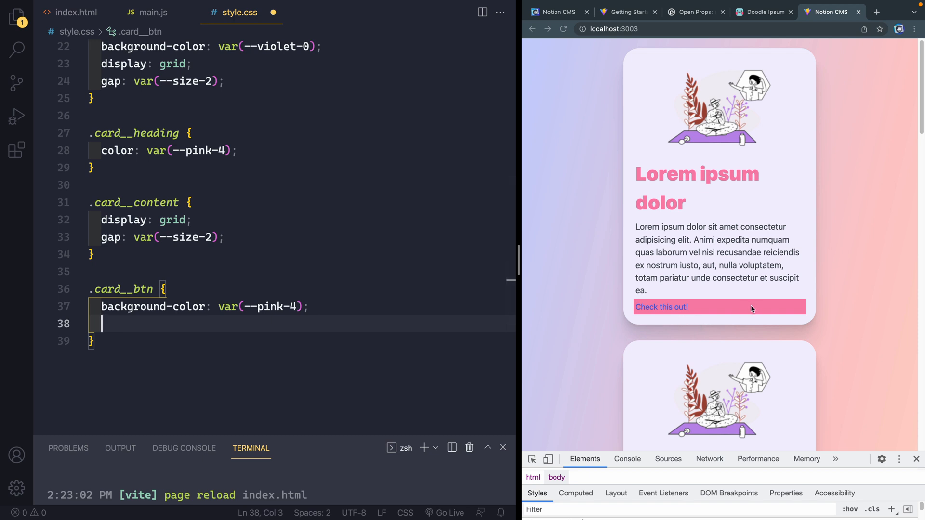
mouse_move(752, 190)
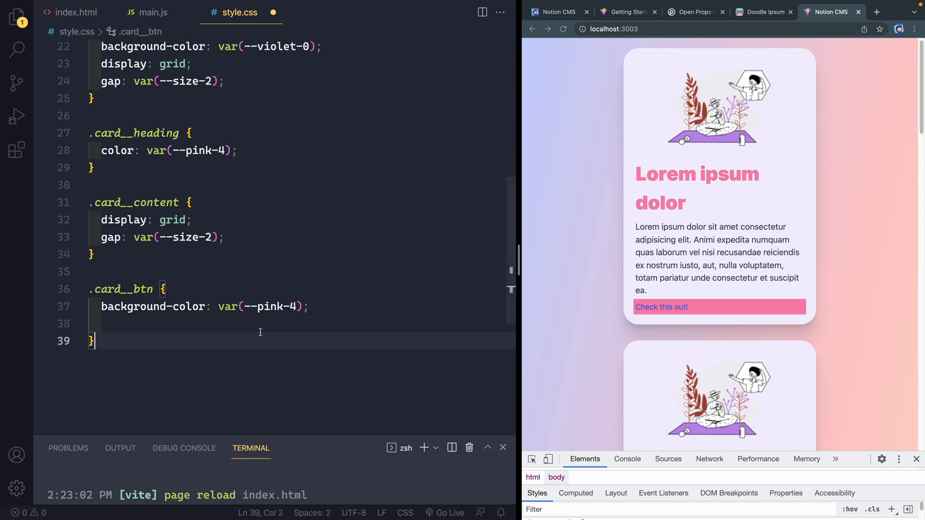
type("width:")
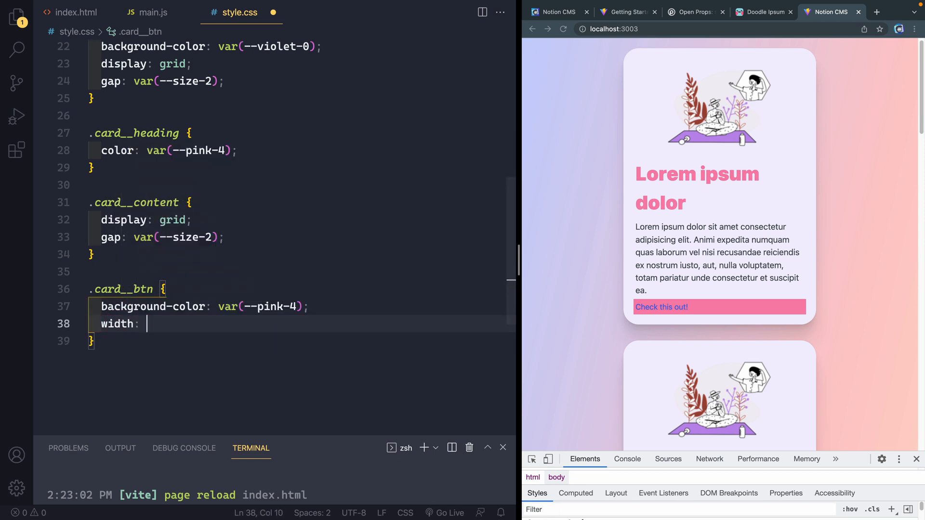
type("max-content;")
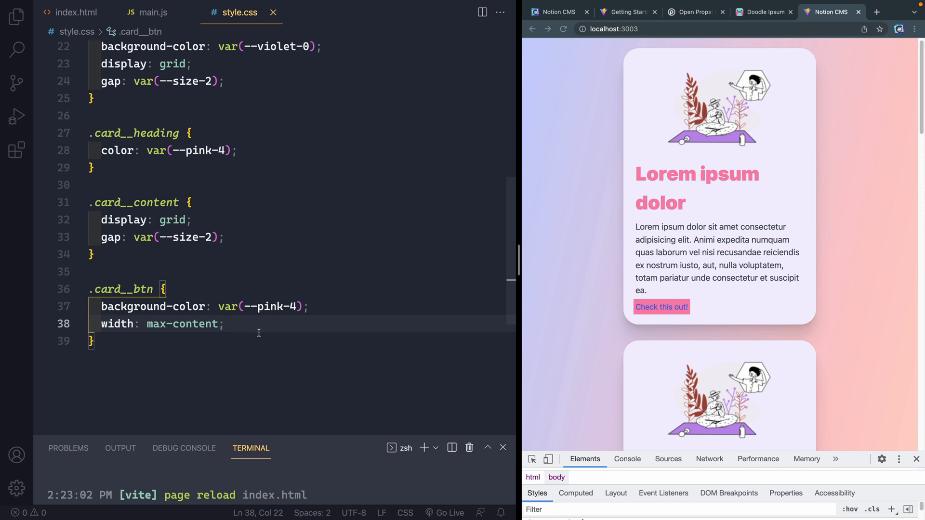
left_click(231, 324)
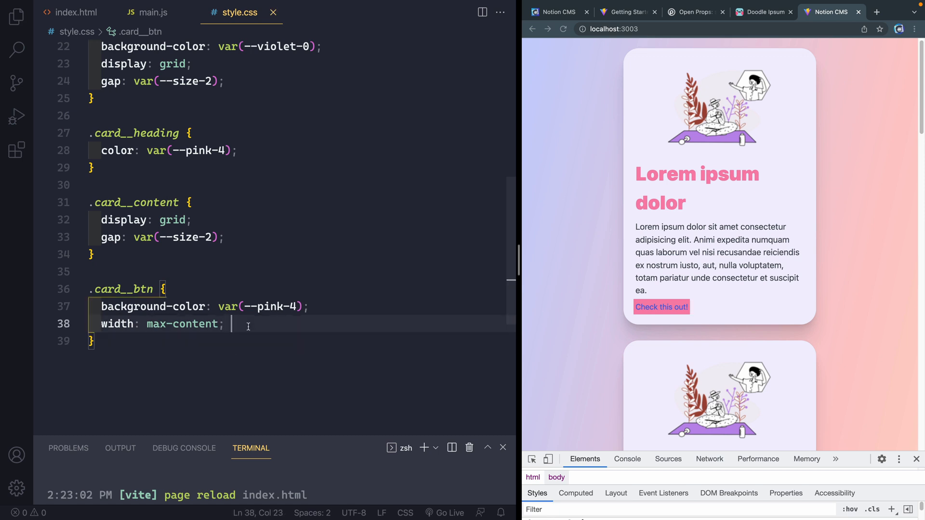
Give the button white text, var(--size-fluid-2) padding and a border-radius.
type("color:")
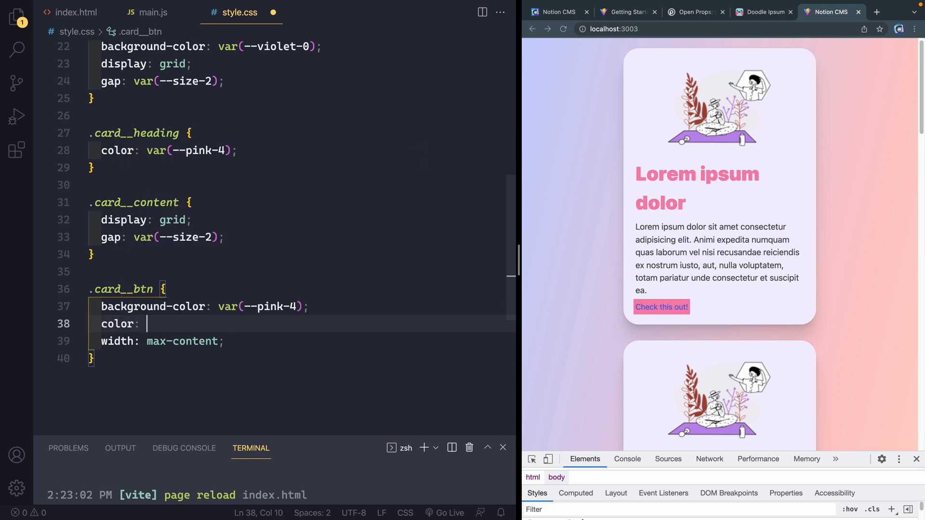
type("white;")
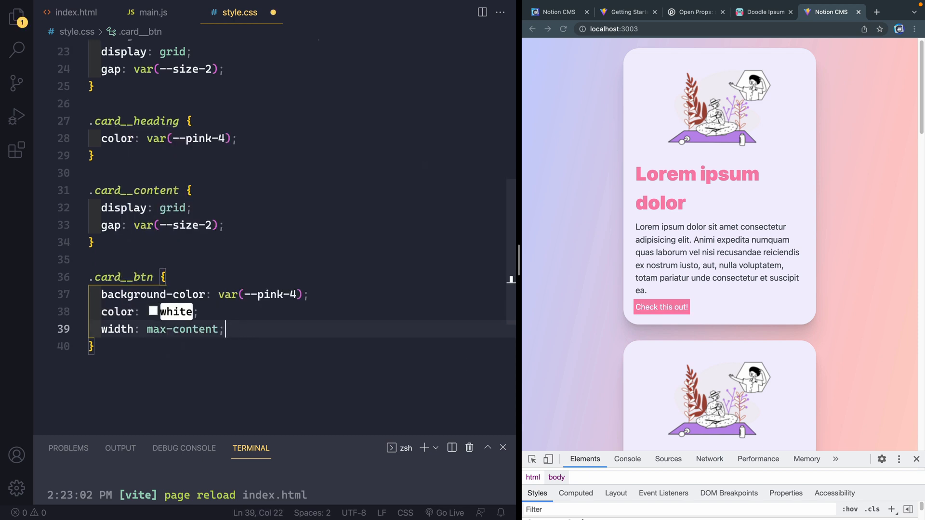
type("padding: var(--size-2")
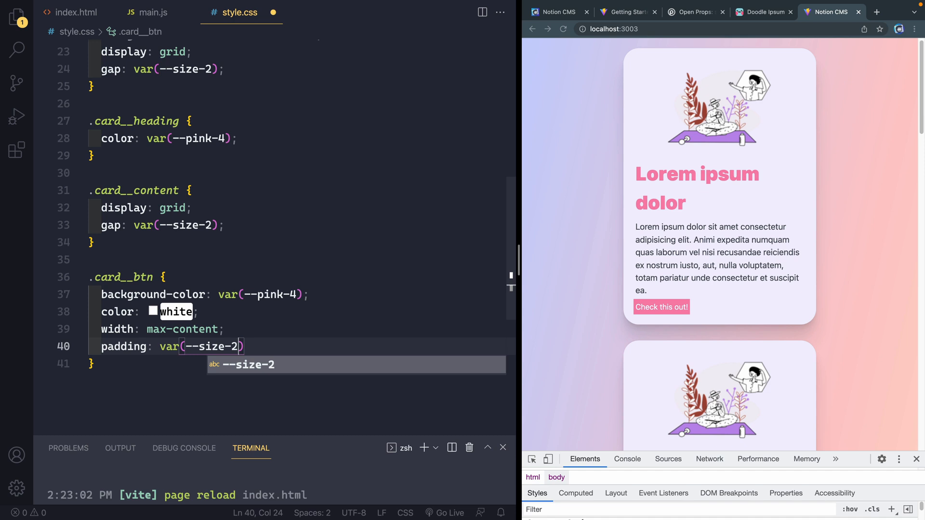
type("var(--size")
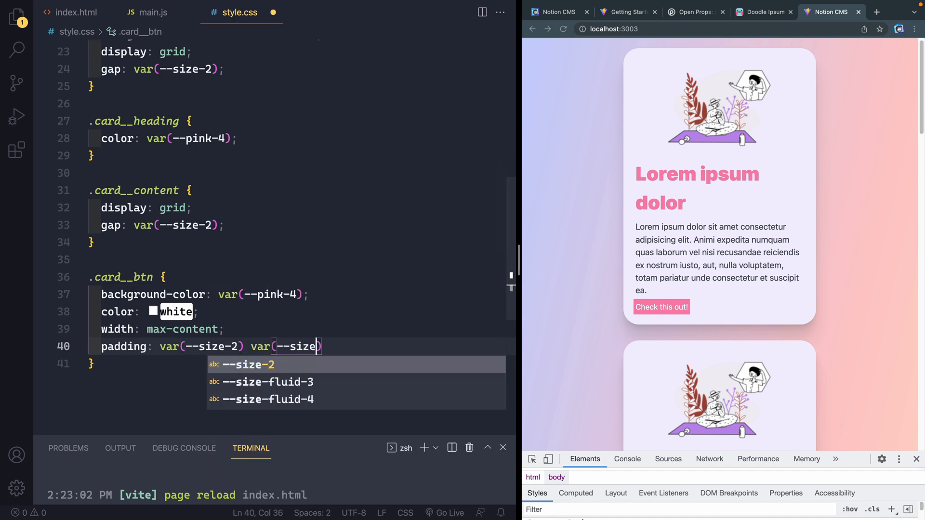
type("-fluid--2")
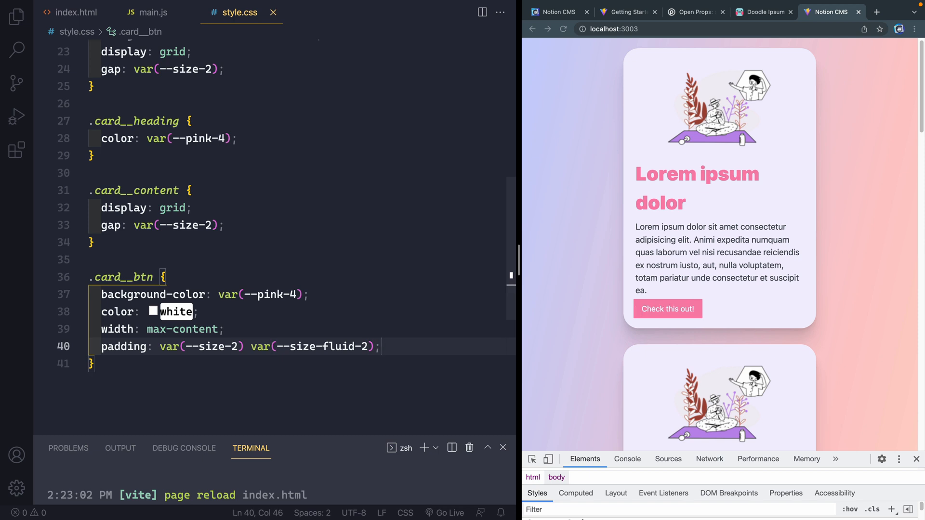
type("border-radius: var(--radius-4")
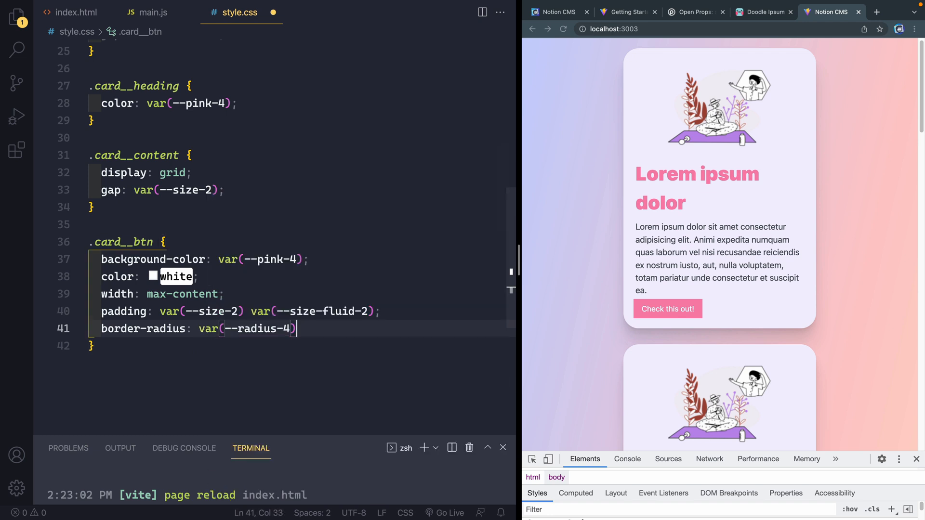
Add margin-top: var(--size-fluid-1) and box-shadow: var(--shadow-4) to the button.
type("margin-top:")
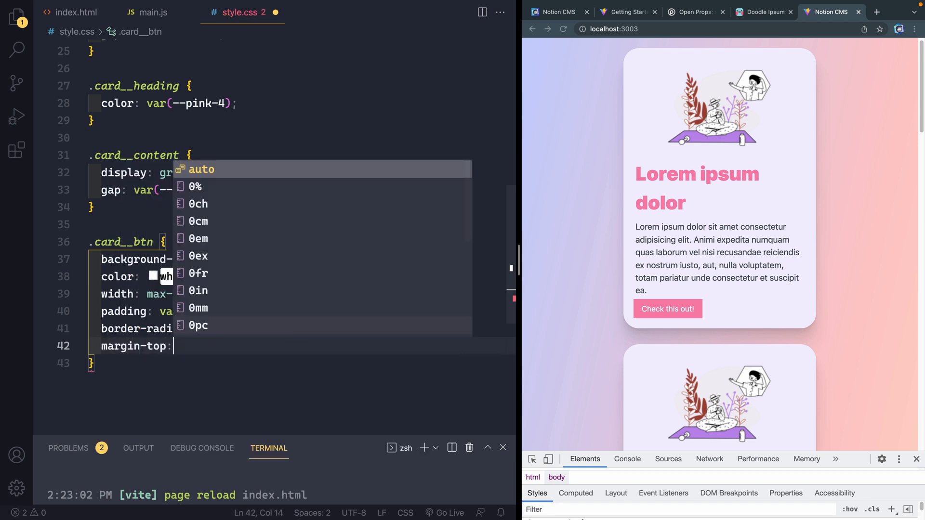
type("var(--")
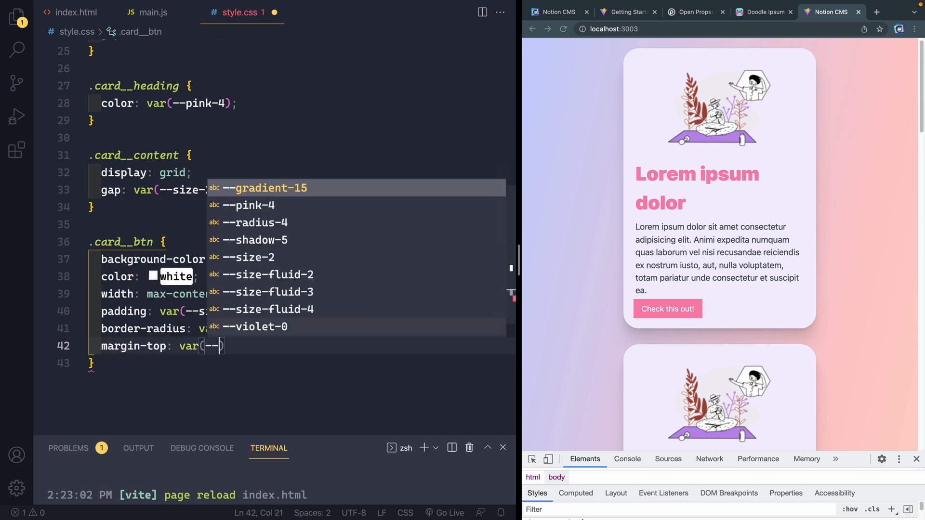
type("size-fl")
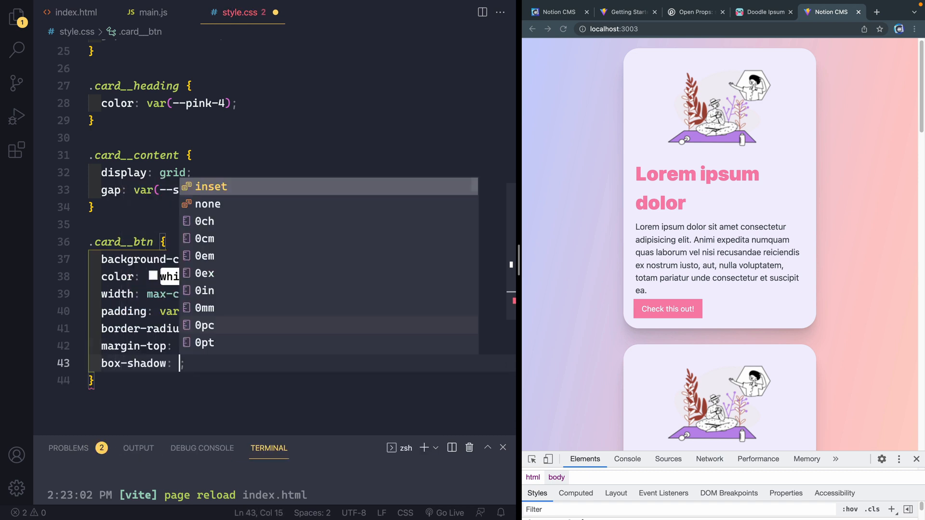
type("var(--shadow-4")
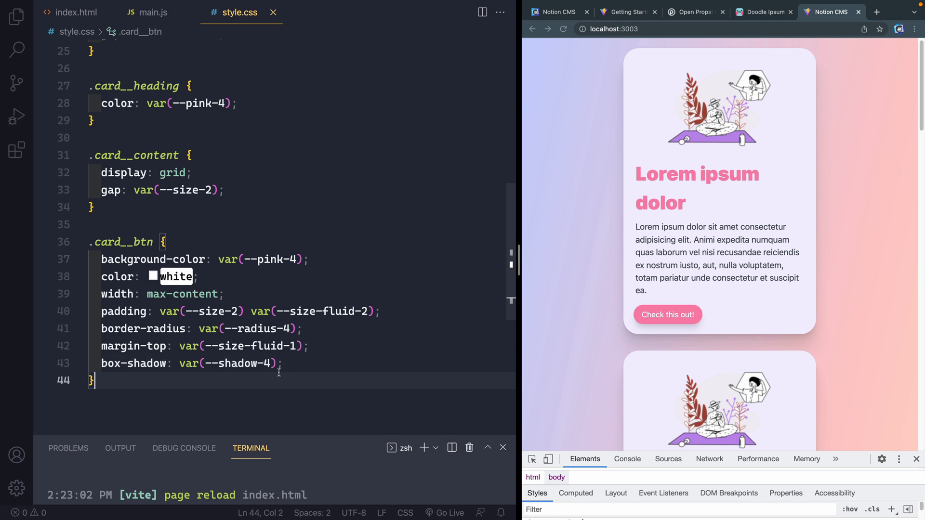
Add a transition of box-shadow over 250ms to the button.
left_click(286, 363)
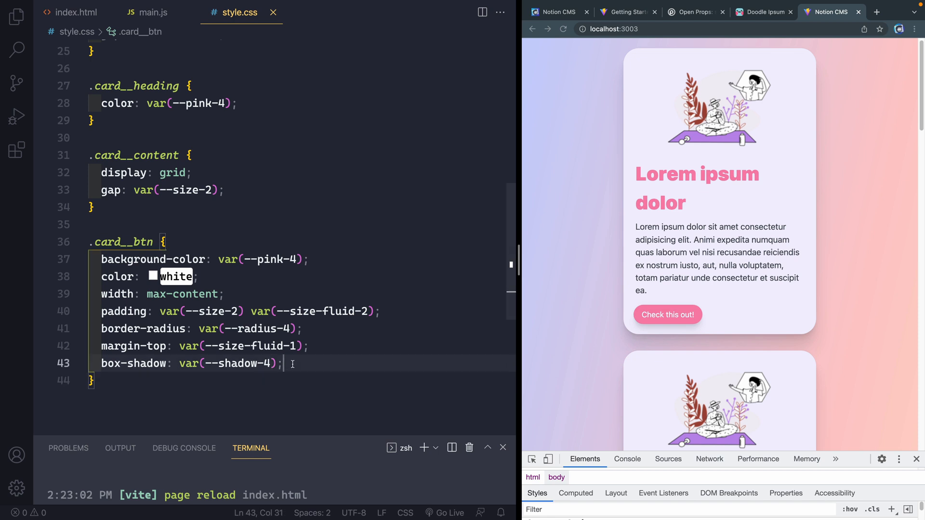
type("transition: box-shadow:")
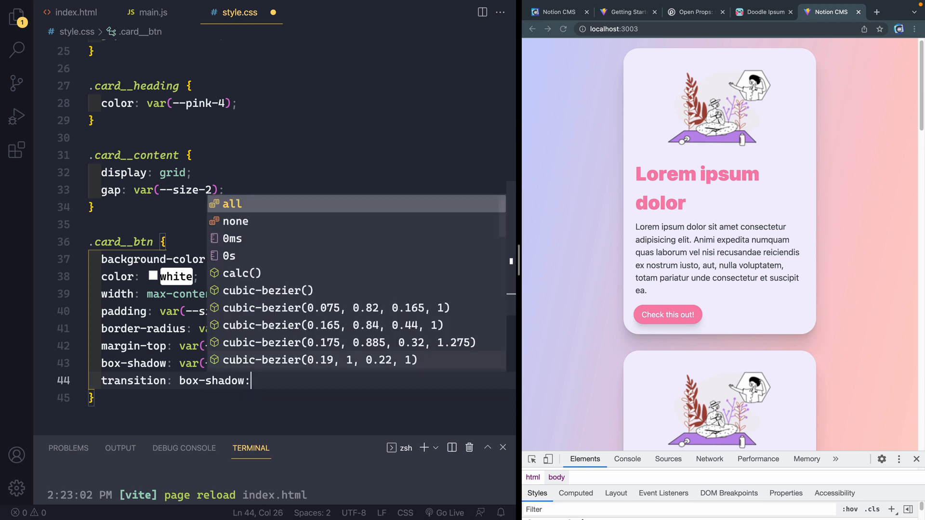
type("250")
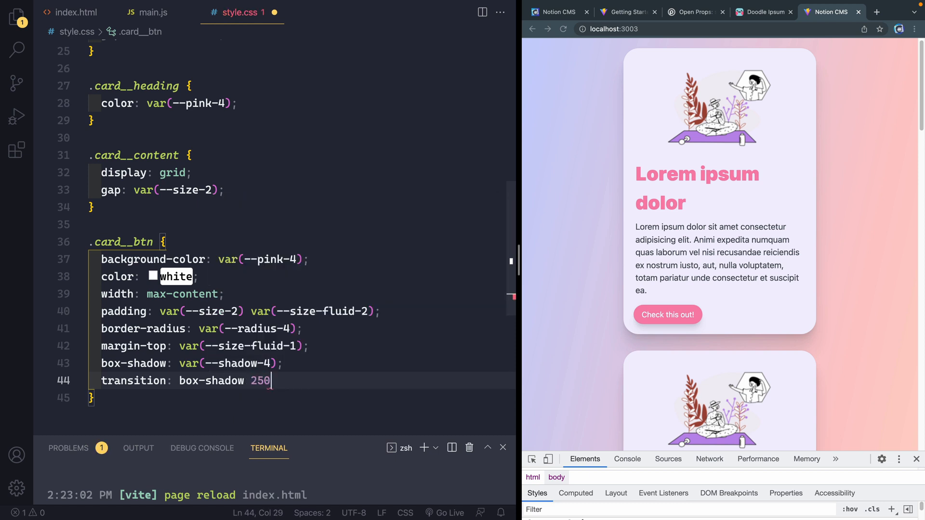
type("ms")
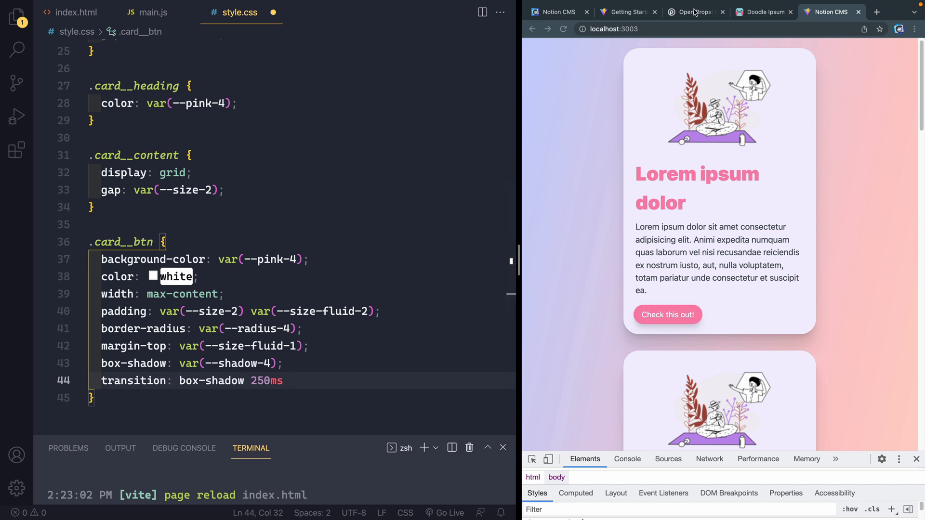
Browse the Open Props Animations documentation and its sample animation previews.
left_click(689, 11)
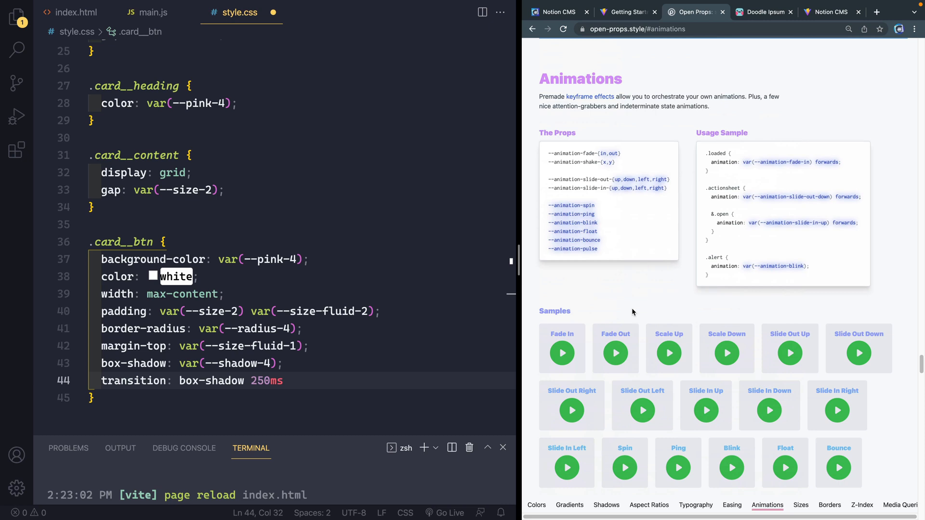
mouse_move(633, 269)
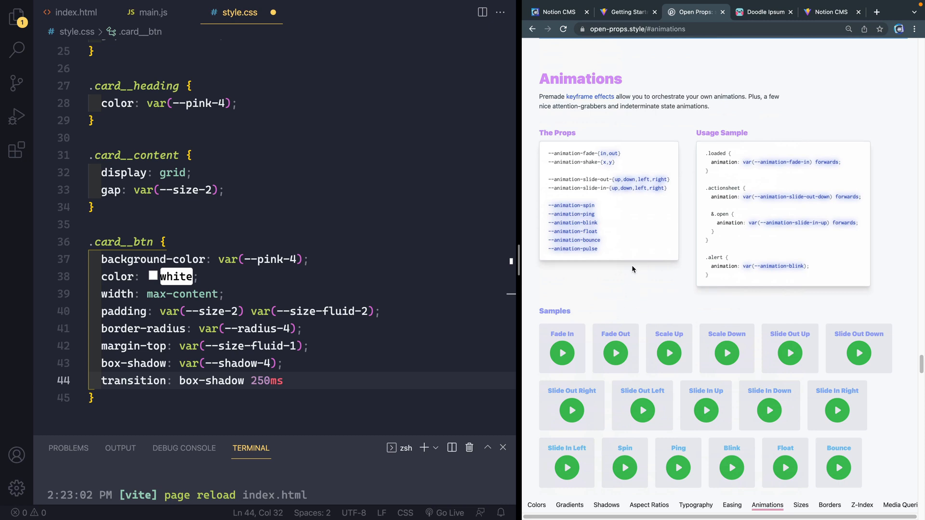
mouse_move(621, 272)
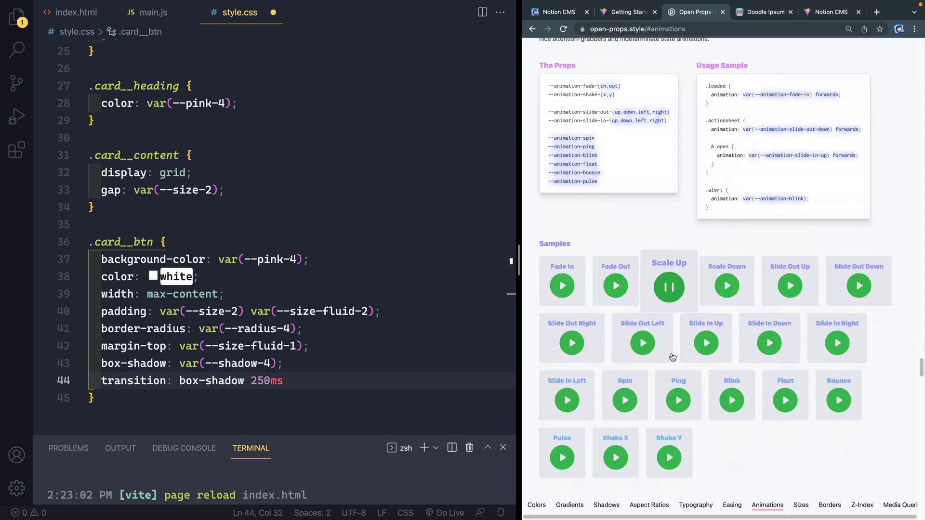
scroll("down", 3)
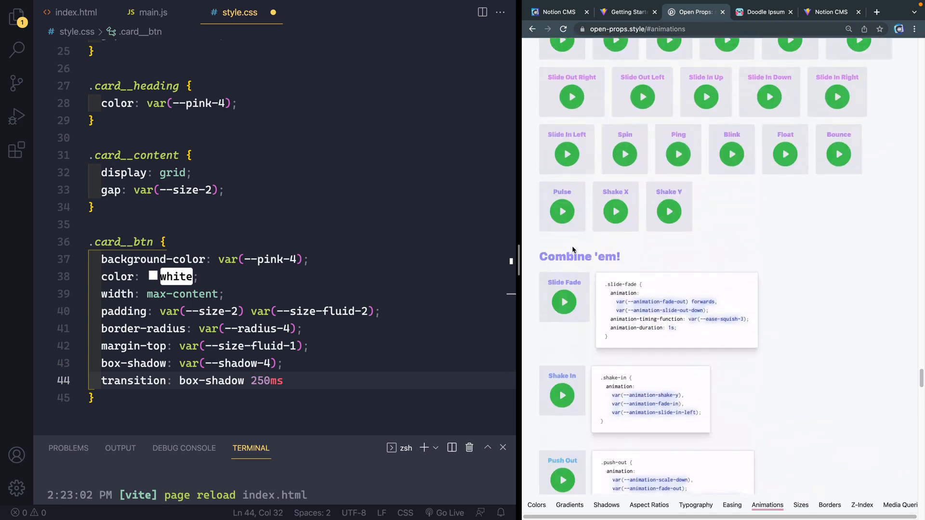
scroll("up", 3)
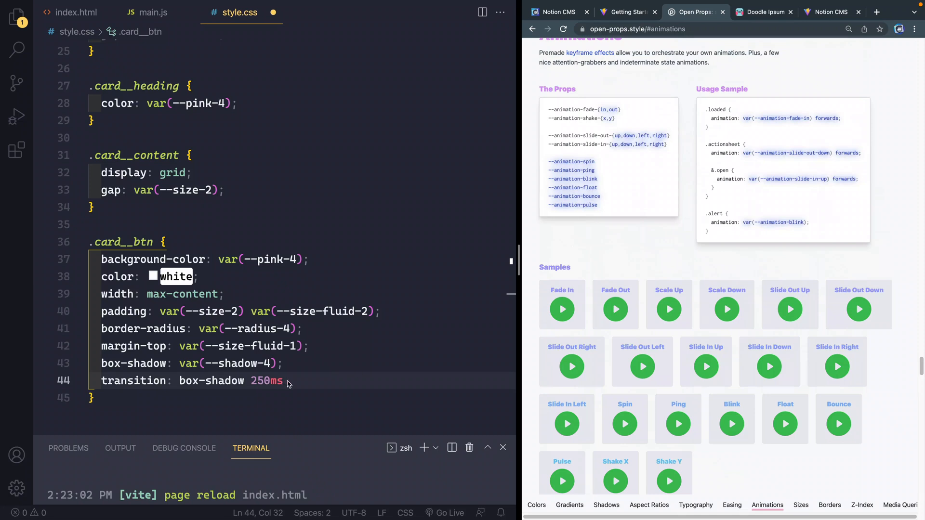
Append var(--ease-squish-3) as the easing for the button's box-shadow transition.
type("var(")
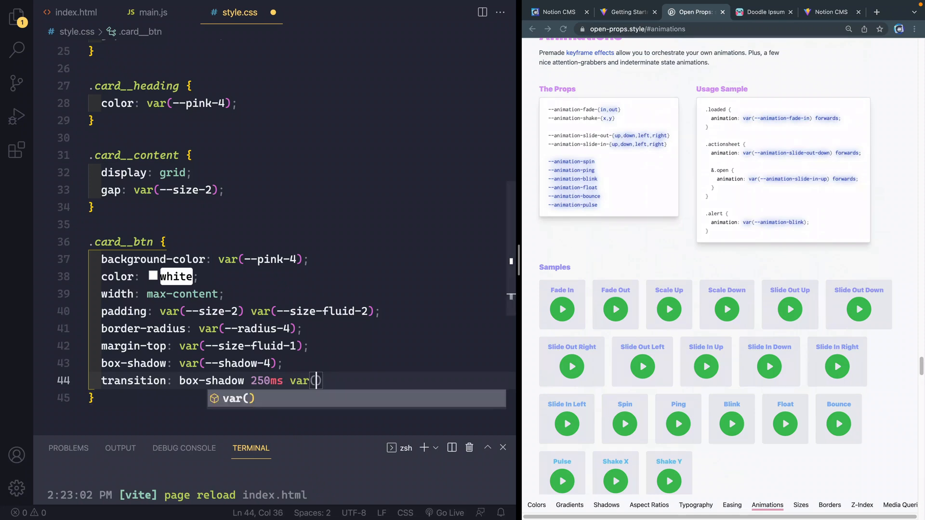
type("--ease-s")
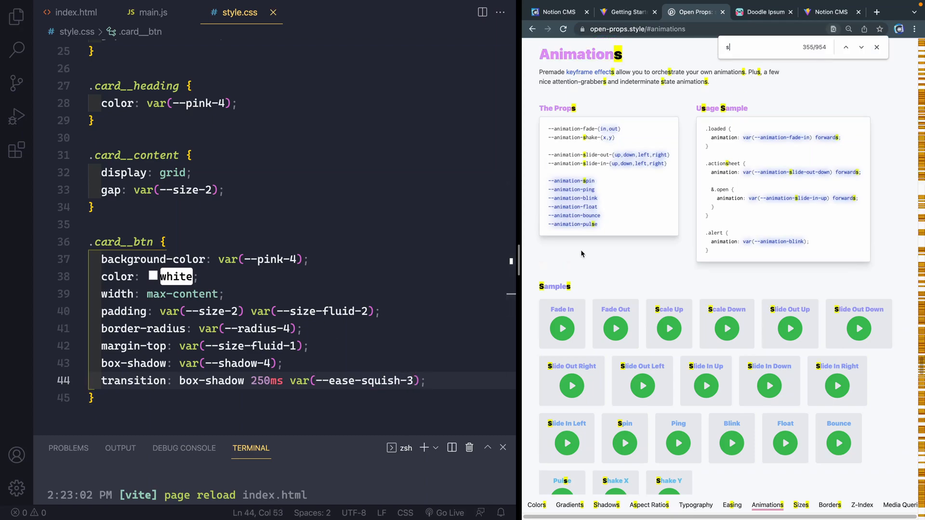
type("quish")
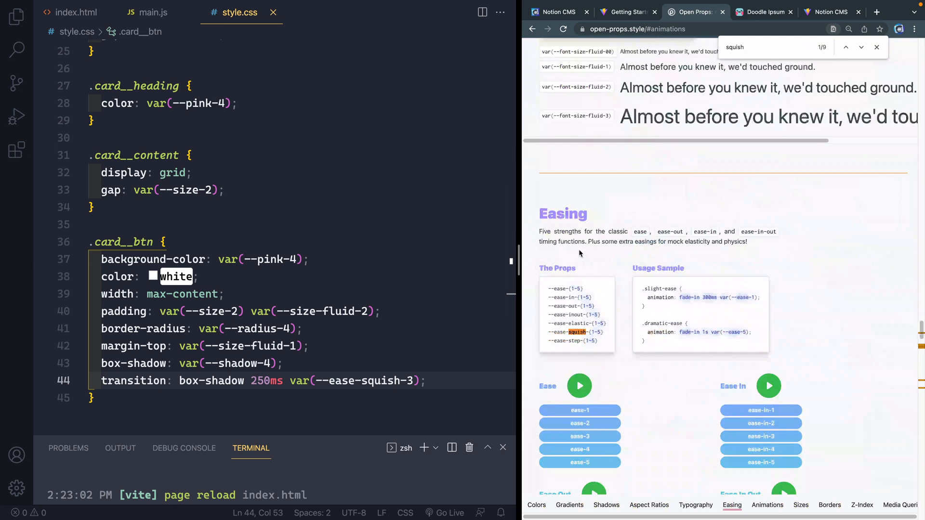
Preview the Ease Squish and Ease Elastic demos in the Open Props Easing section.
scroll("down", 3)
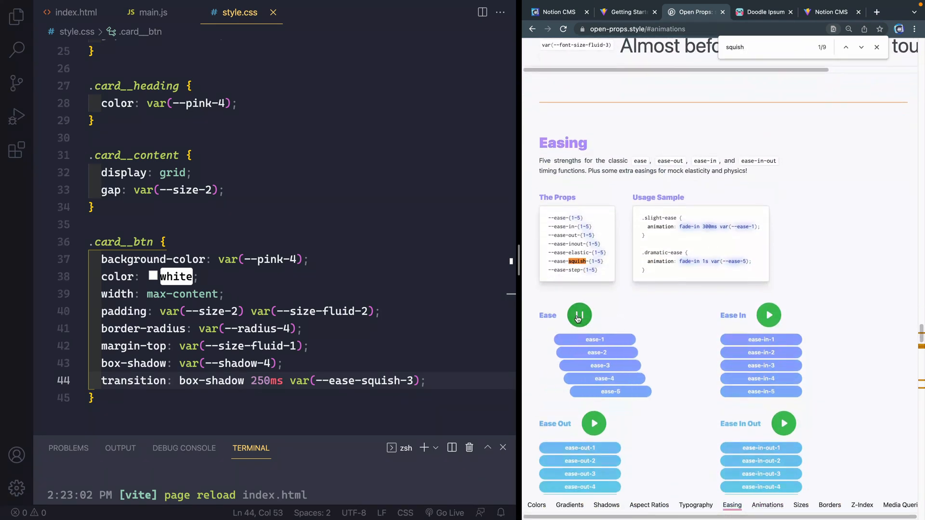
scroll("down", 3)
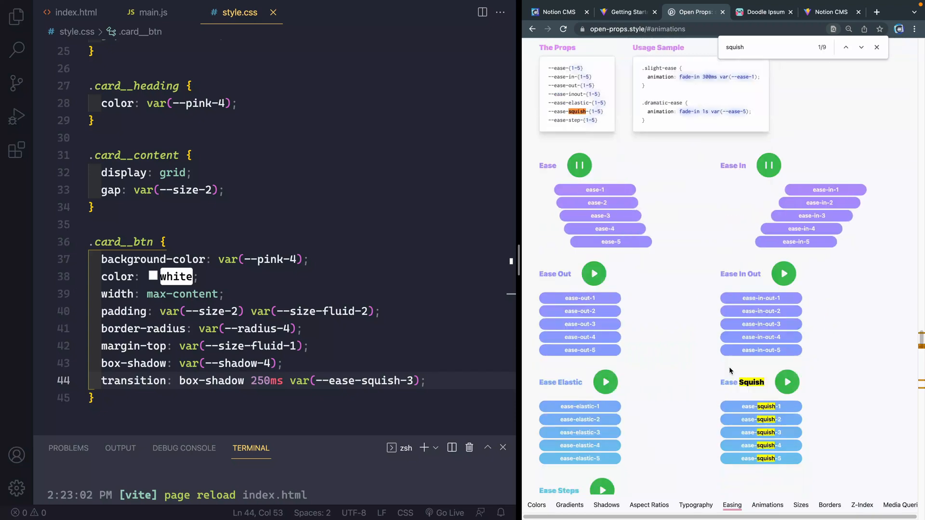
left_click(786, 381)
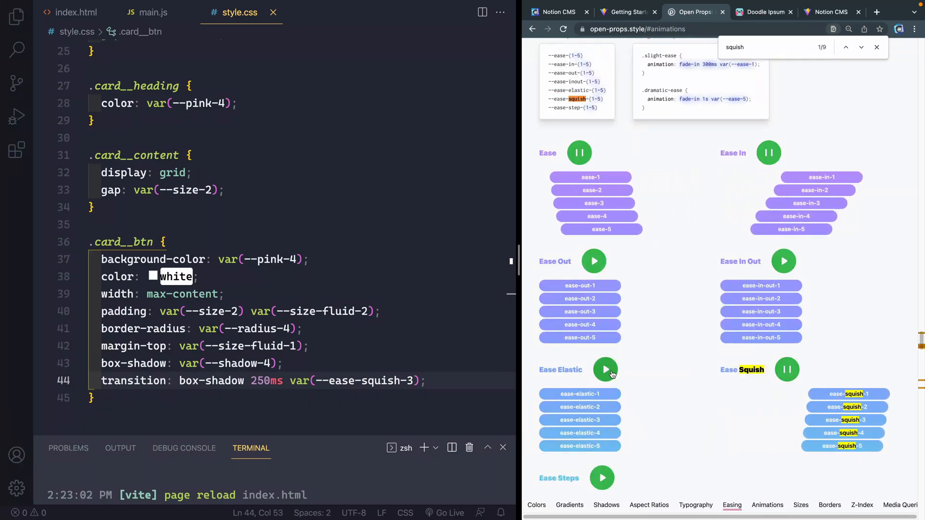
left_click(605, 370)
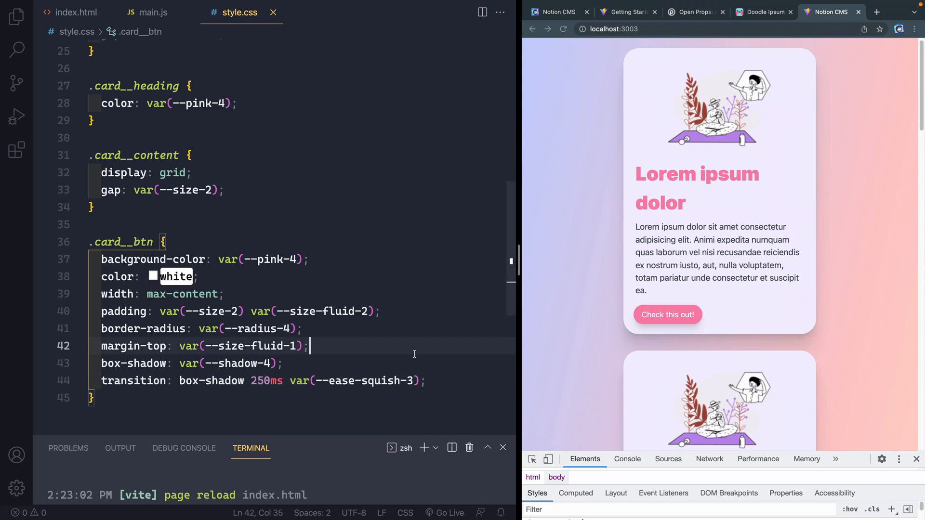
Add a .card__btn:is(:hover, :focus) rule with text-decoration: none and box-shadow: none.
key("enter")
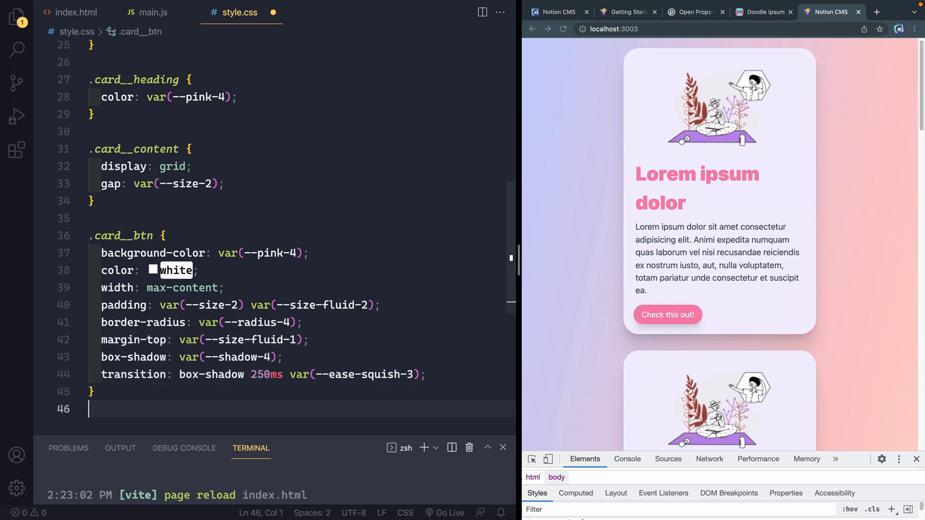
type(".c")
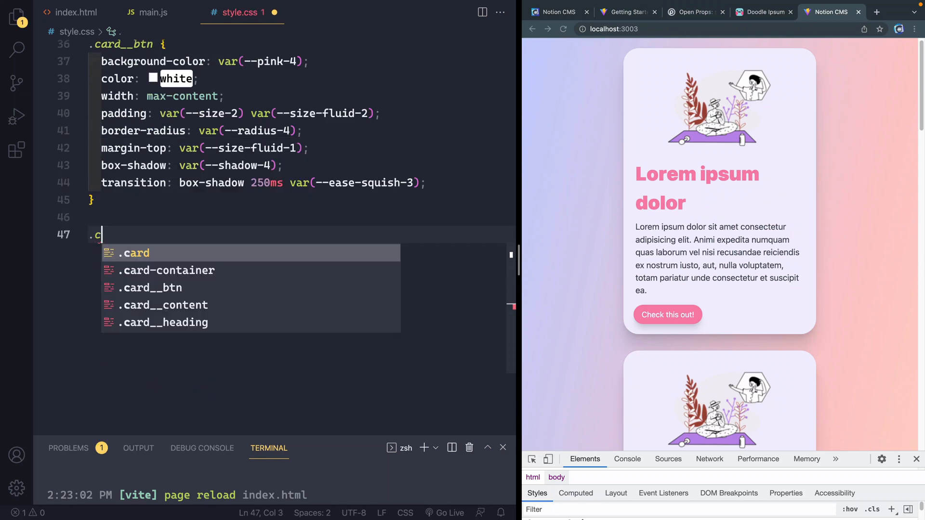
type("ard__btn:is(:hover, :focus){")
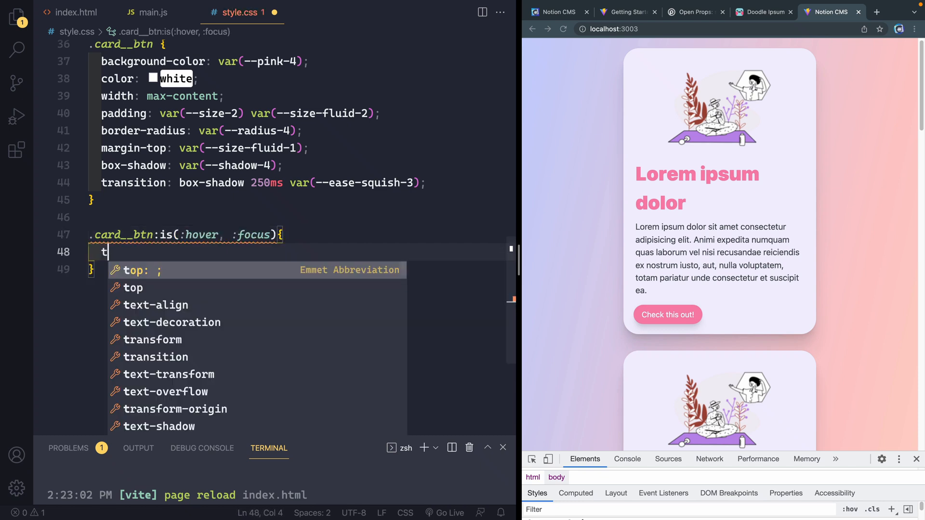
type("ext-decoration: none;")
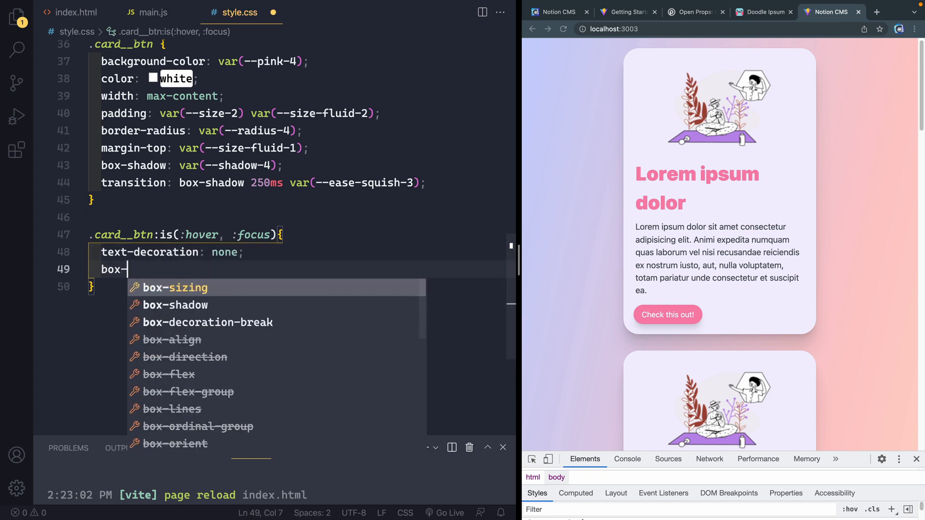
type("shadow: none;")
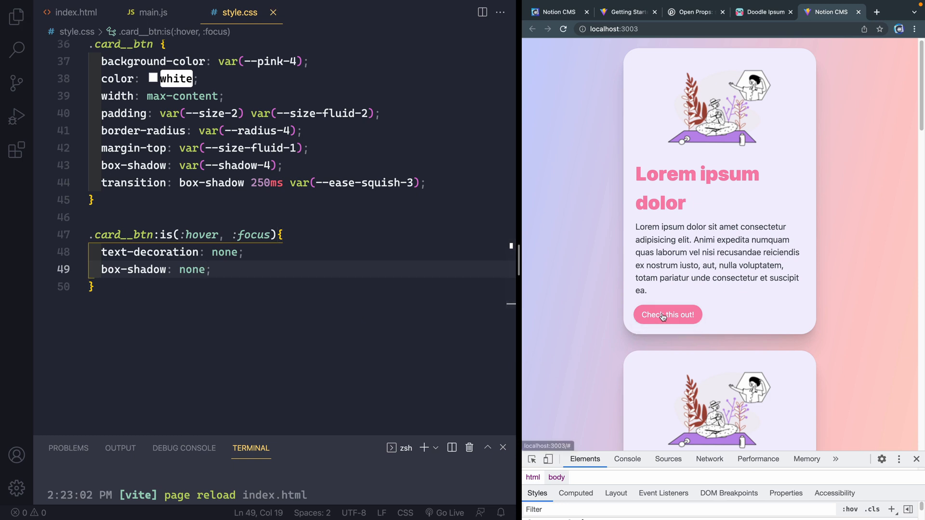
mouse_move(667, 315)
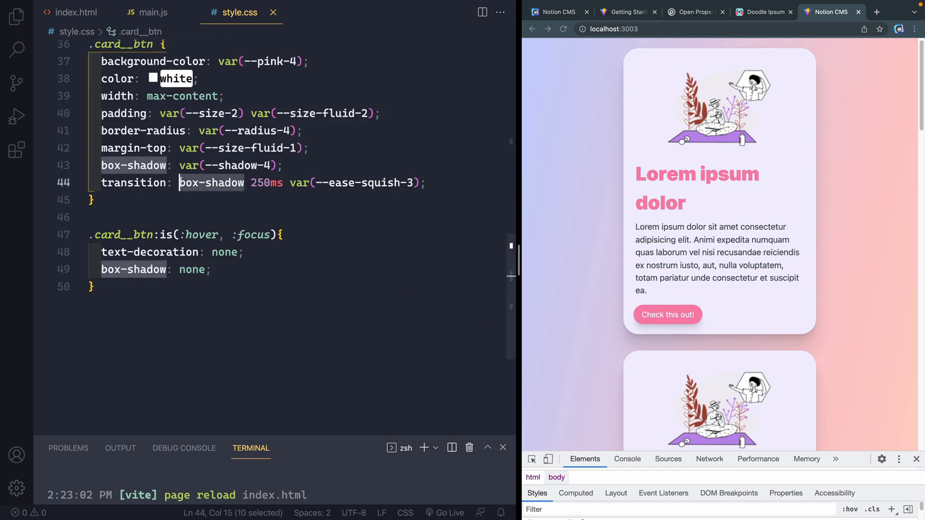
Change the transition to all and add transform: scale(.9) to the hover/focus rule.
type("all")
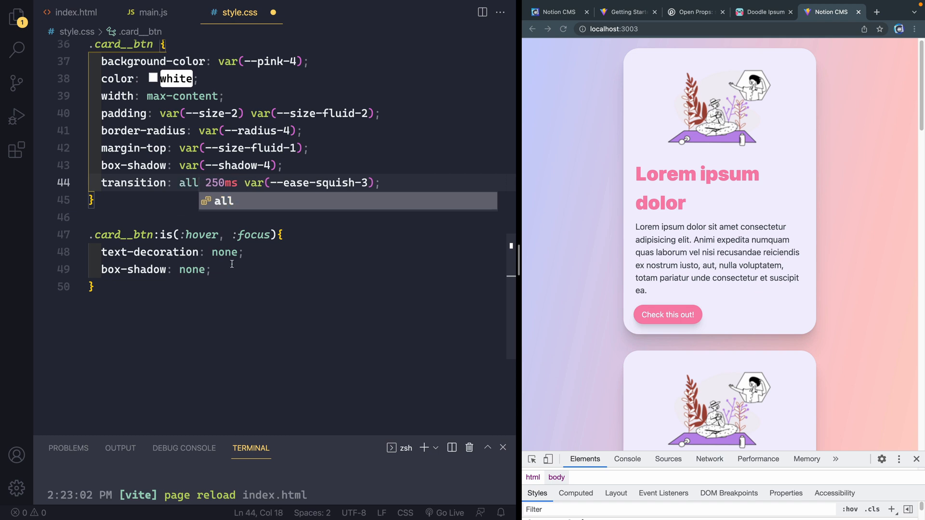
type("transform: s")
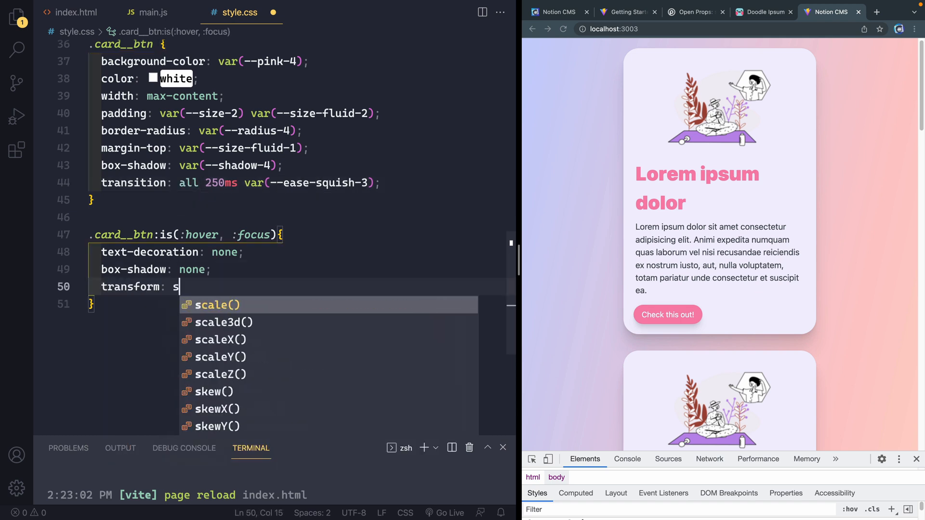
type("cale(.9);")
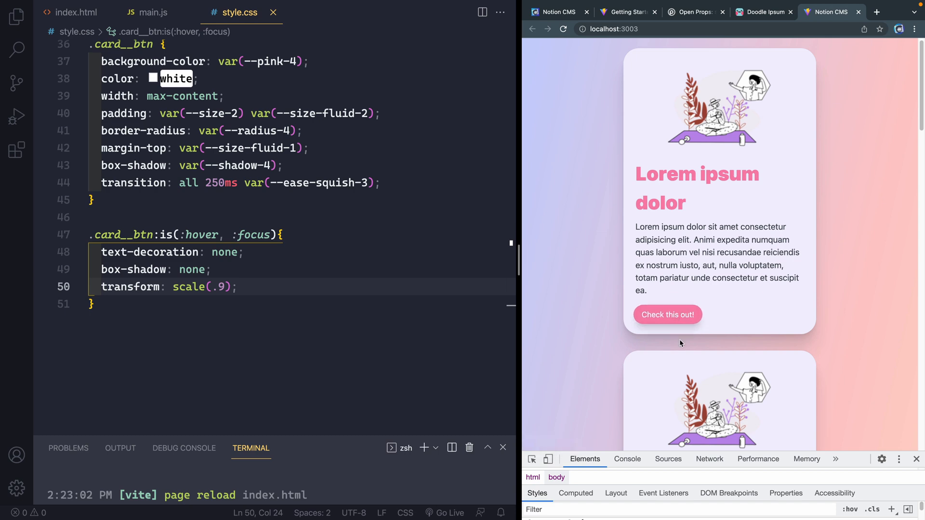
scroll("down", 3)
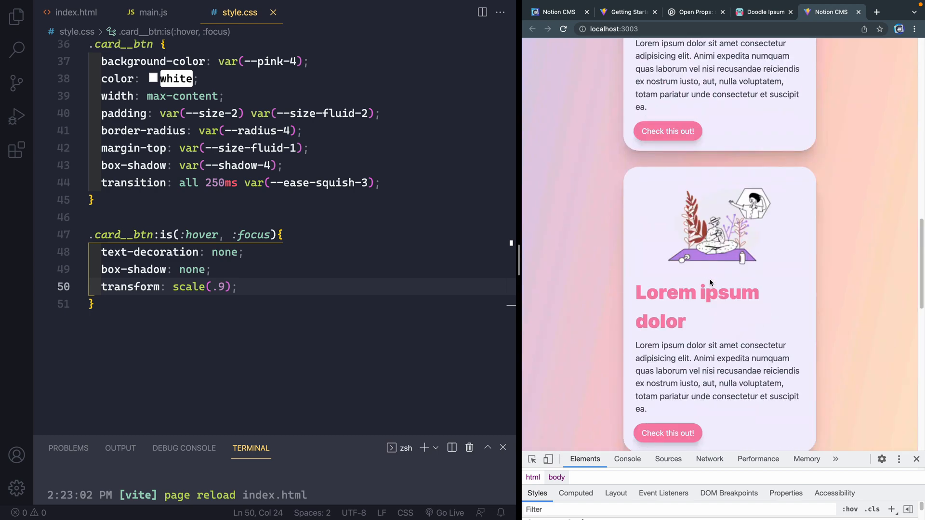